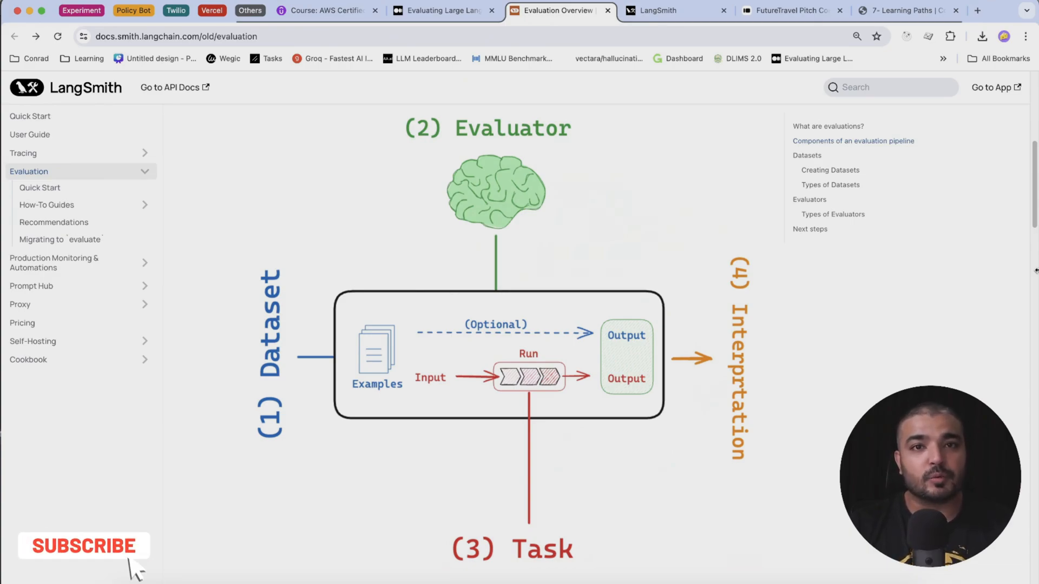
# Switch to the LangSmith app home page listing three projects and no datasets.
pyautogui.click(82, 546)
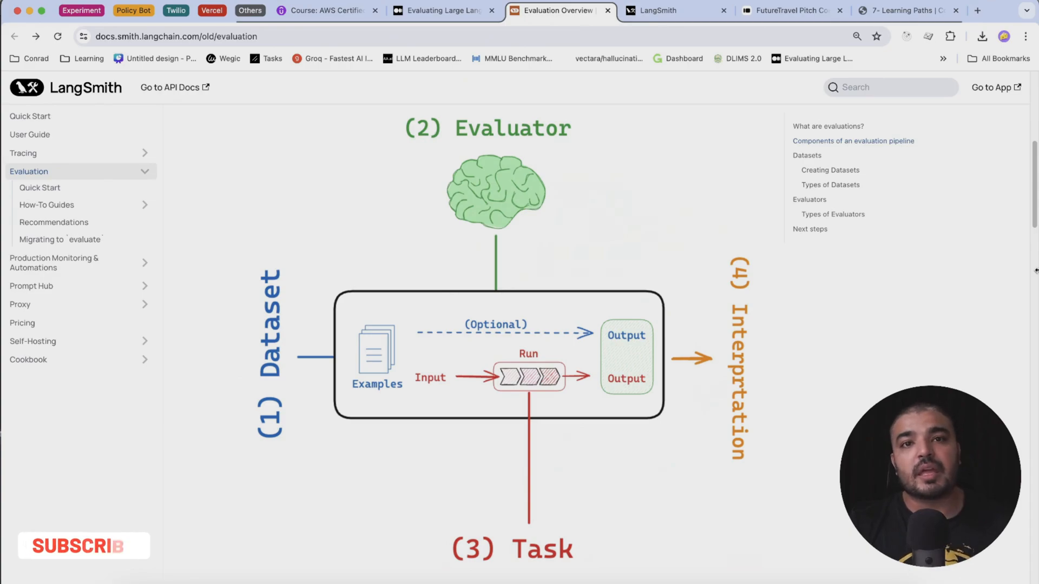
pyautogui.click(84, 546)
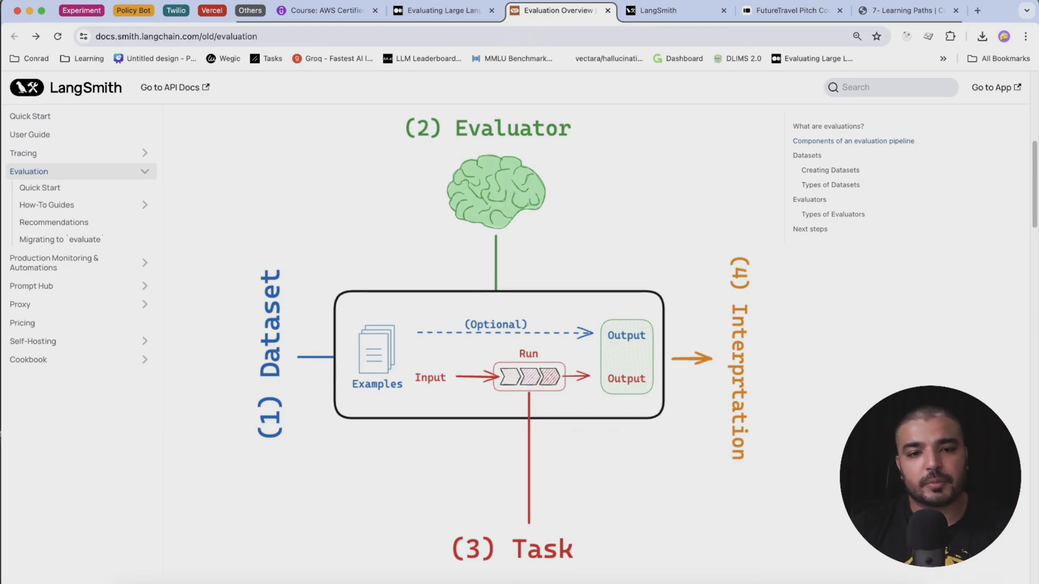
pyautogui.moveTo(734, 407)
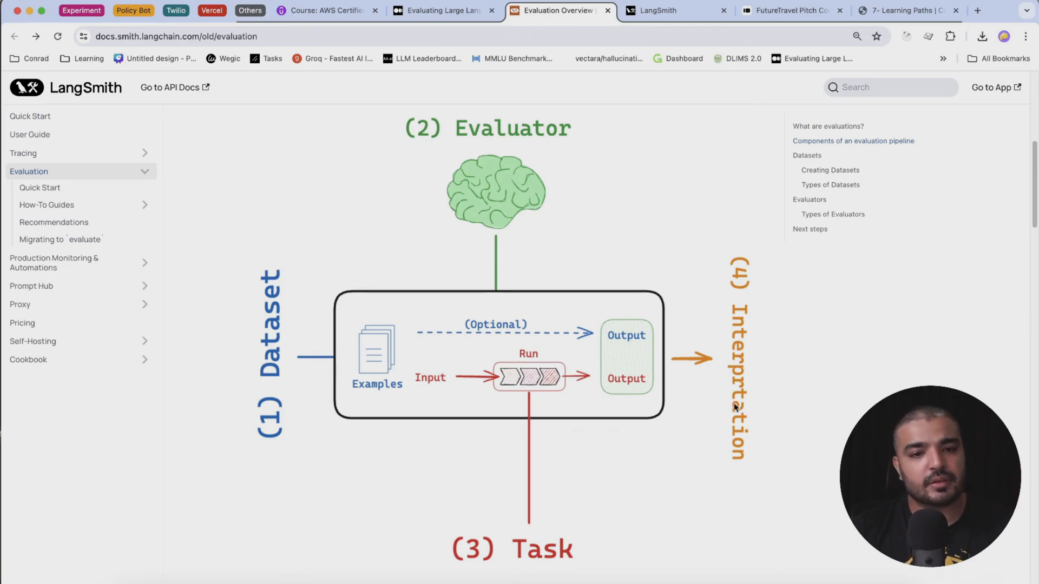
pyautogui.moveTo(269, 356)
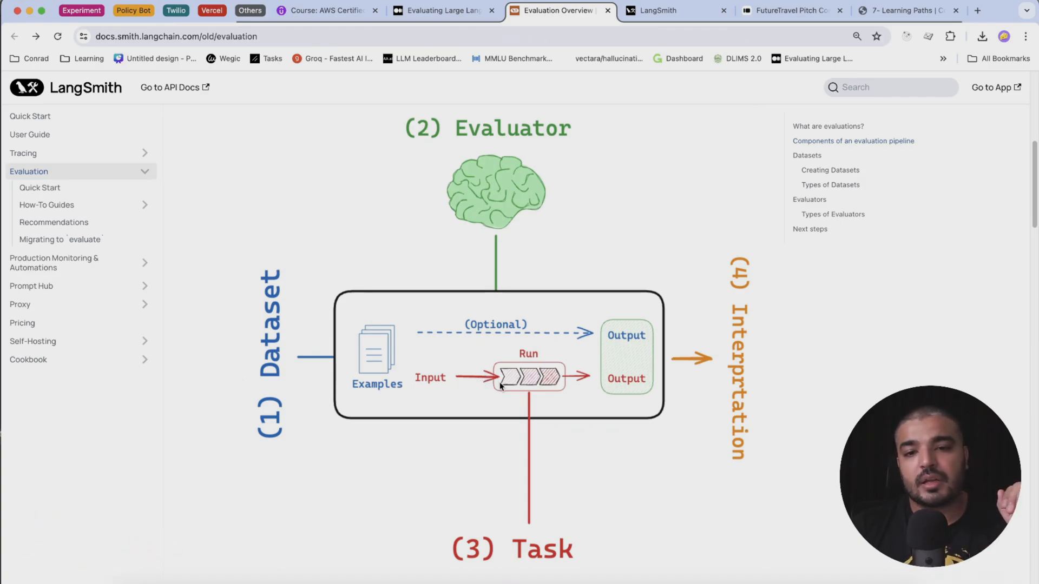
pyautogui.moveTo(646, 391)
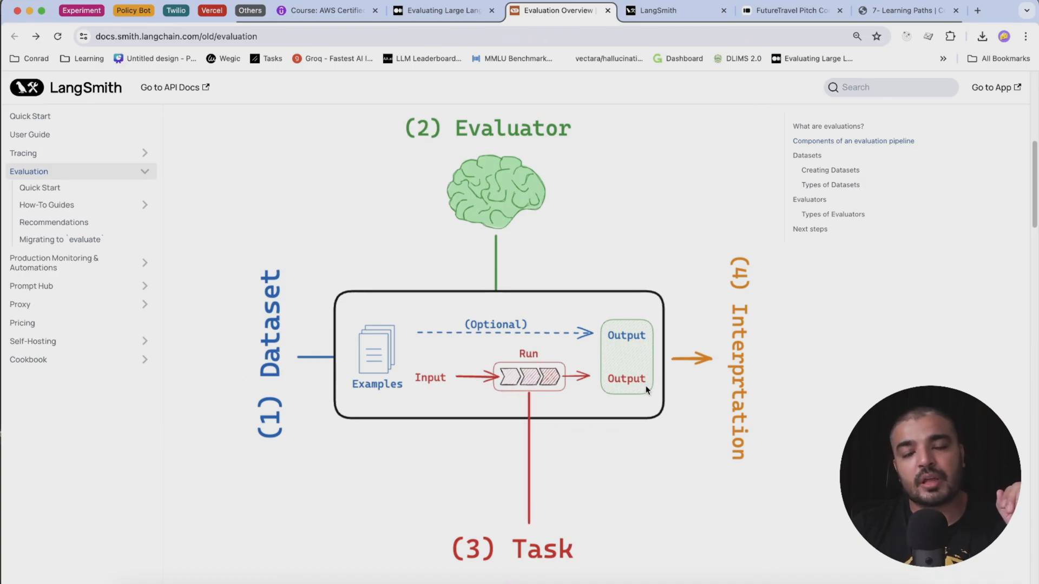
pyautogui.moveTo(639, 392)
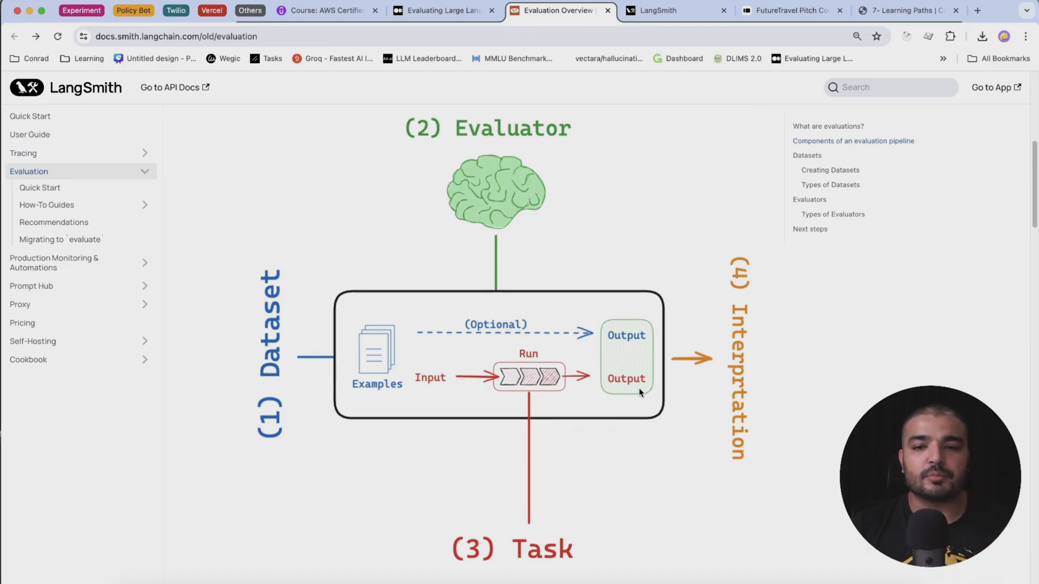
pyautogui.moveTo(812, 367)
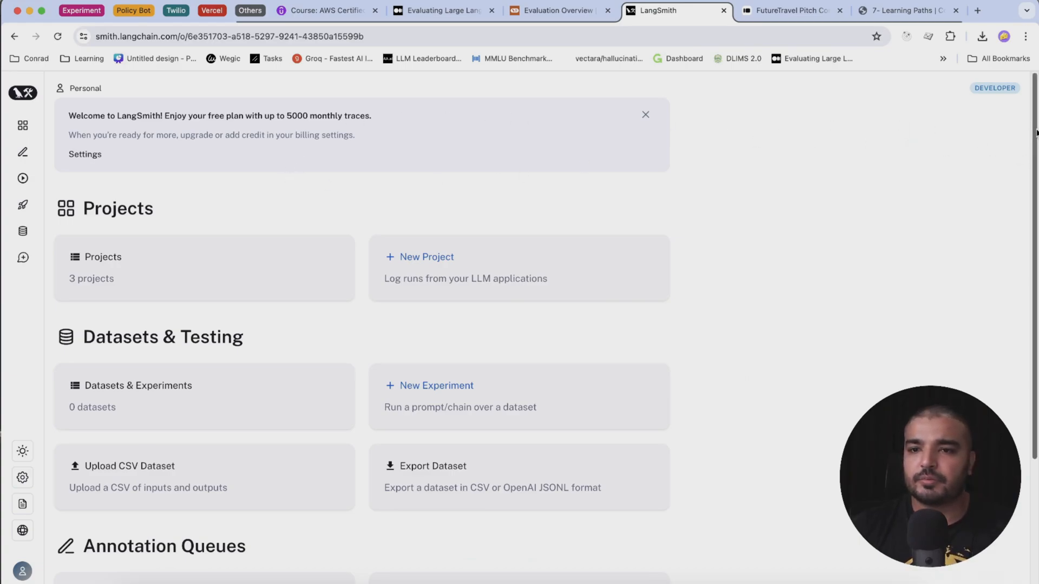
# Scroll down the LangSmith home page.
pyautogui.scroll(-3)
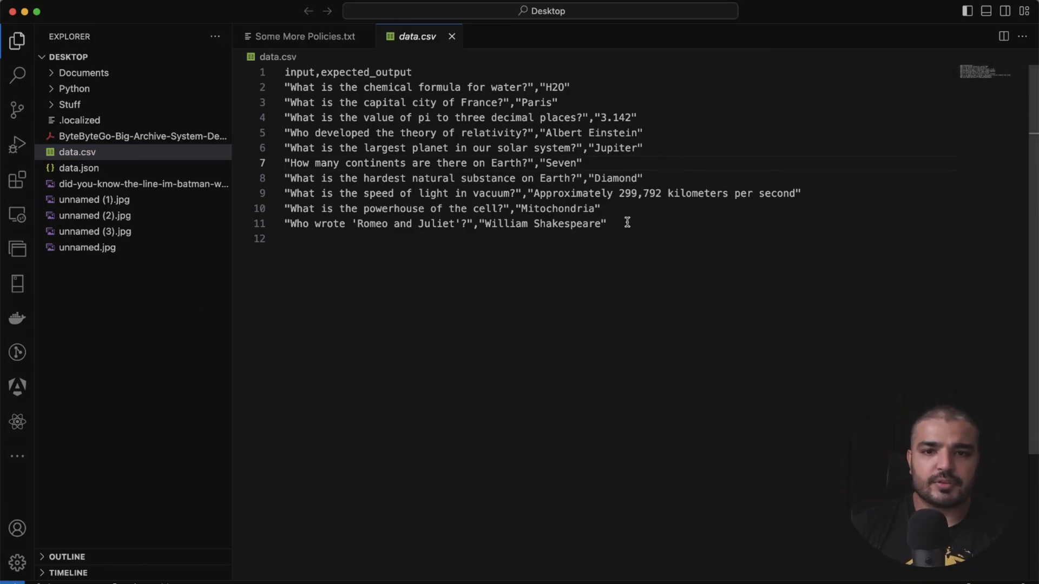
# Highlight the water question and its expected answer H2O in data.csv.
pyautogui.press('cmd+a')
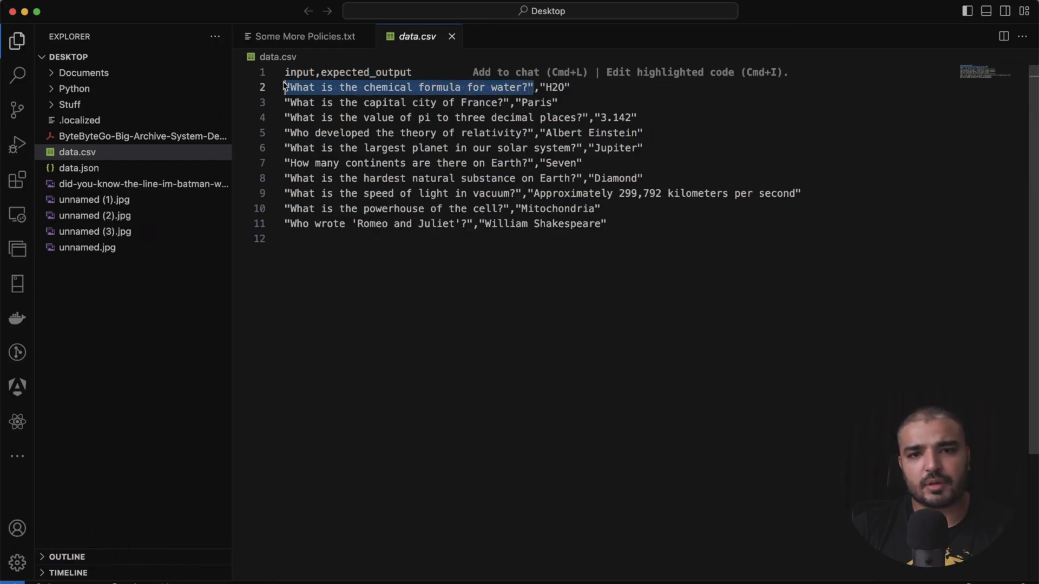
pyautogui.doubleClick(555, 86)
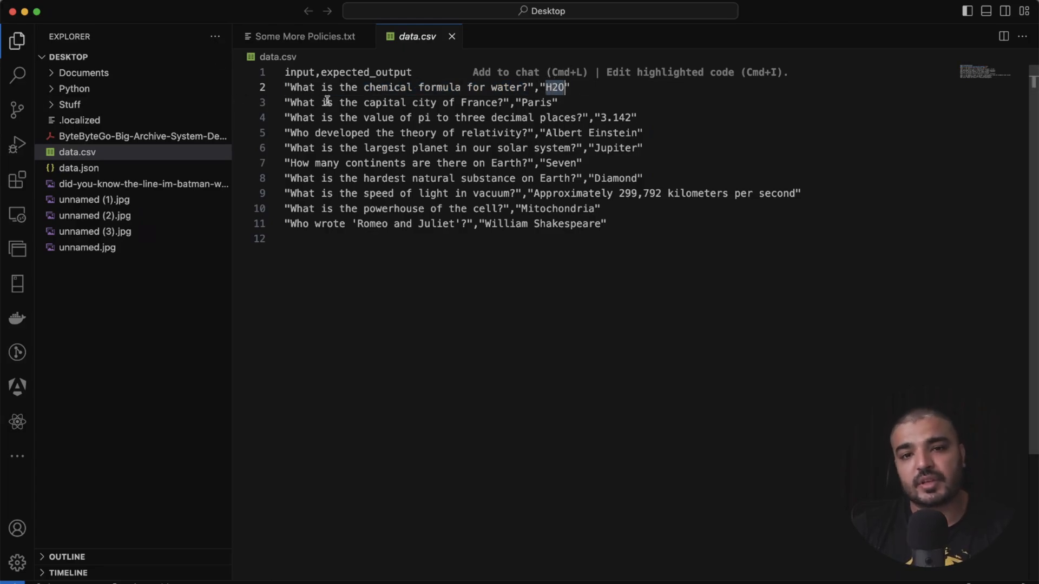
pyautogui.doubleClick(537, 103)
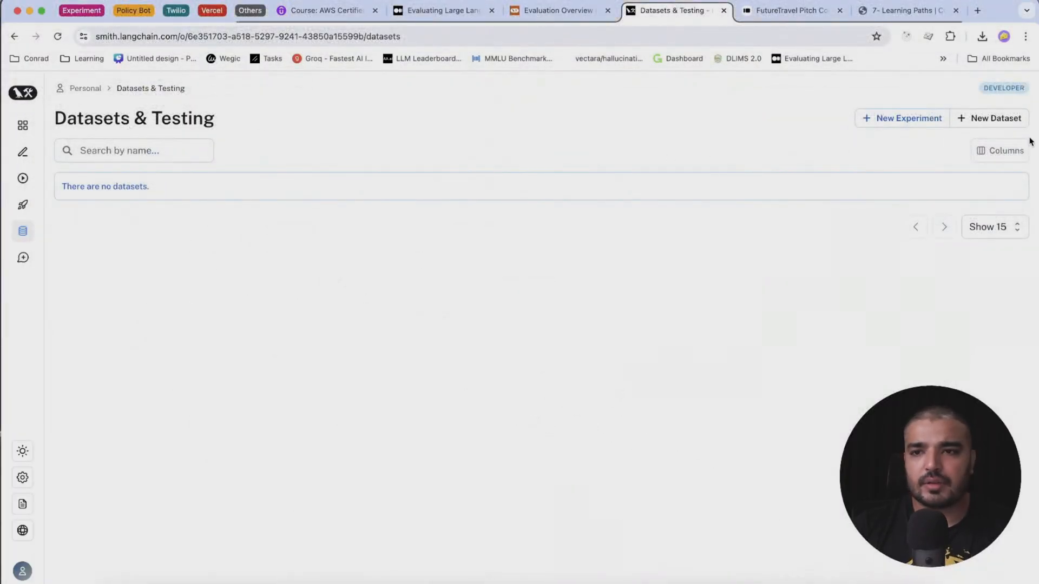
# Upload data.csv from the Desktop into a new dataset described as 'test dataset'.
pyautogui.click(994, 118)
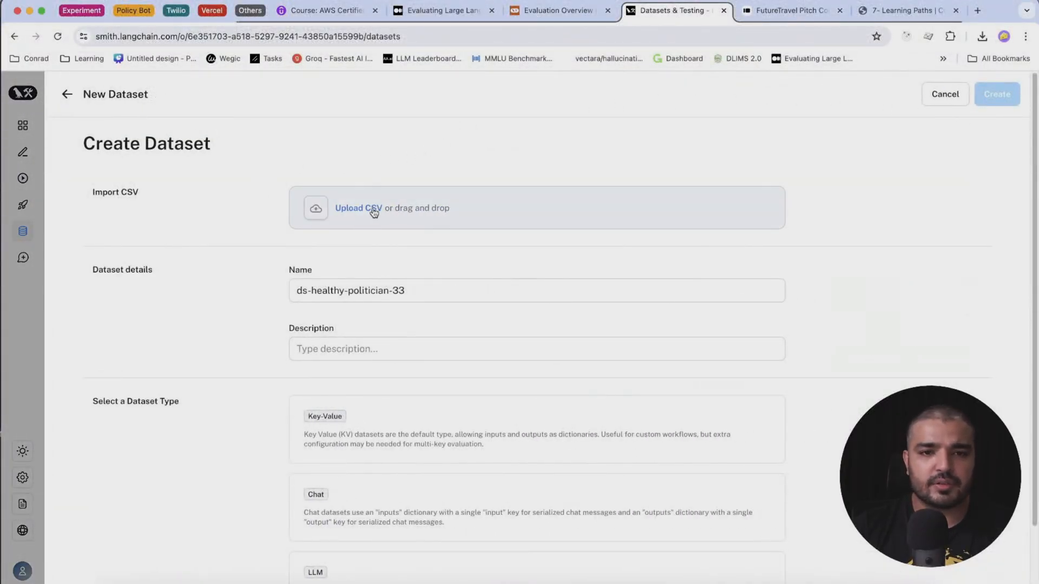
pyautogui.click(358, 207)
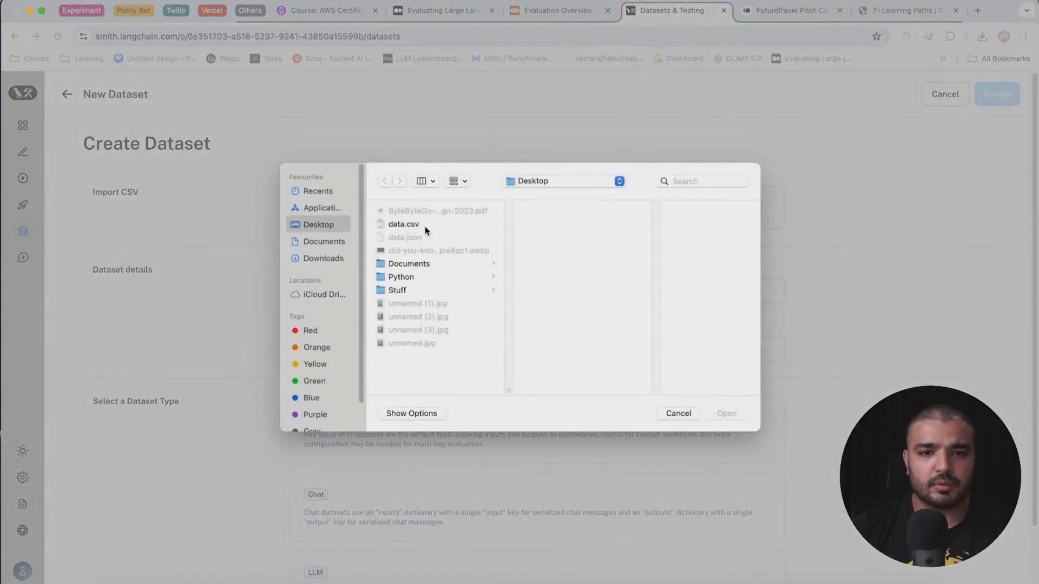
pyautogui.doubleClick(404, 224)
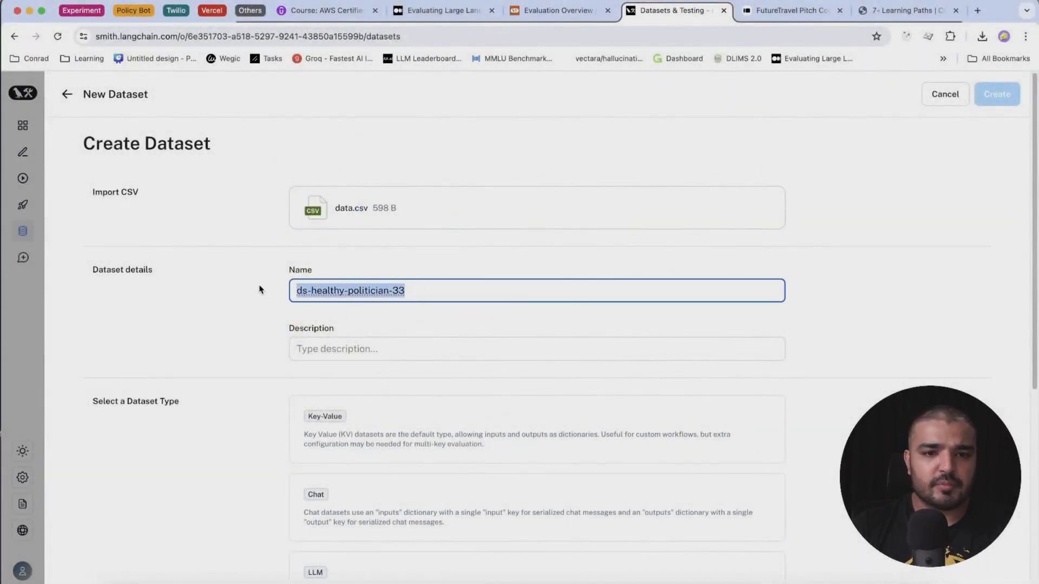
pyautogui.click(536, 348)
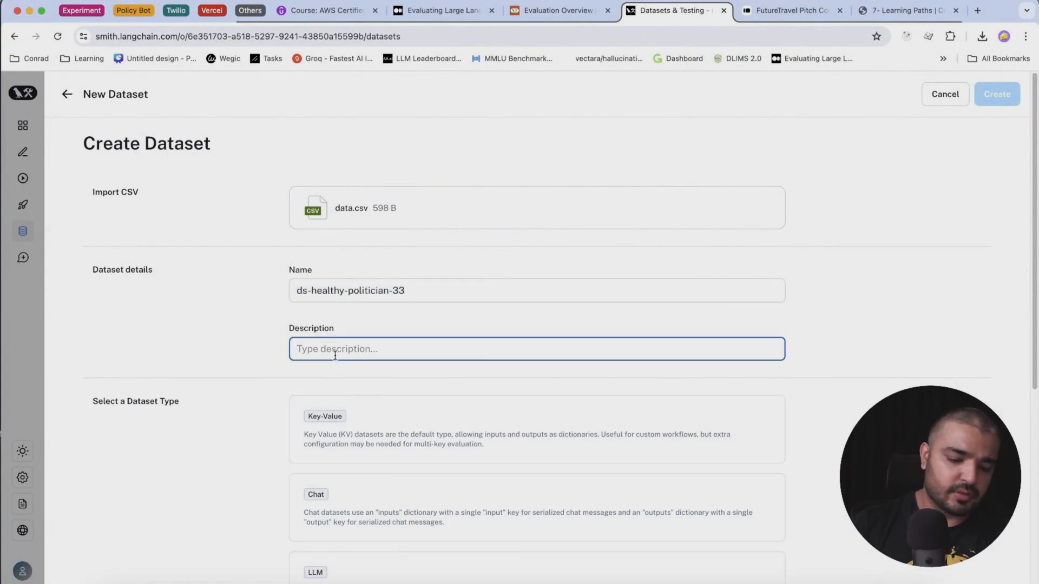
pyautogui.write('test da')
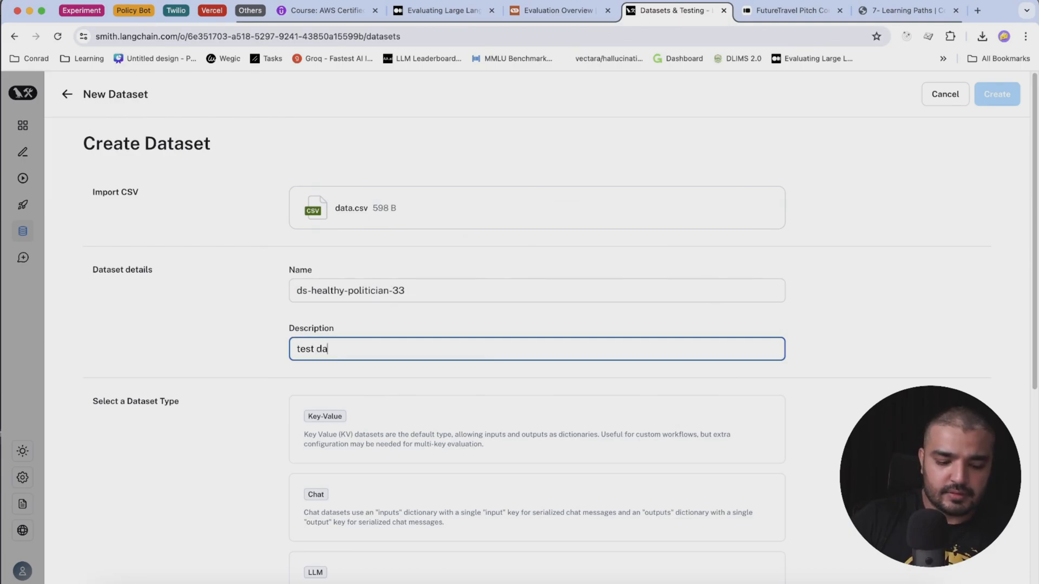
pyautogui.write('taset')
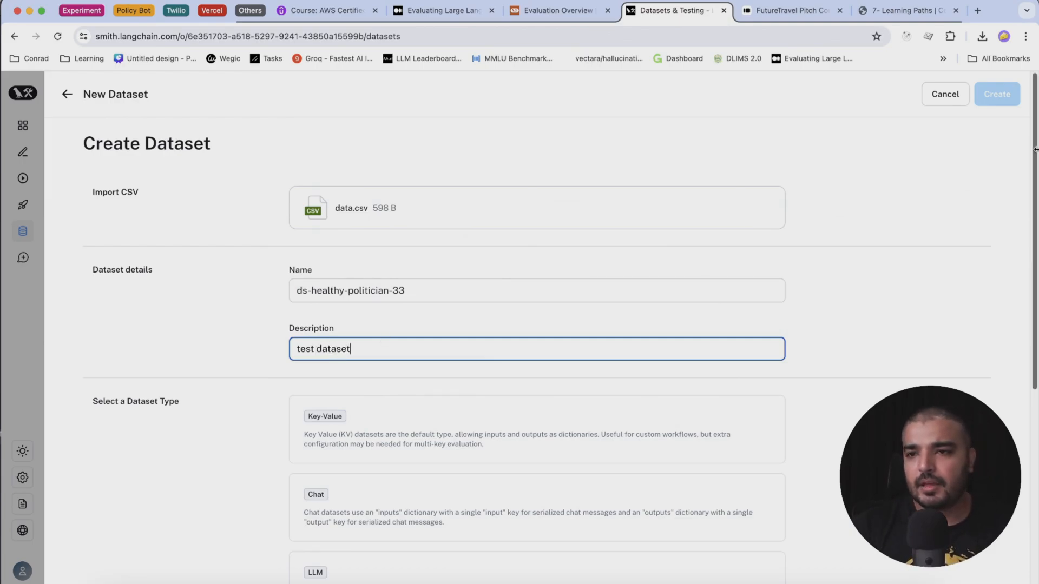
# Review the dataset type, schema and preview, then create ds-healthy-politician-33.
pyautogui.scroll(-3)
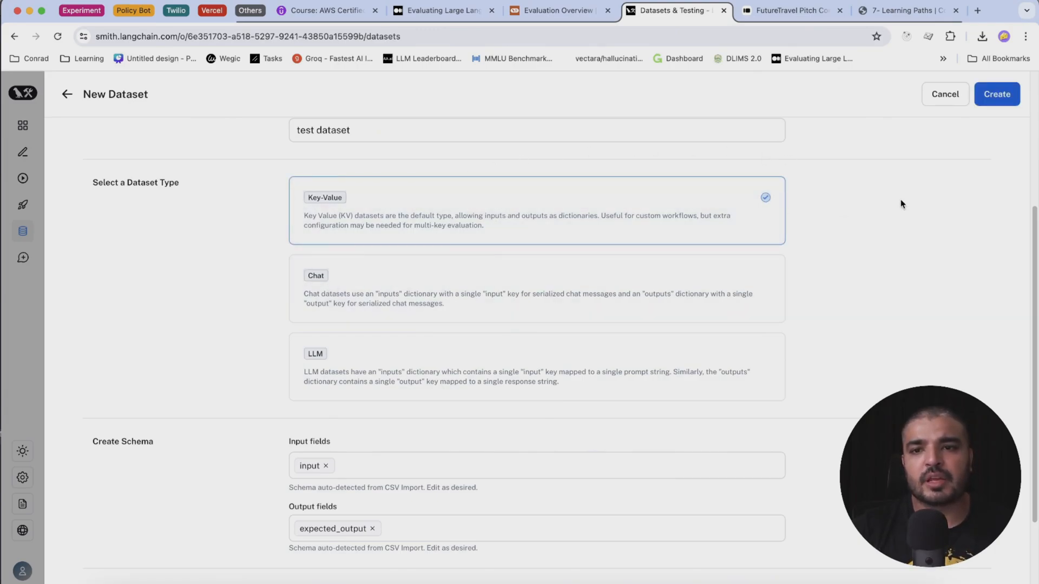
pyautogui.moveTo(354, 378)
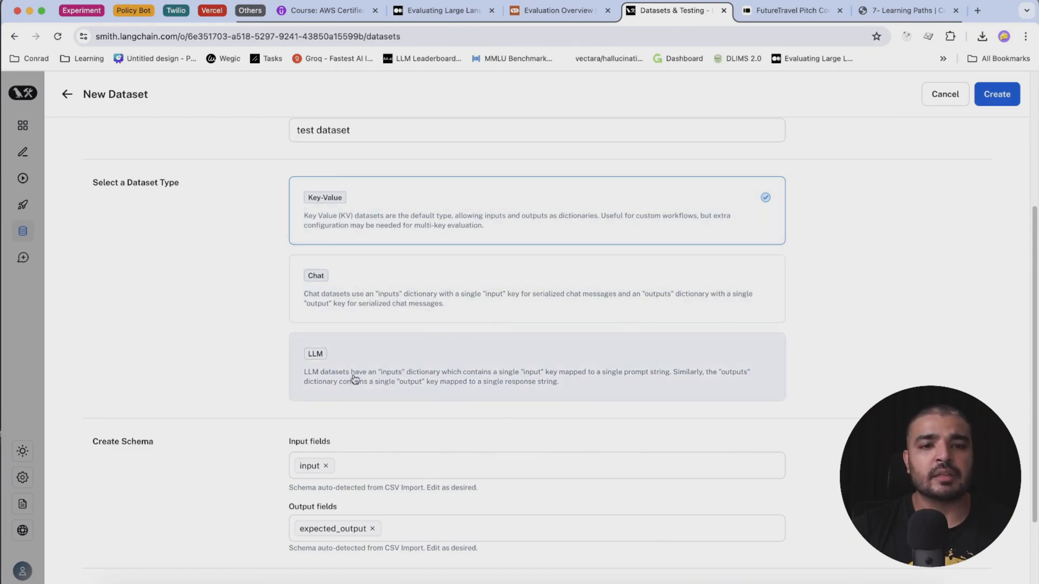
pyautogui.moveTo(865, 268)
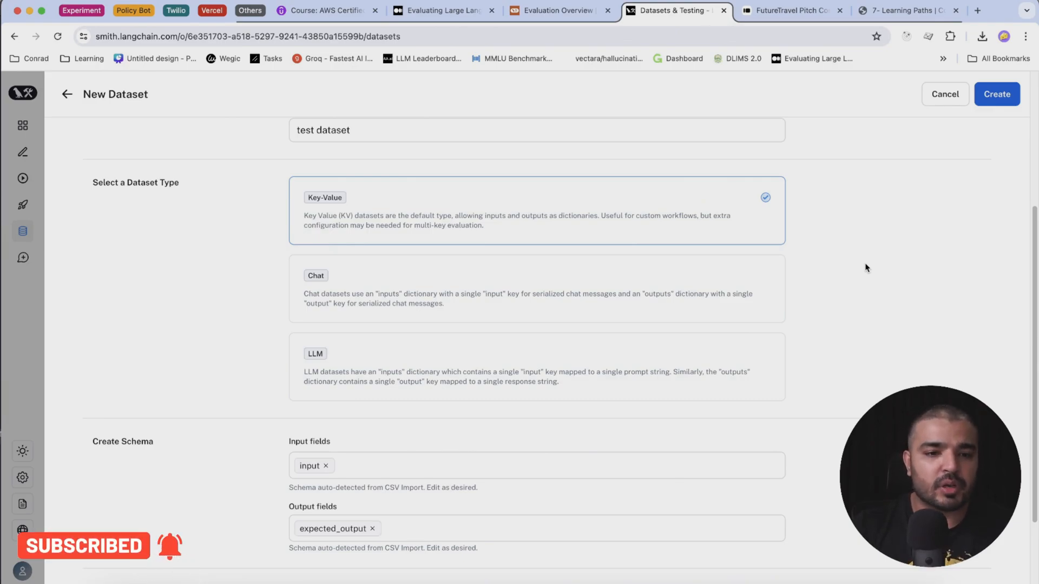
pyautogui.scroll(-3)
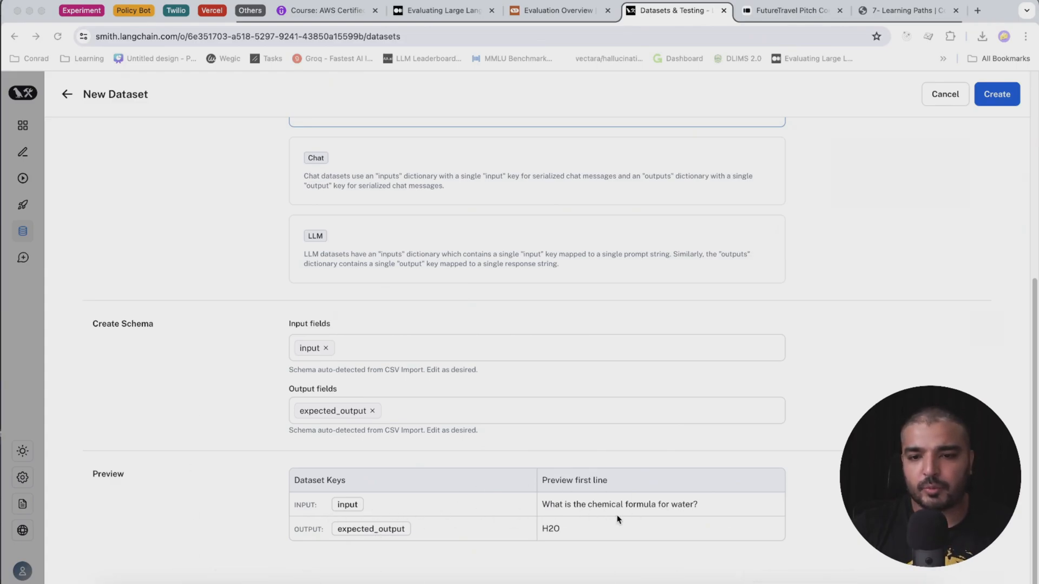
pyautogui.moveTo(533, 527)
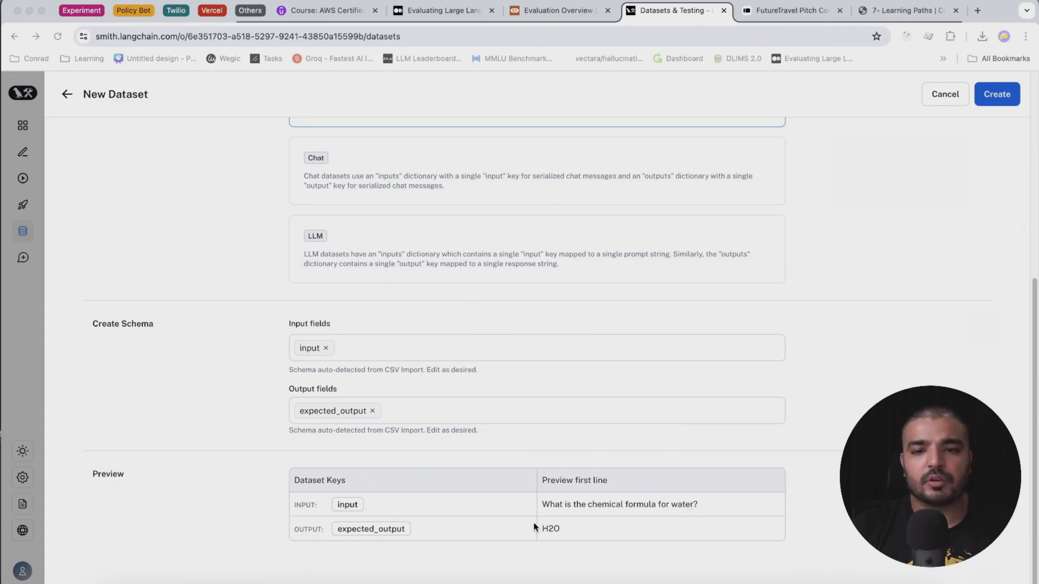
pyautogui.moveTo(585, 539)
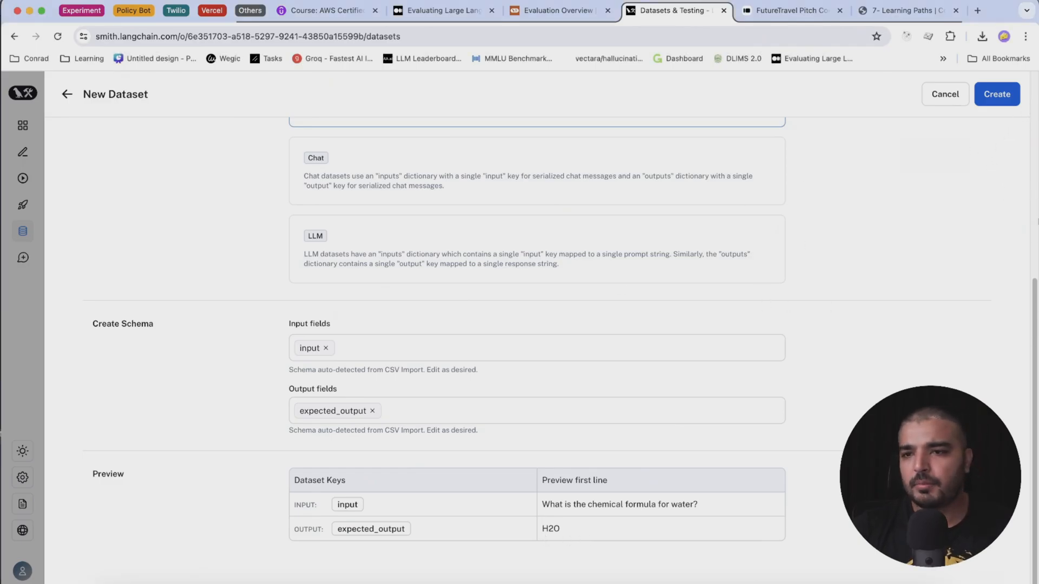
pyautogui.scroll(3)
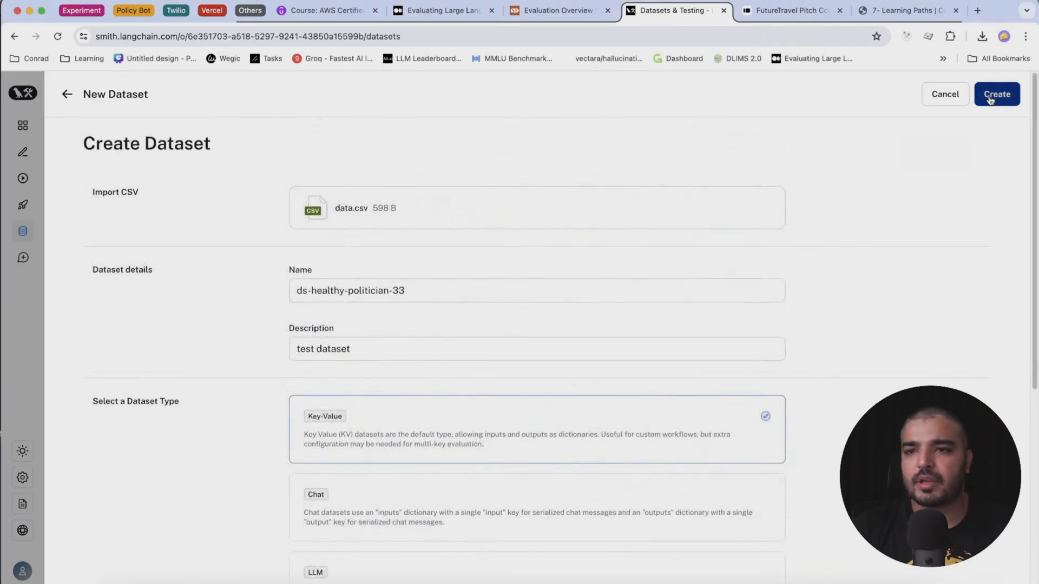
pyautogui.click(996, 94)
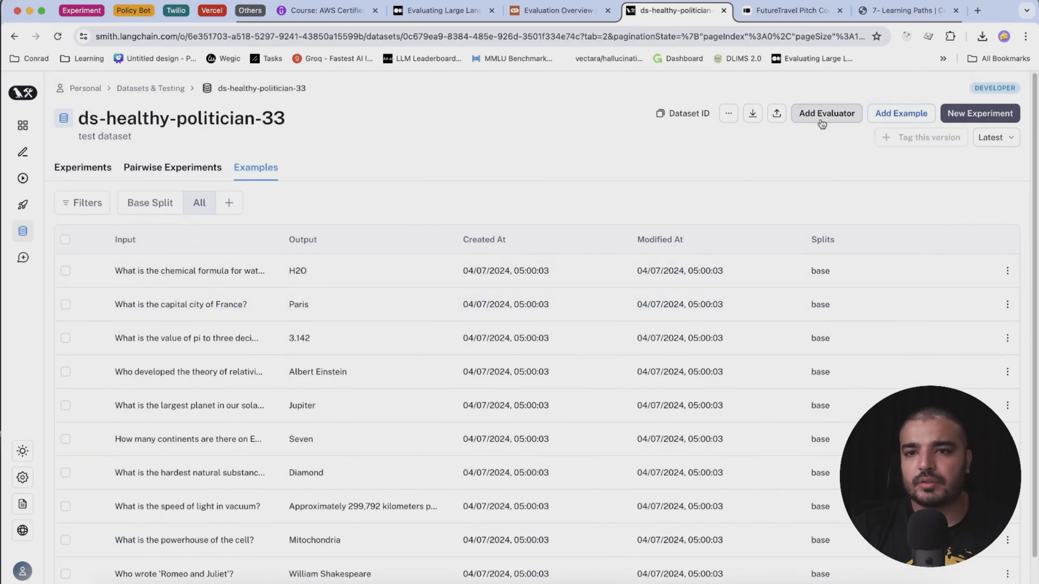
# Add an evaluator named TestEvaluator judged by ChatOpenAI's gpt-4o model.
pyautogui.click(826, 113)
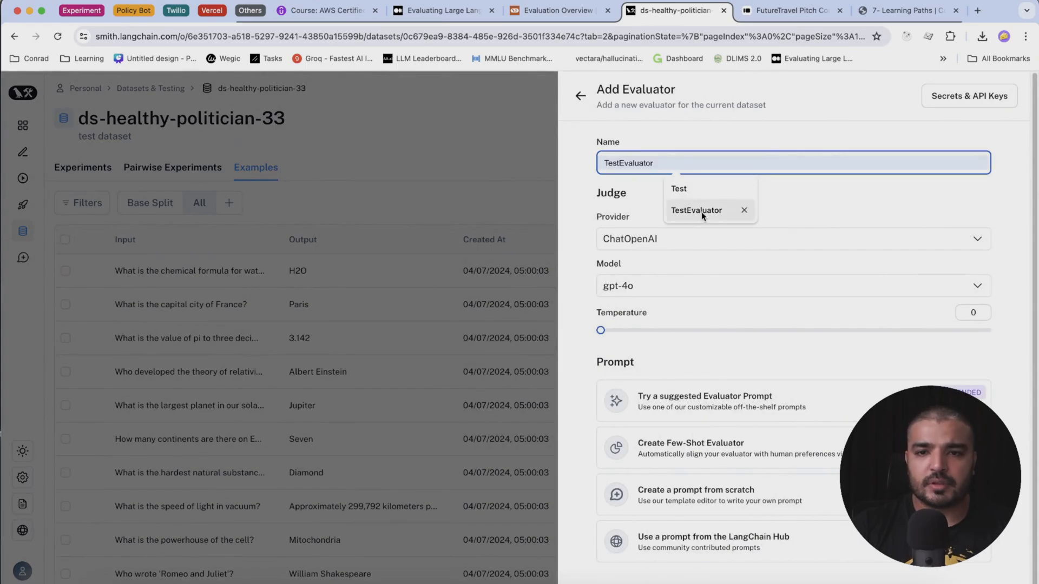
pyautogui.click(792, 239)
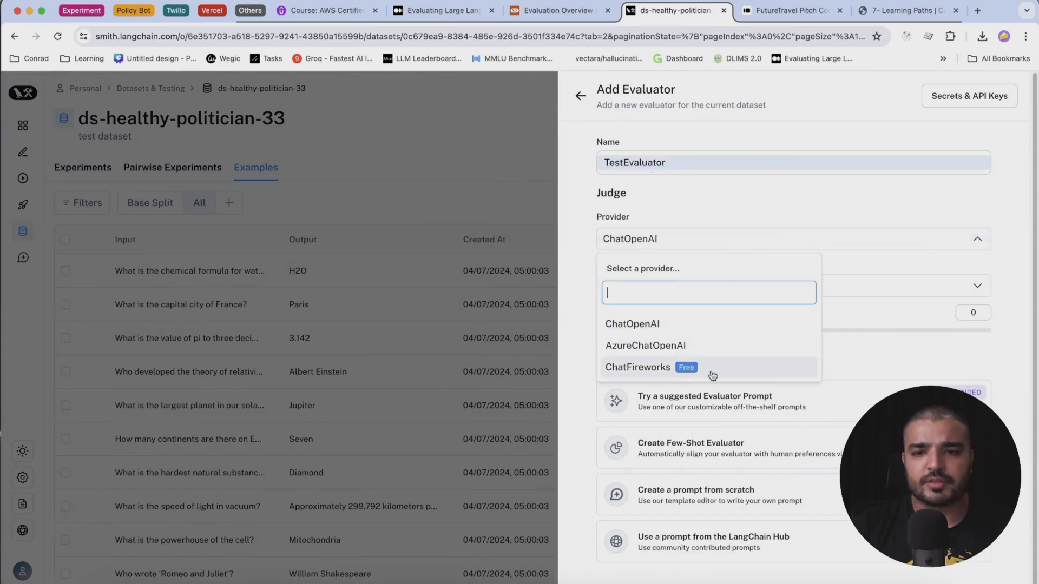
pyautogui.moveTo(777, 364)
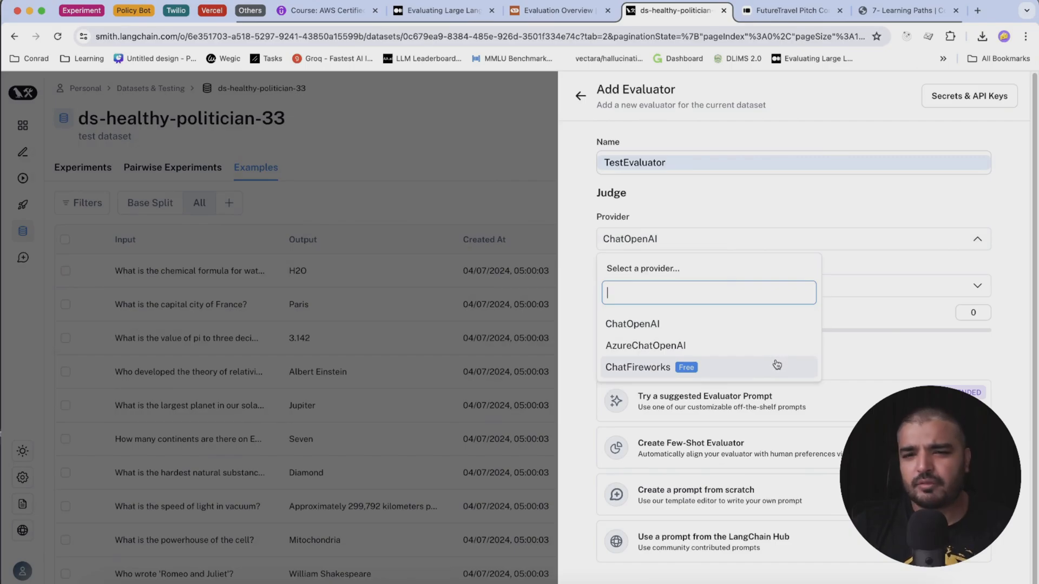
pyautogui.moveTo(734, 352)
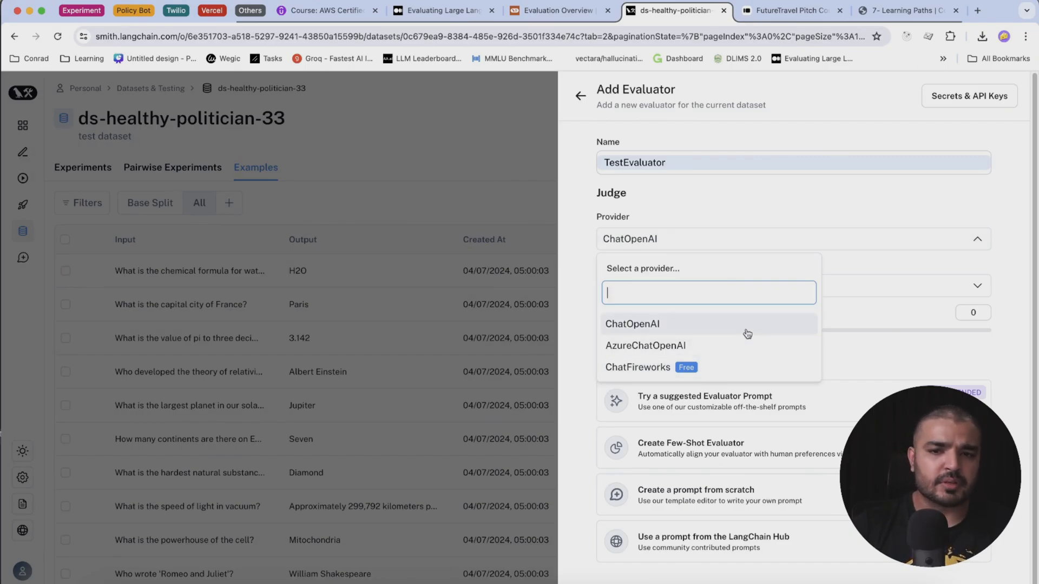
pyautogui.click(632, 324)
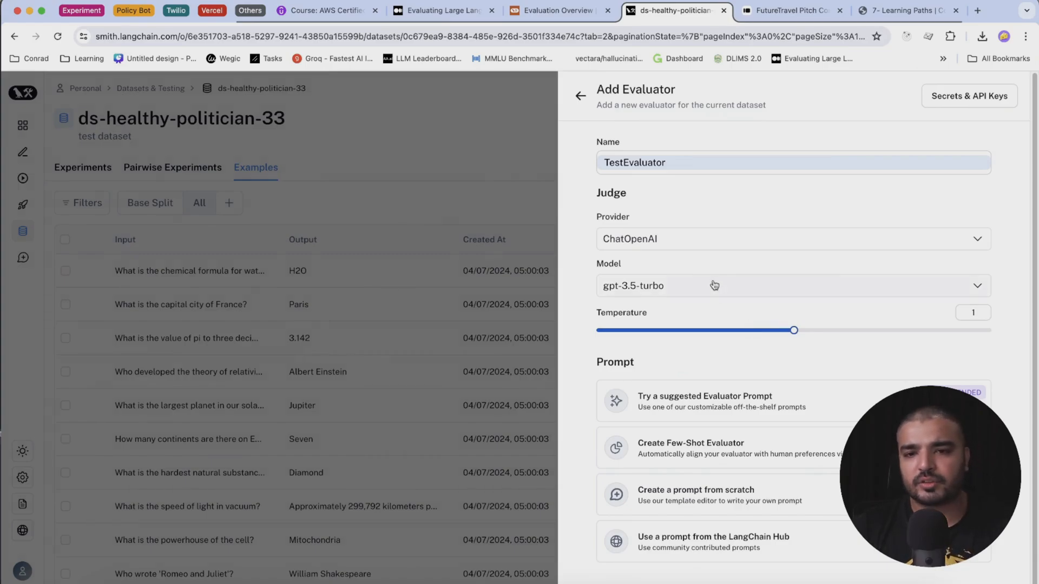
pyautogui.click(791, 286)
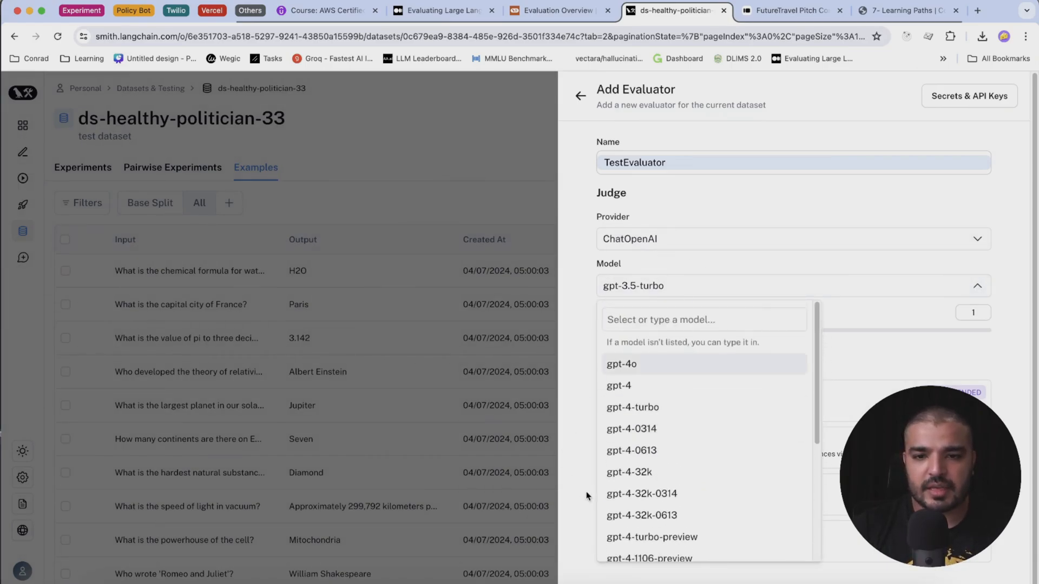
pyautogui.moveTo(692, 365)
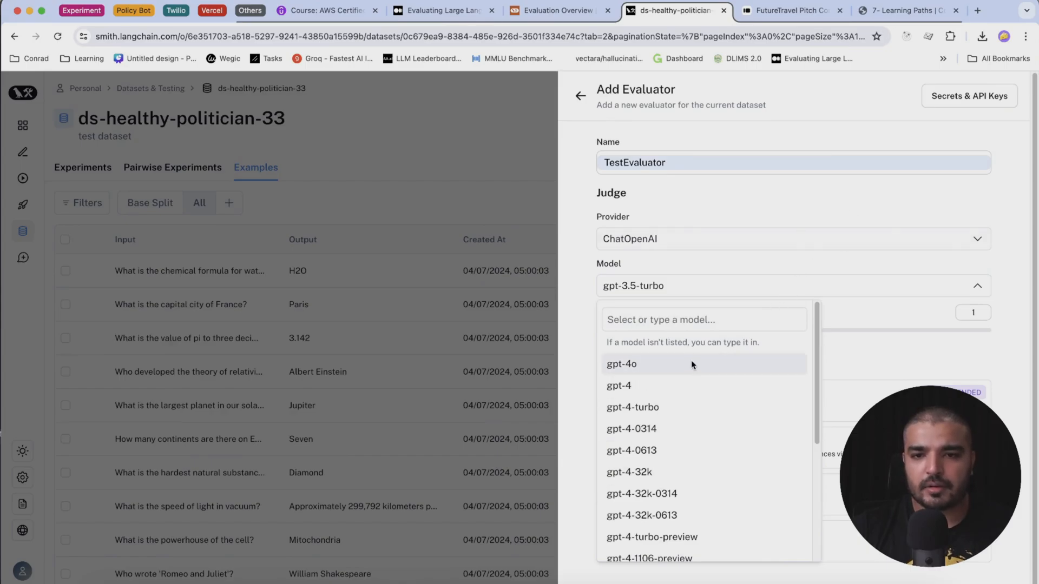
pyautogui.click(620, 363)
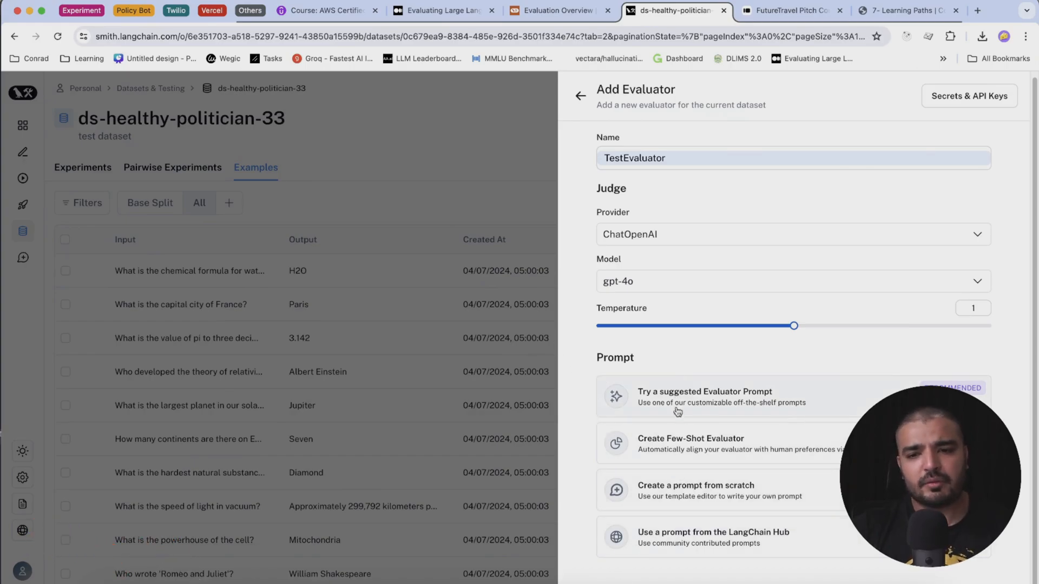
pyautogui.moveTo(672, 457)
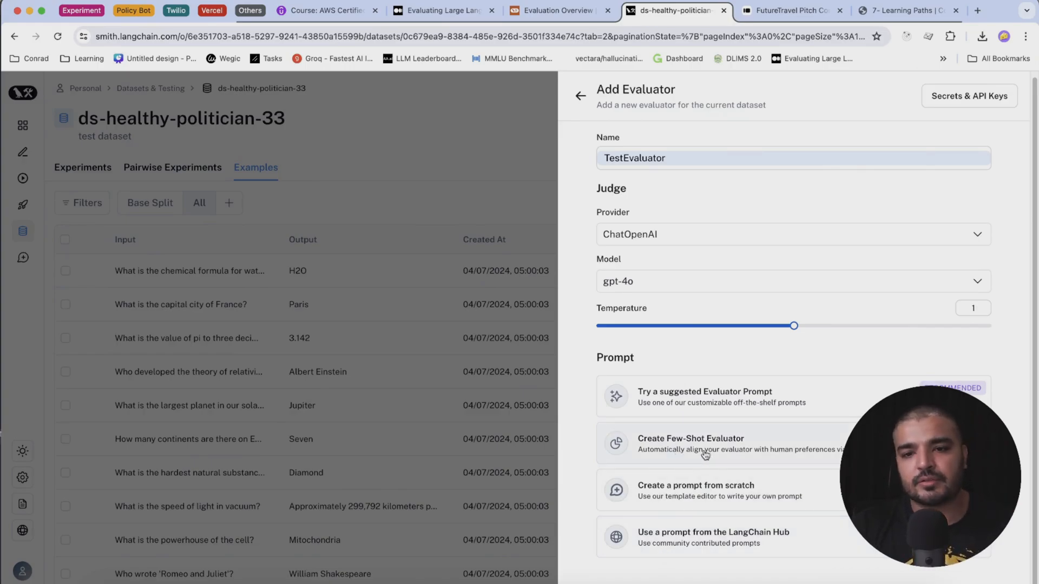
pyautogui.moveTo(711, 501)
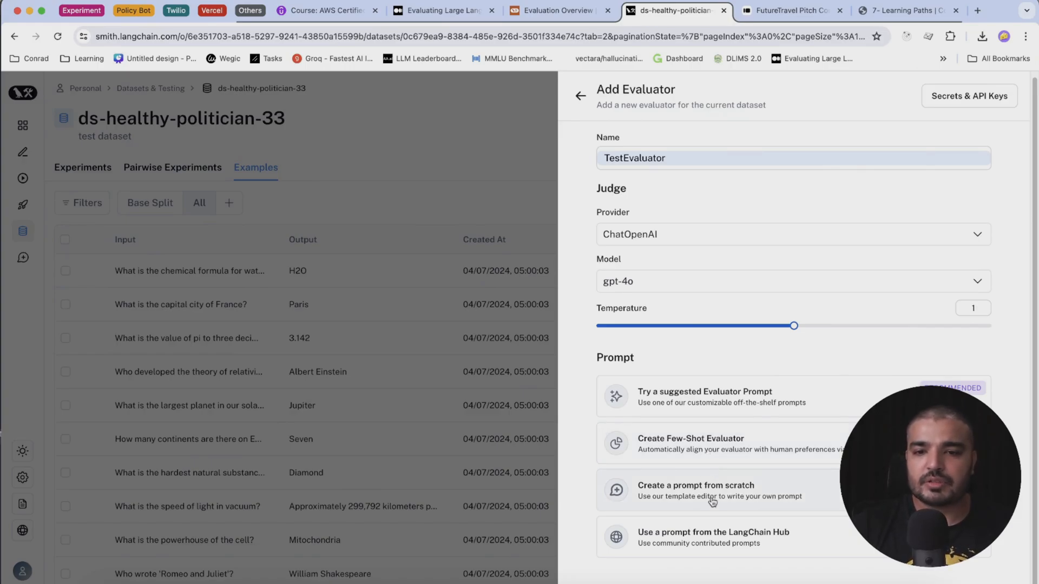
# Write the evaluator prompt from scratch, mapping input→input, reference→output, submission→reference.
pyautogui.click(694, 485)
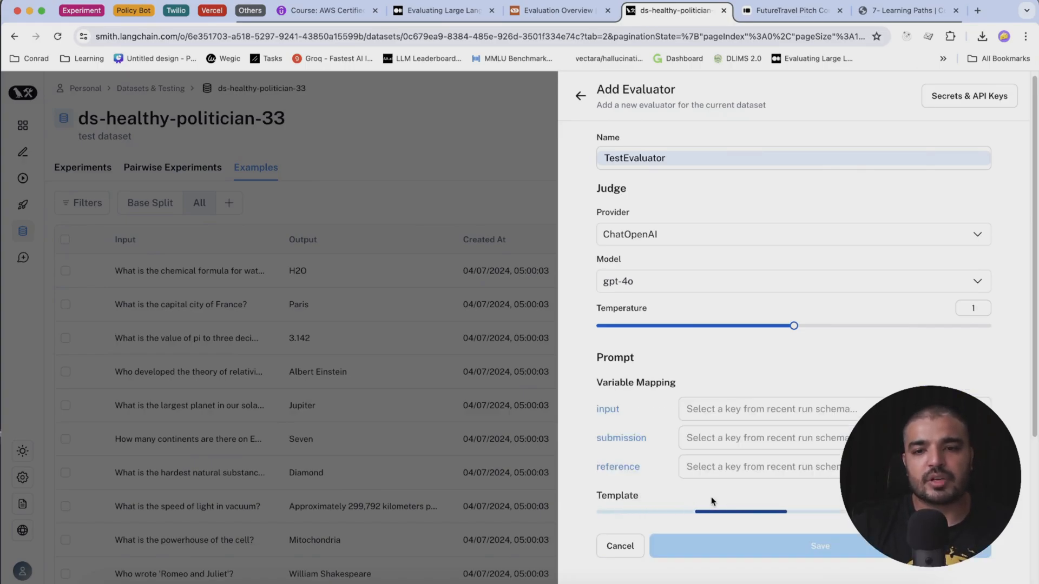
pyautogui.scroll(-3)
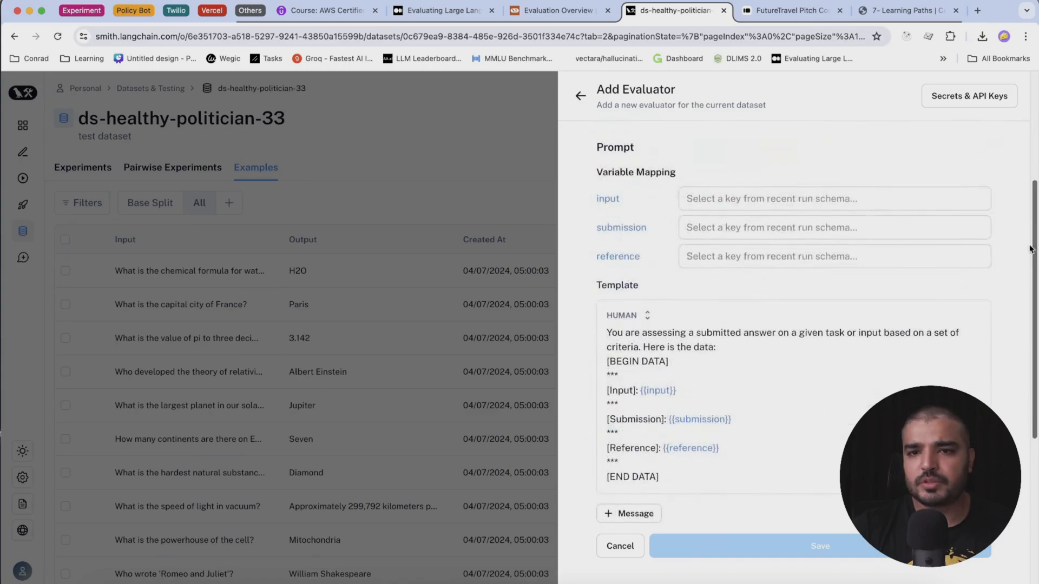
pyautogui.click(833, 198)
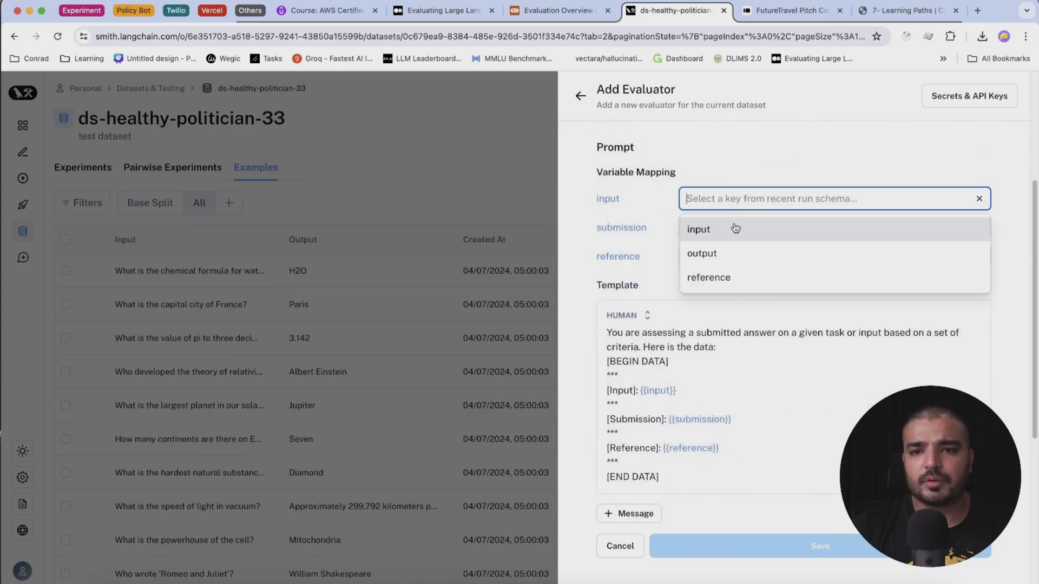
pyautogui.click(697, 228)
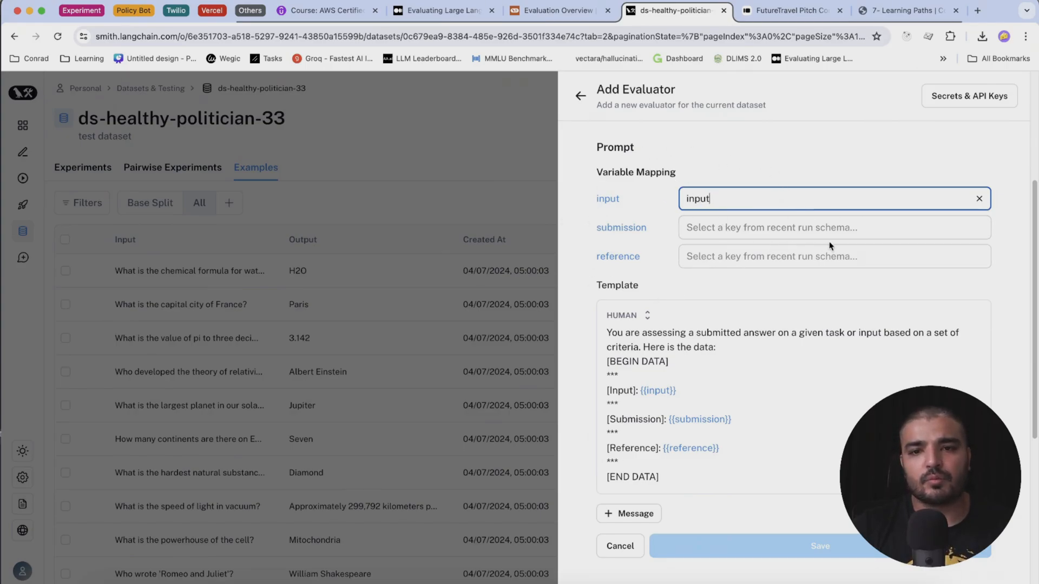
pyautogui.click(828, 256)
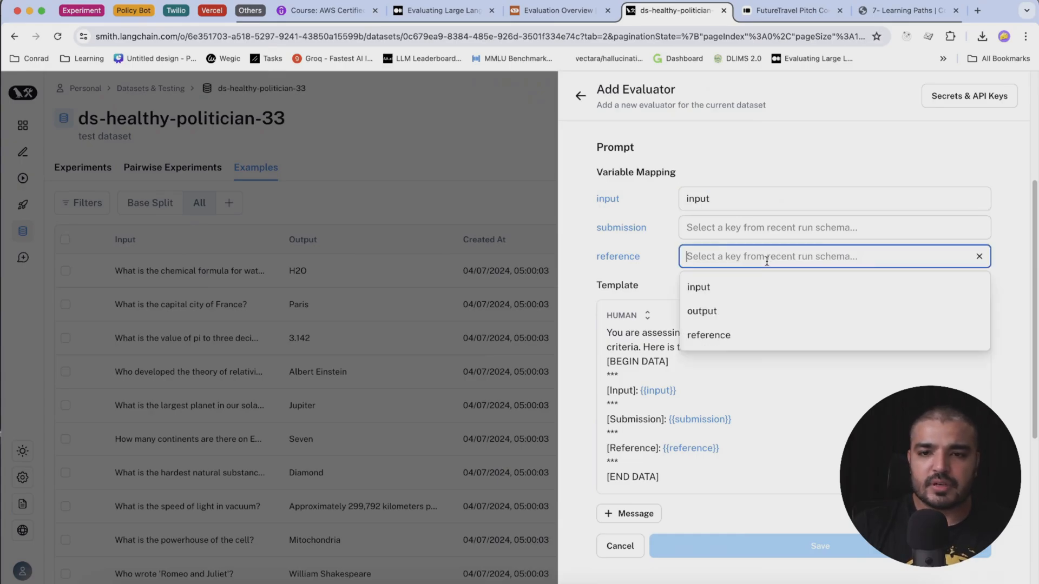
pyautogui.click(701, 311)
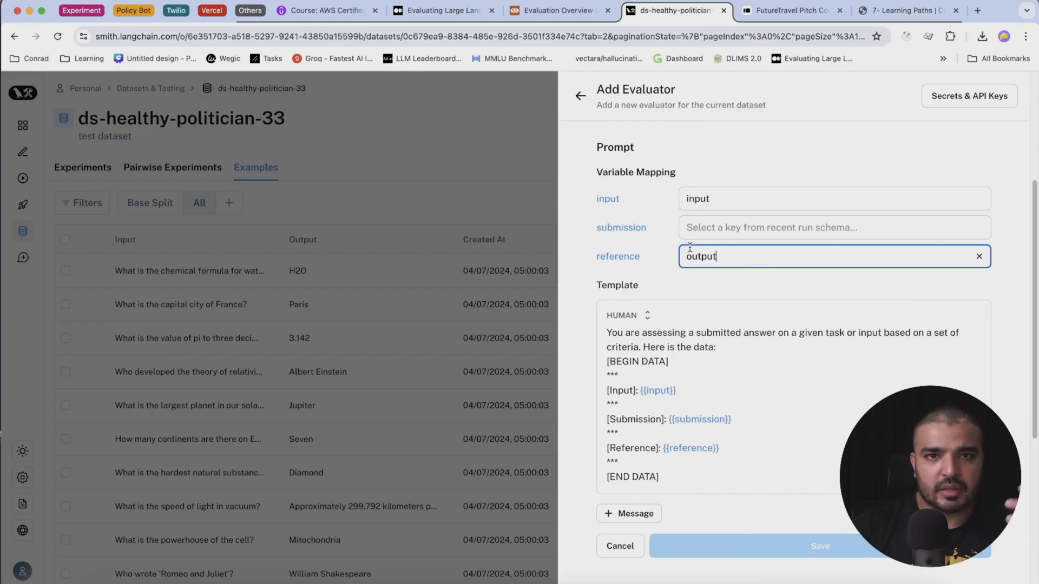
pyautogui.click(828, 227)
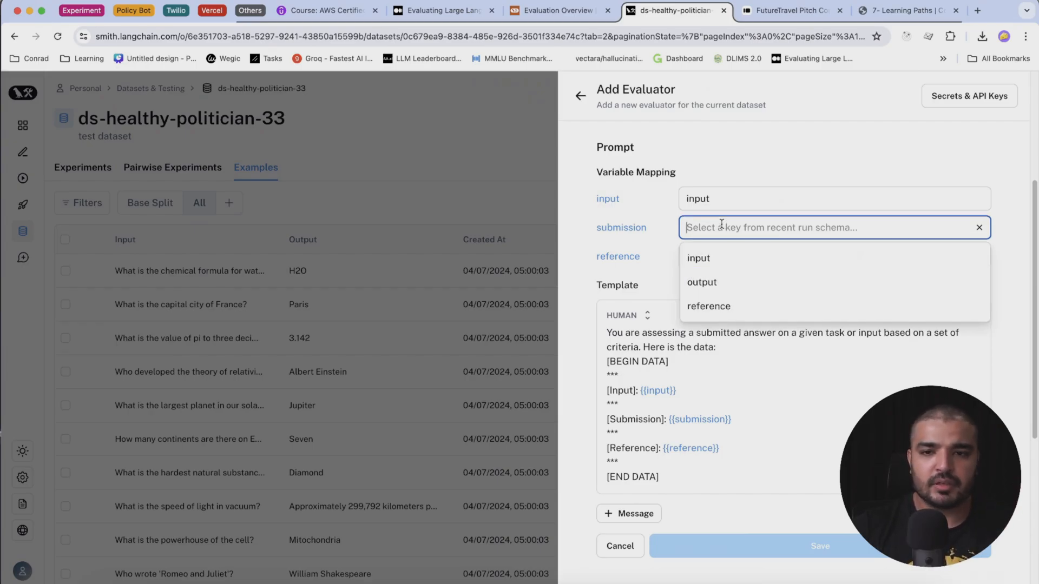
pyautogui.click(708, 305)
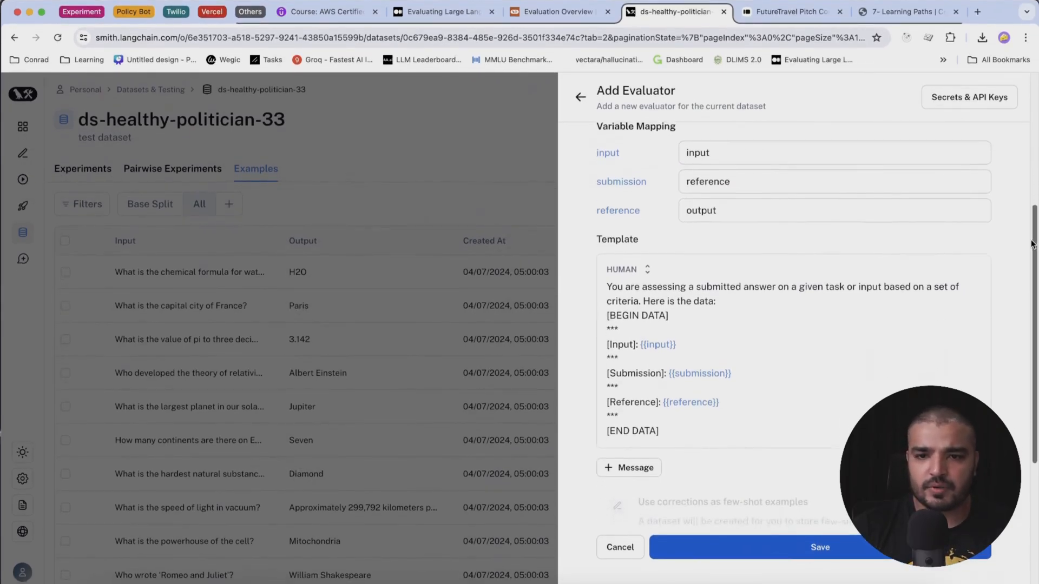
# Review the correctness criterion, save TestEvaluator, and close the bound evaluators list.
pyautogui.scroll(-3)
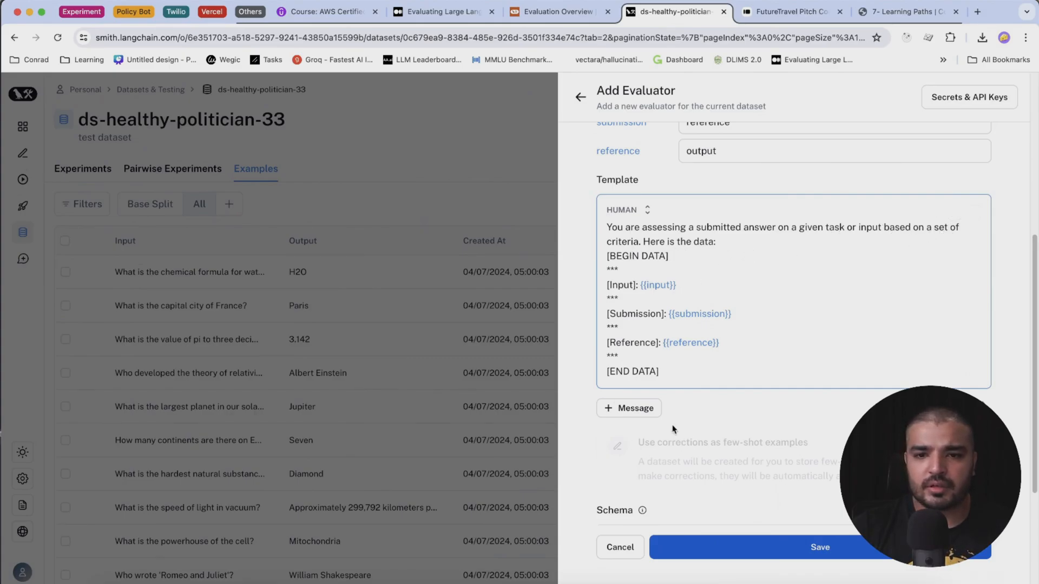
pyautogui.moveTo(610, 297); pyautogui.dragTo(658, 371)
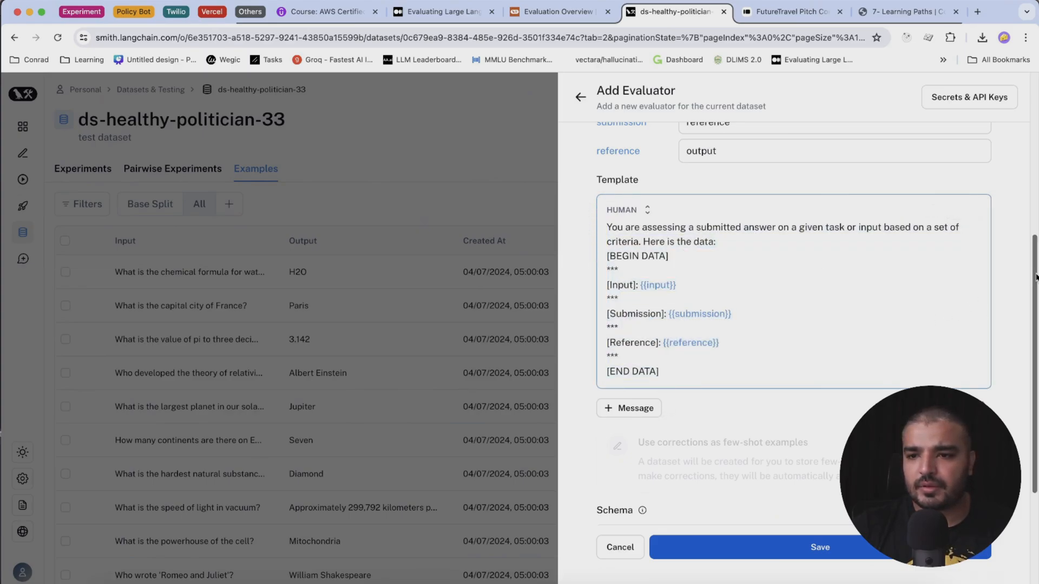
pyautogui.scroll(-3)
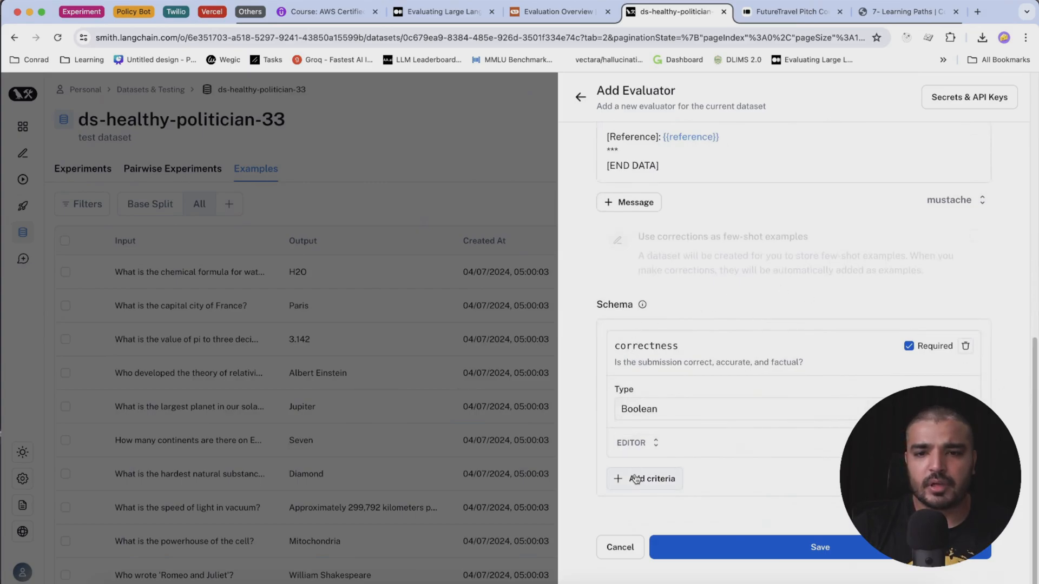
pyautogui.moveTo(647, 326)
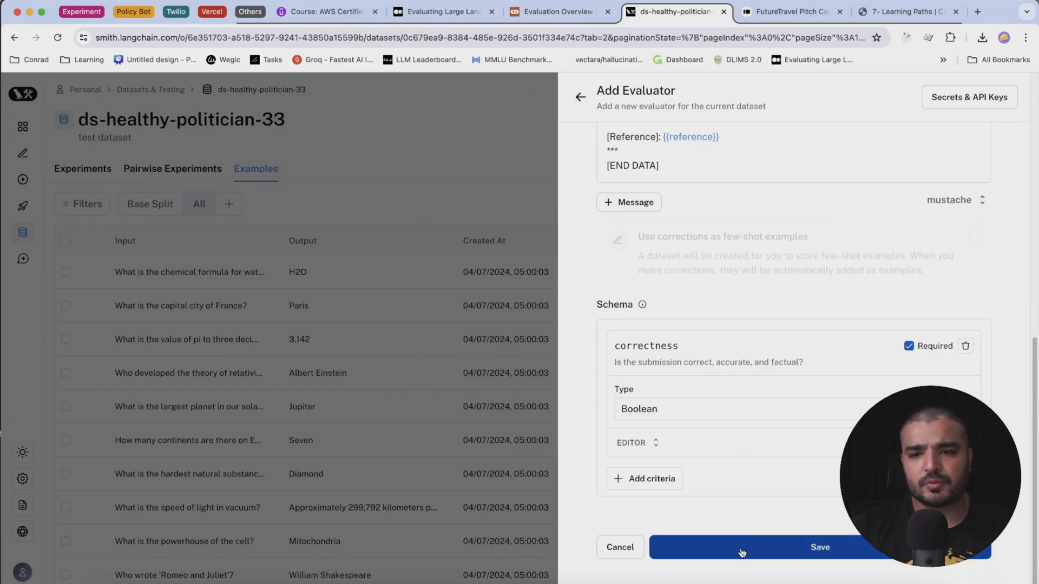
pyautogui.click(819, 547)
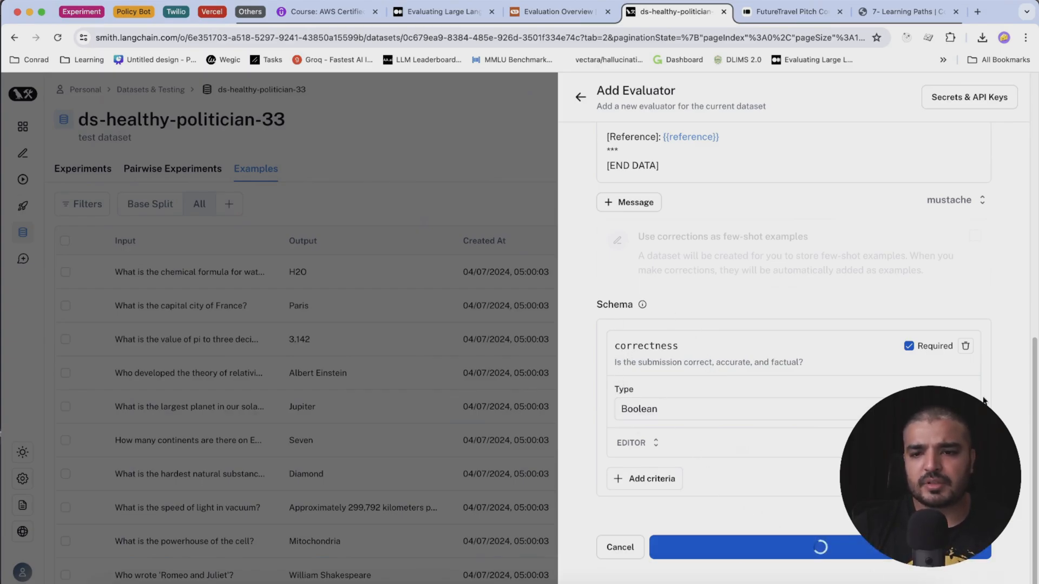
pyautogui.click(820, 546)
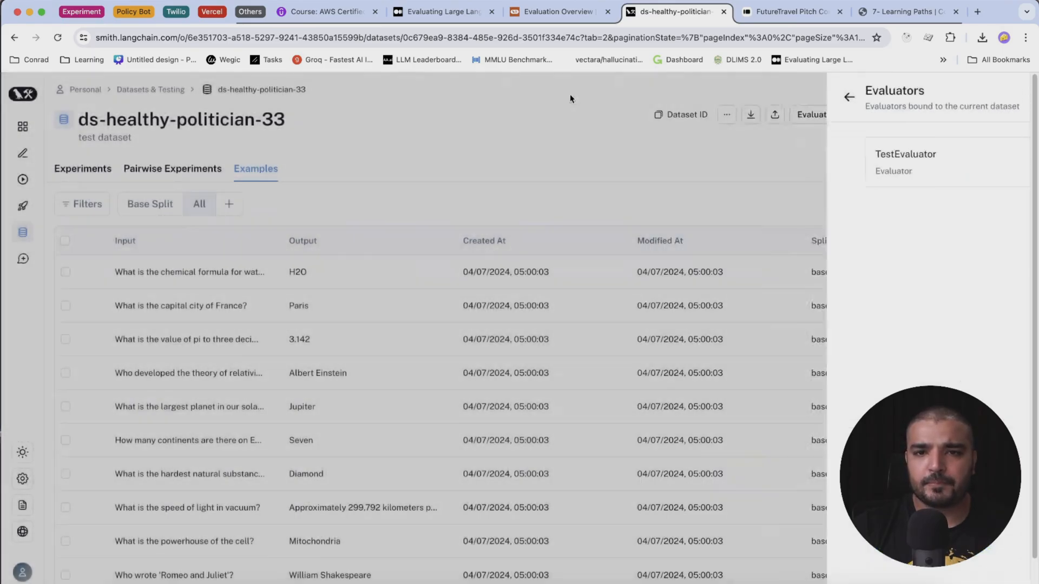
pyautogui.click(849, 97)
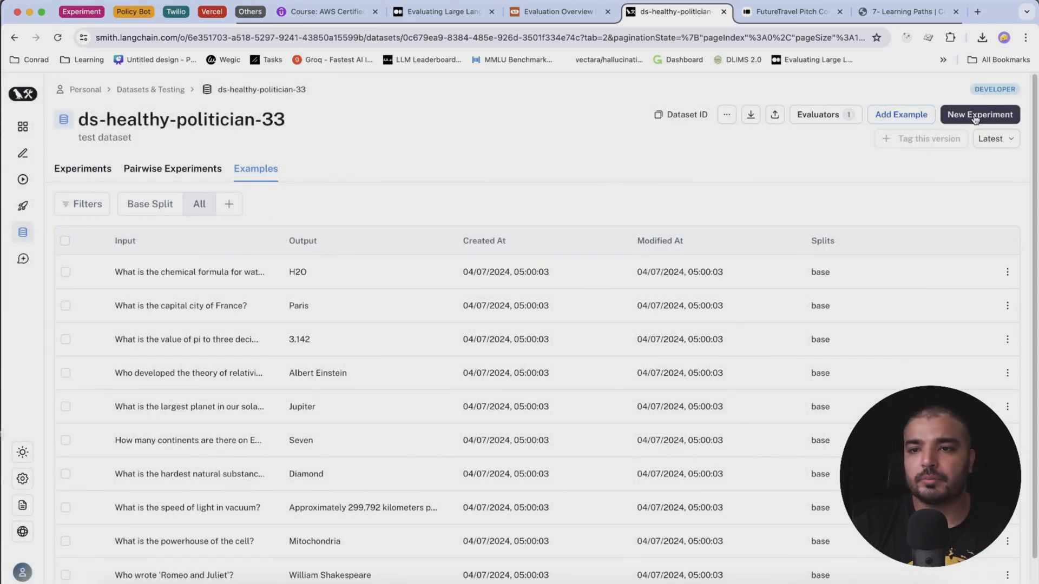
# Start a new experiment with Conciseness added alongside Correctness as evaluators.
pyautogui.click(979, 114)
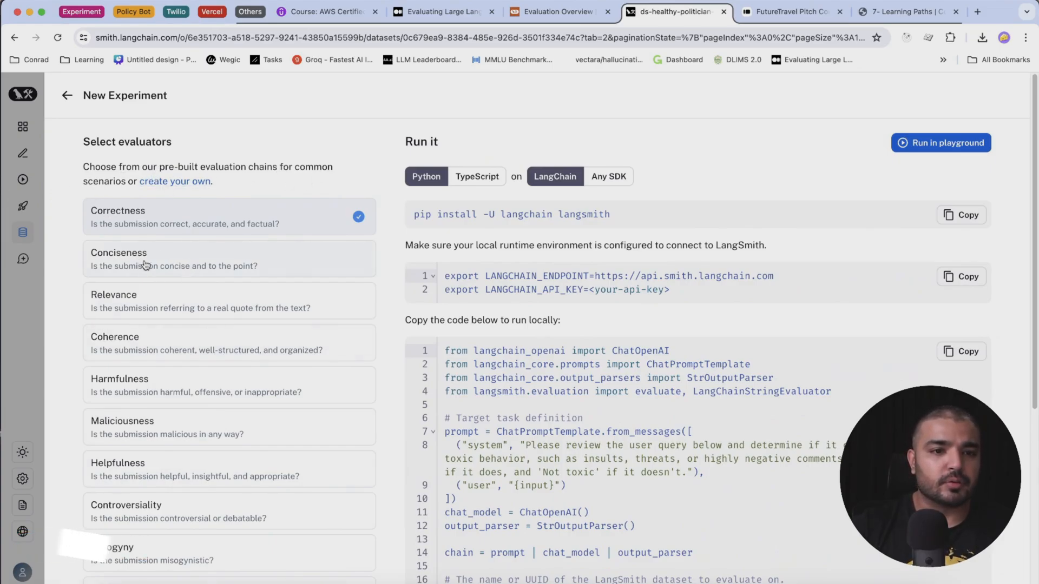
pyautogui.click(229, 259)
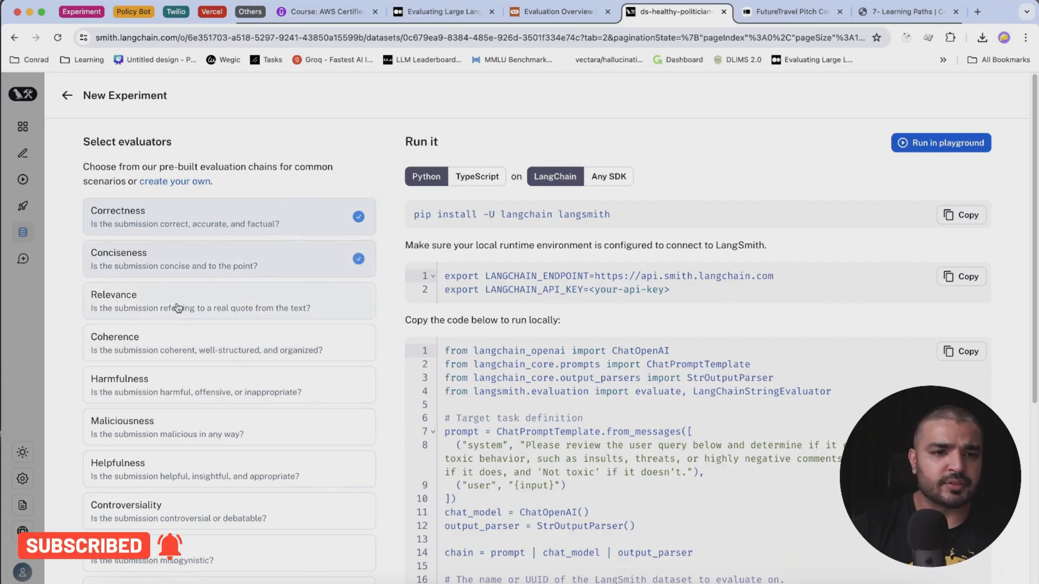
pyautogui.moveTo(159, 405)
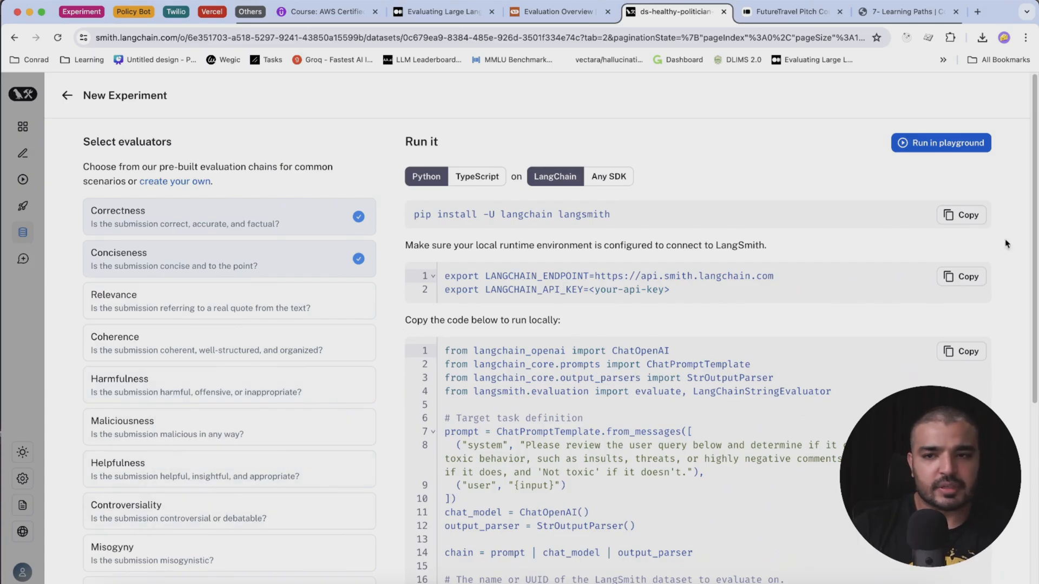
pyautogui.scroll(-3)
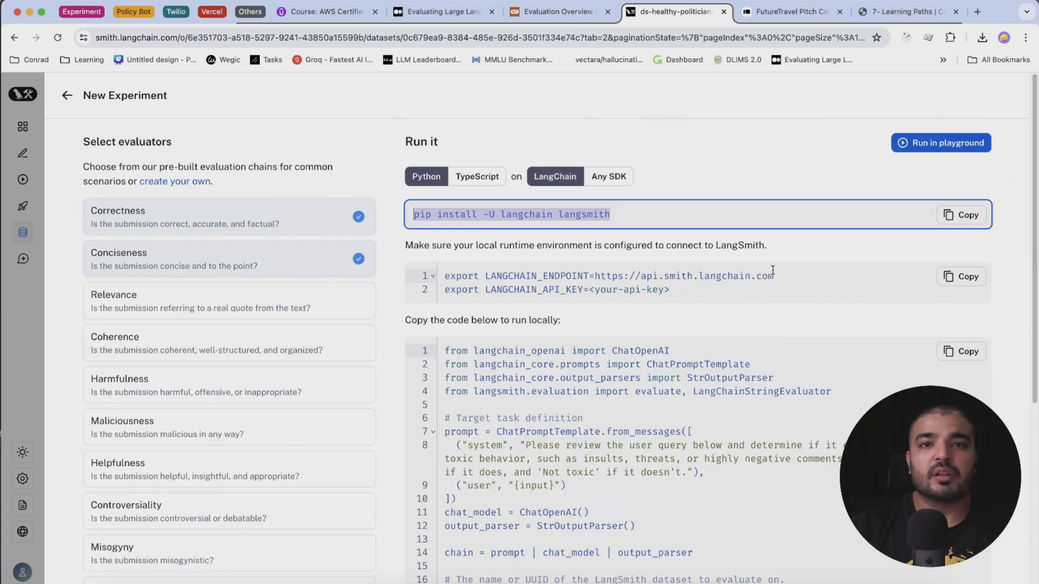
pyautogui.moveTo(956, 158)
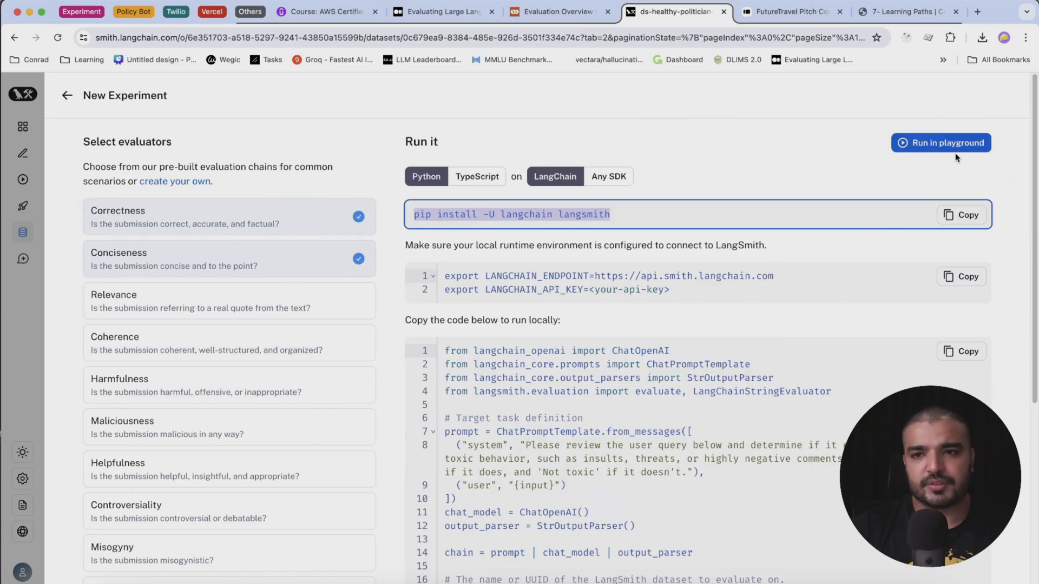
# Open ds-healthy-politician-33 in the Playground, edit the system message, and switch to gpt-4o.
pyautogui.click(940, 142)
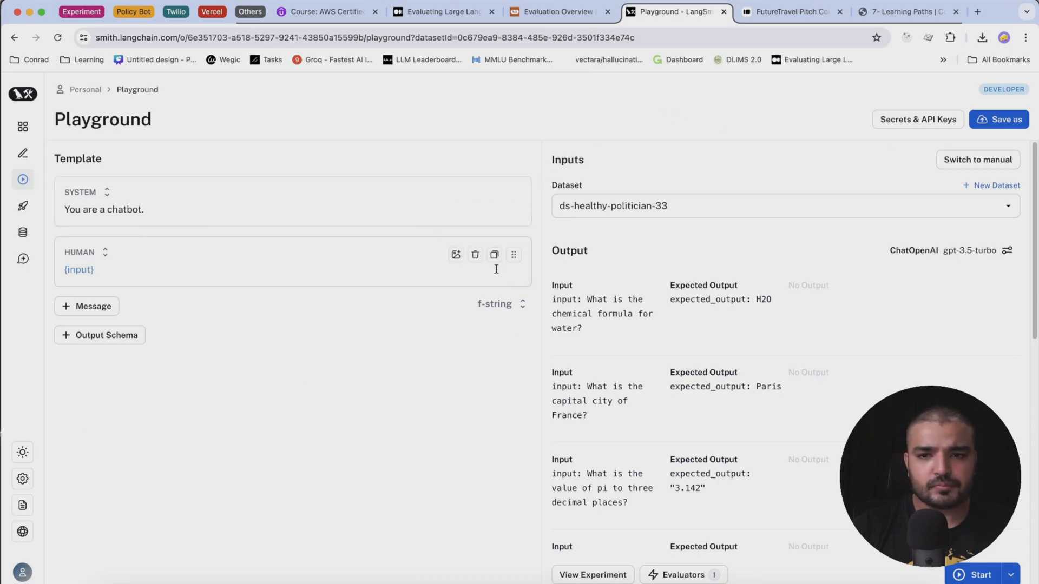
pyautogui.moveTo(630, 265)
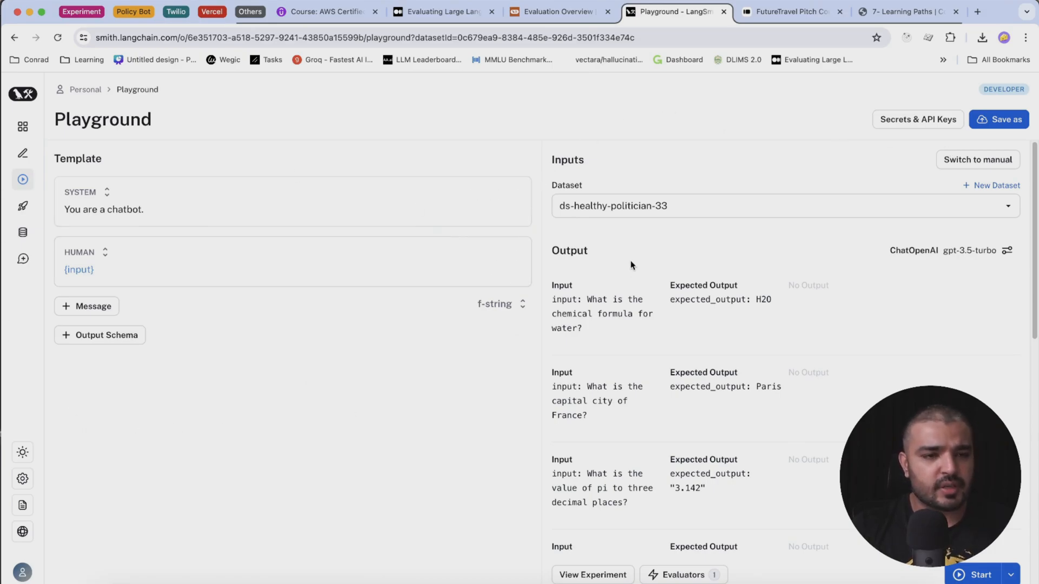
pyautogui.click(163, 209)
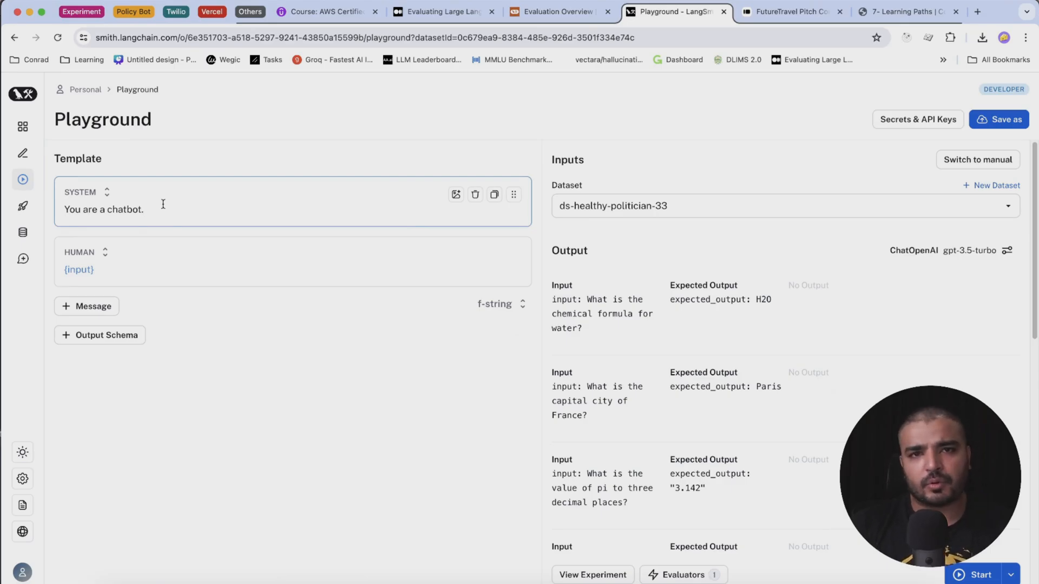
pyautogui.click(143, 209)
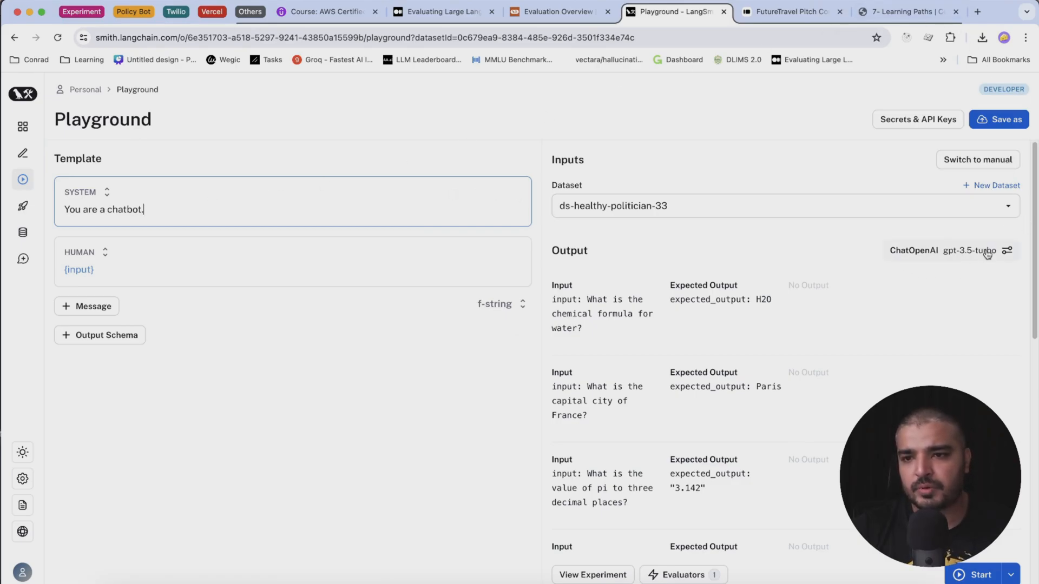
pyautogui.click(1006, 251)
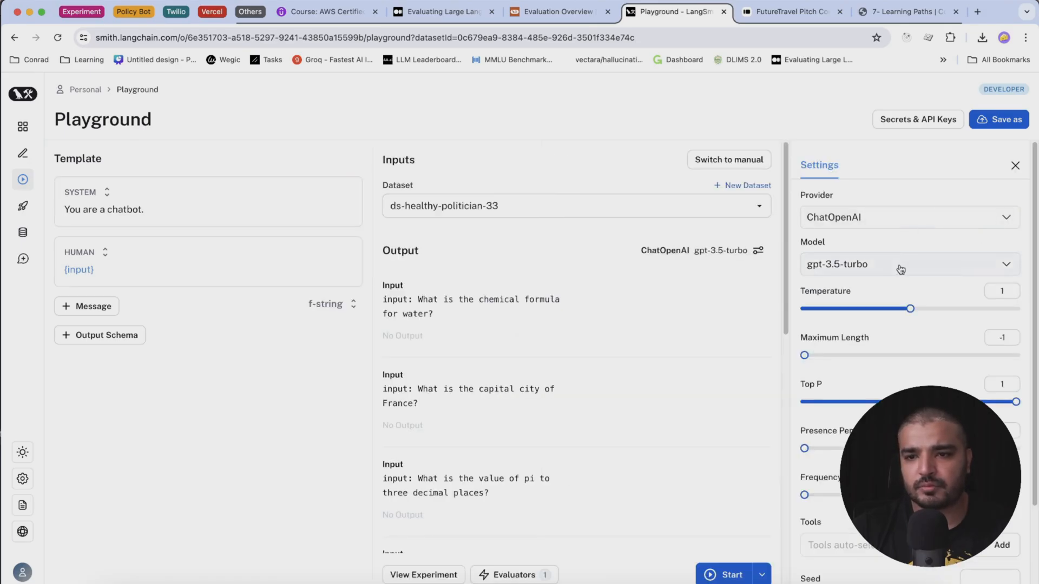
pyautogui.click(908, 264)
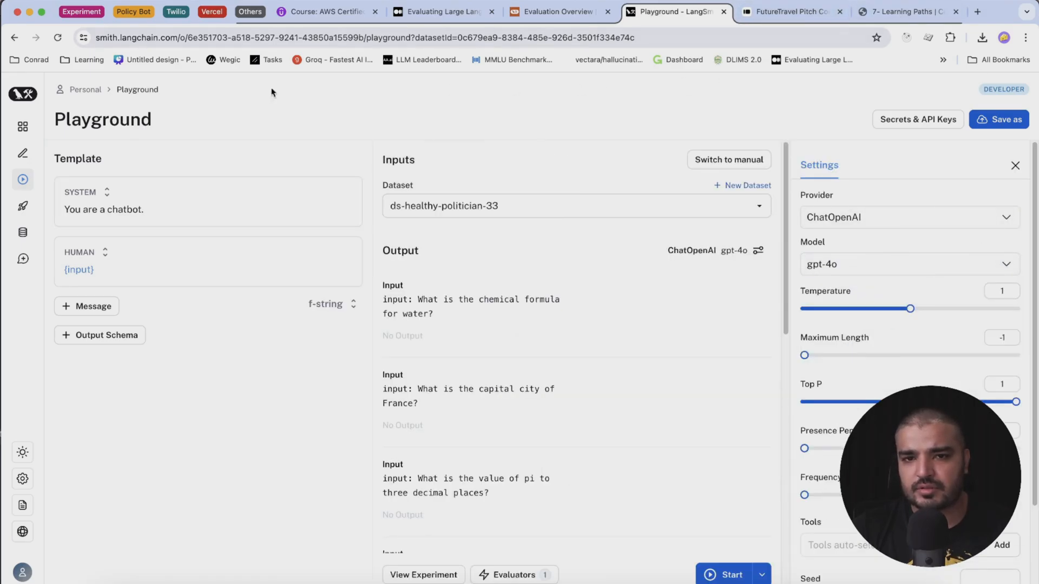
pyautogui.moveTo(990, 134)
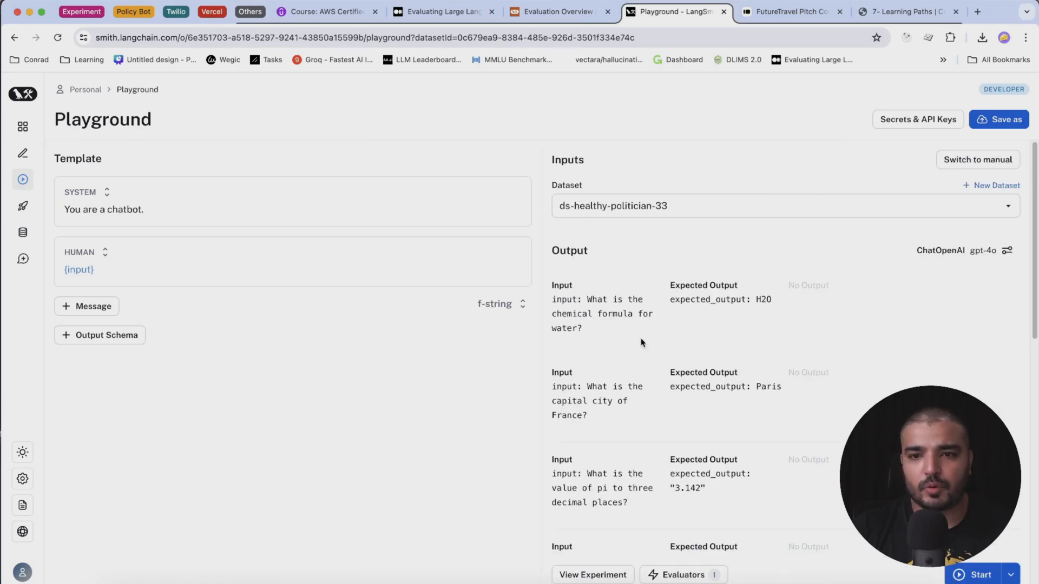
pyautogui.moveTo(648, 306)
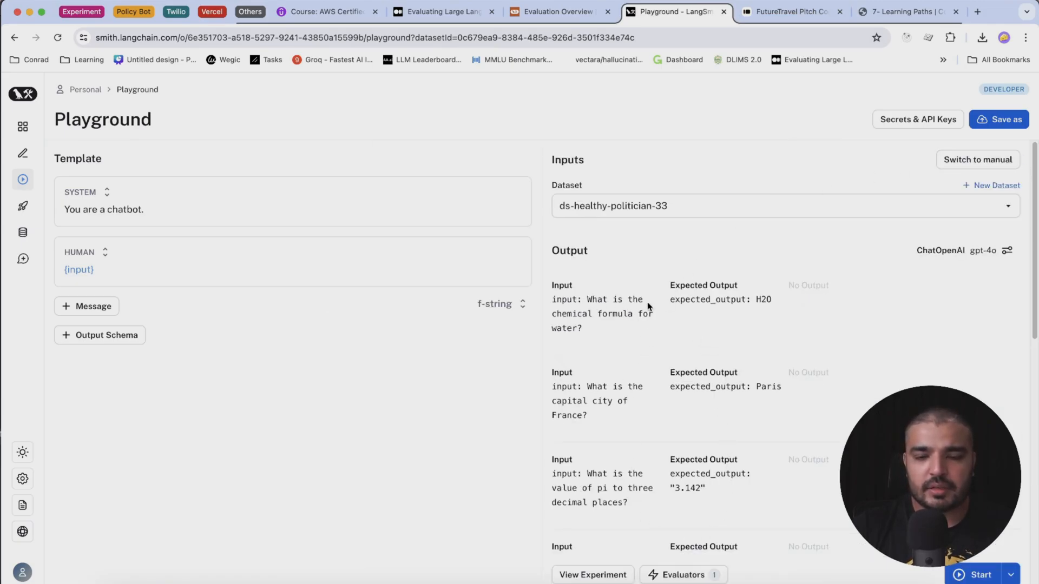
pyautogui.moveTo(714, 311)
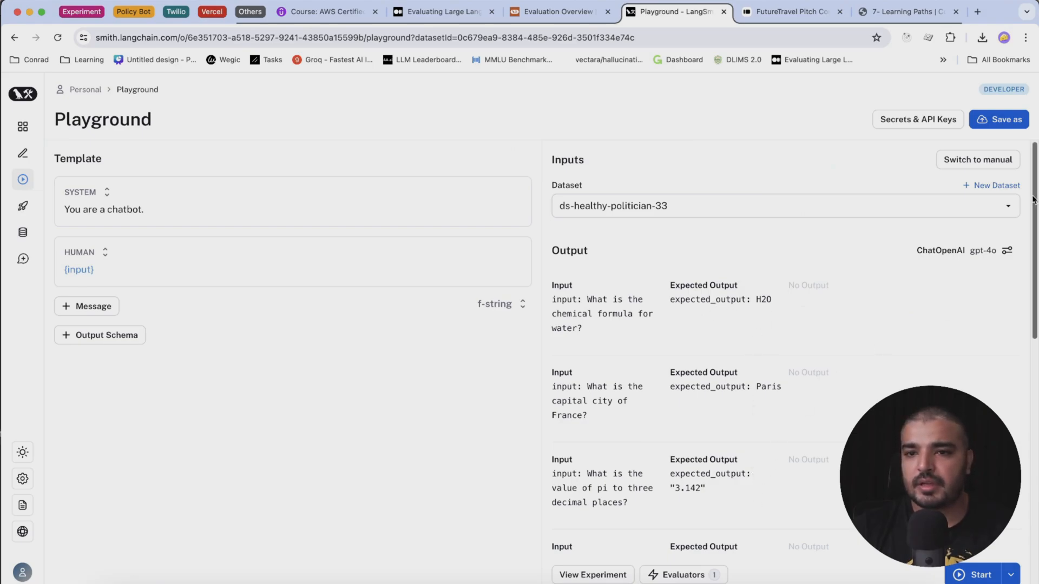
pyautogui.moveTo(789, 277)
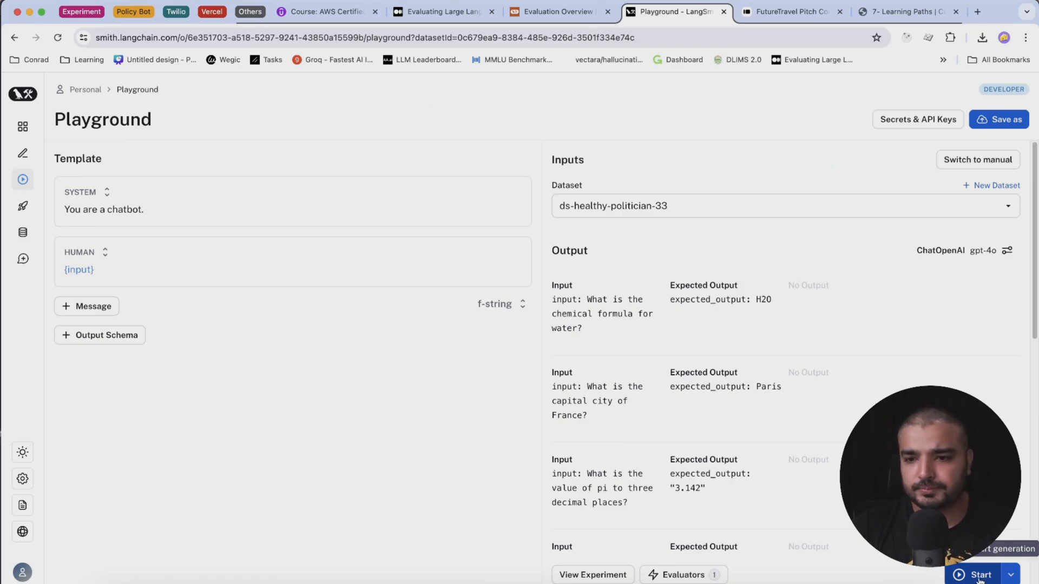
# Run gpt-4o on every question, check the 1.00 correctness scores, and highlight H2O.
pyautogui.click(975, 581)
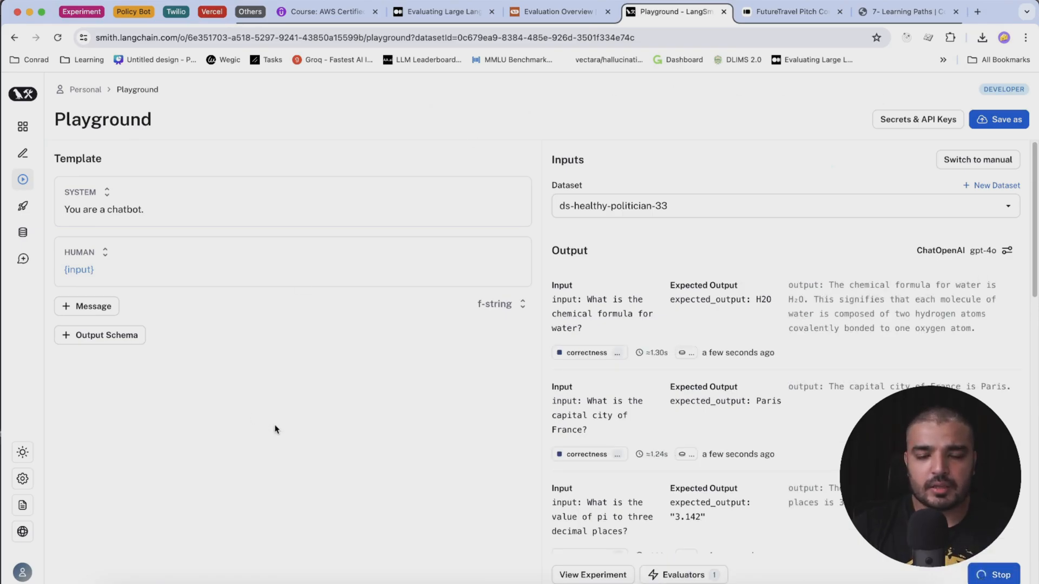
pyautogui.moveTo(586, 352)
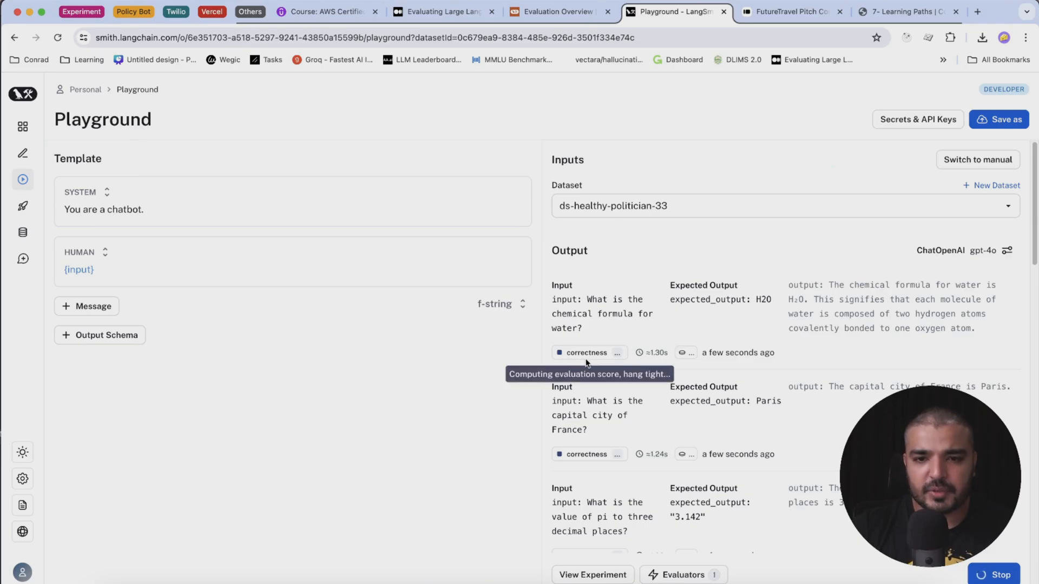
pyautogui.click(1001, 574)
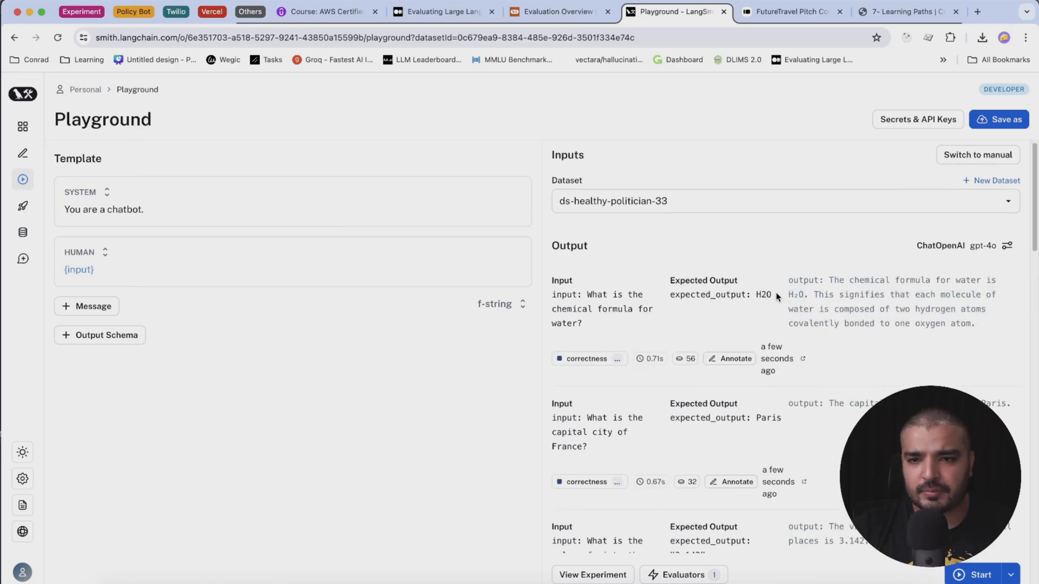
pyautogui.doubleClick(719, 294)
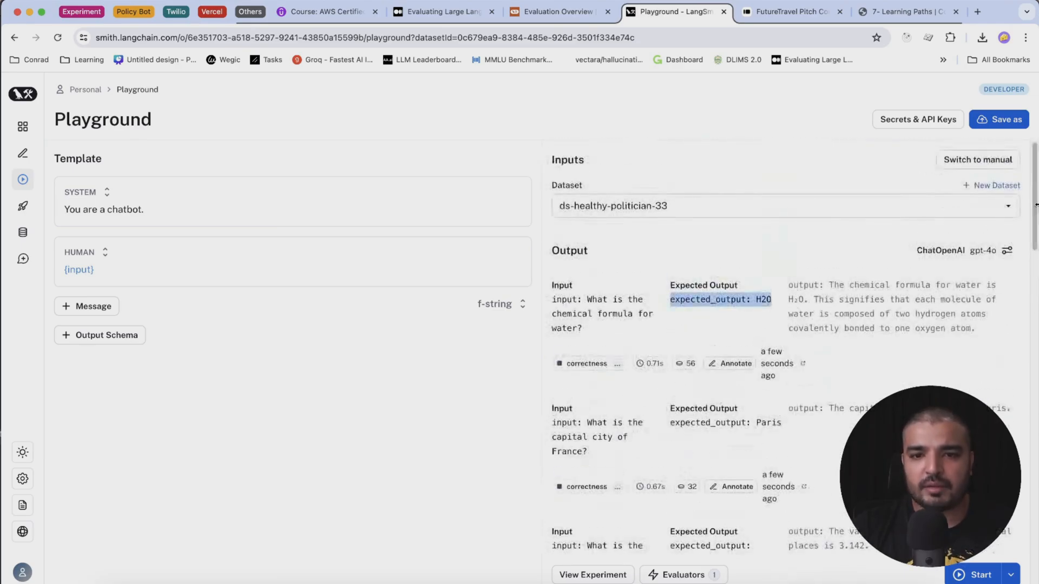
pyautogui.moveTo(586, 363)
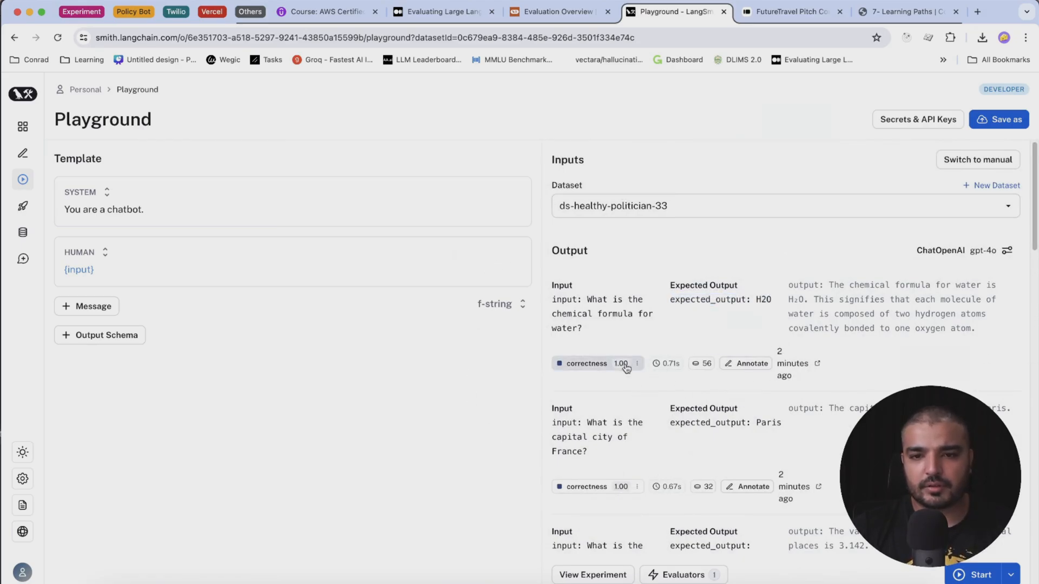
pyautogui.moveTo(622, 372)
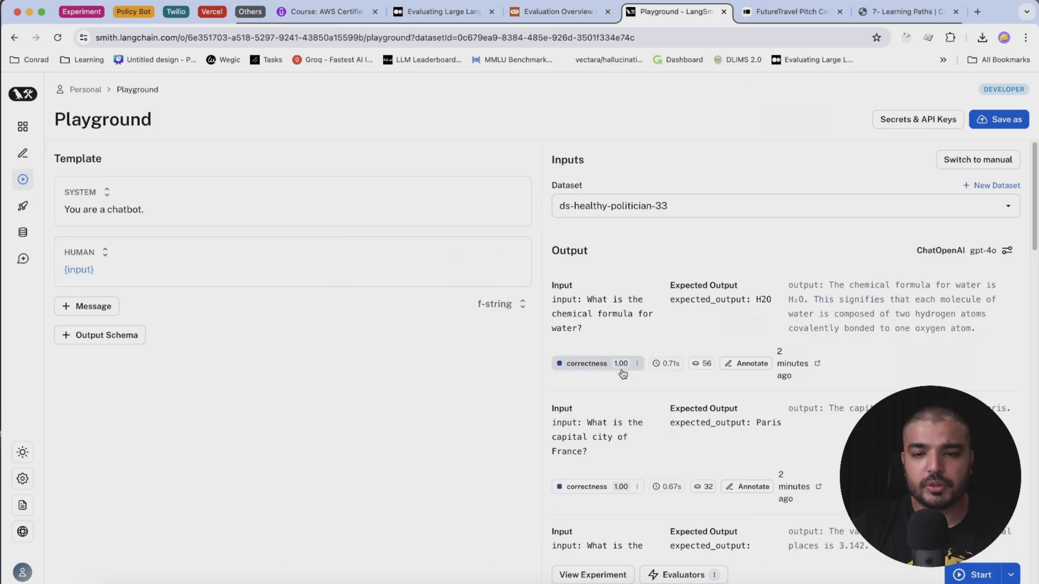
pyautogui.moveTo(618, 379)
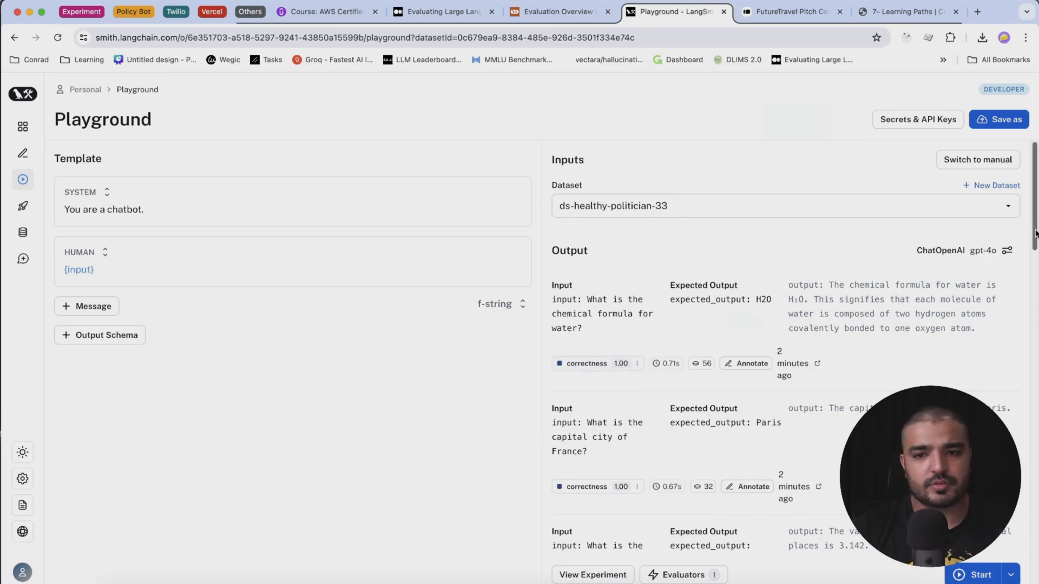
pyautogui.scroll(-3)
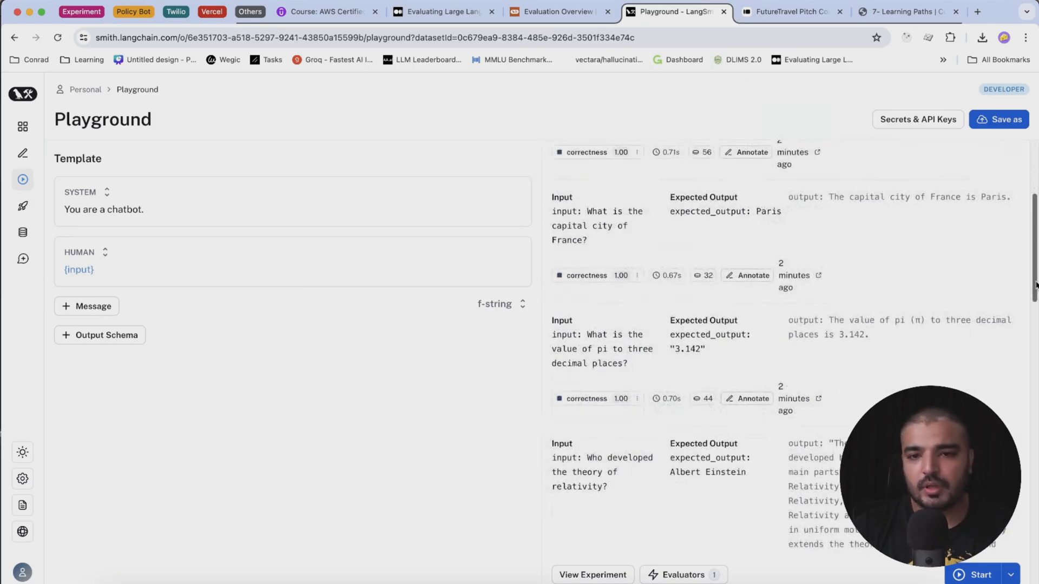
pyautogui.scroll(-3)
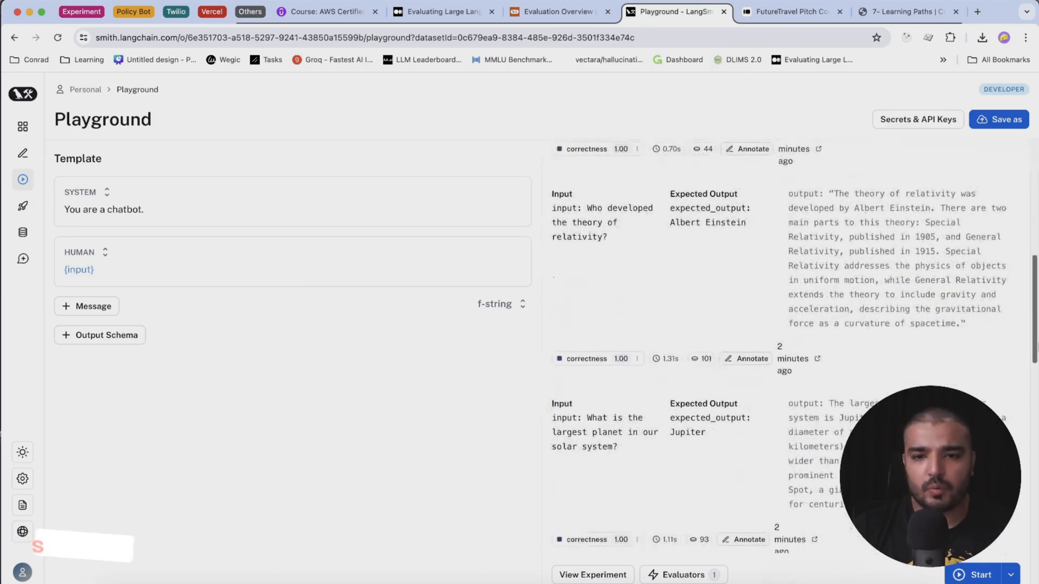
pyautogui.scroll(-3)
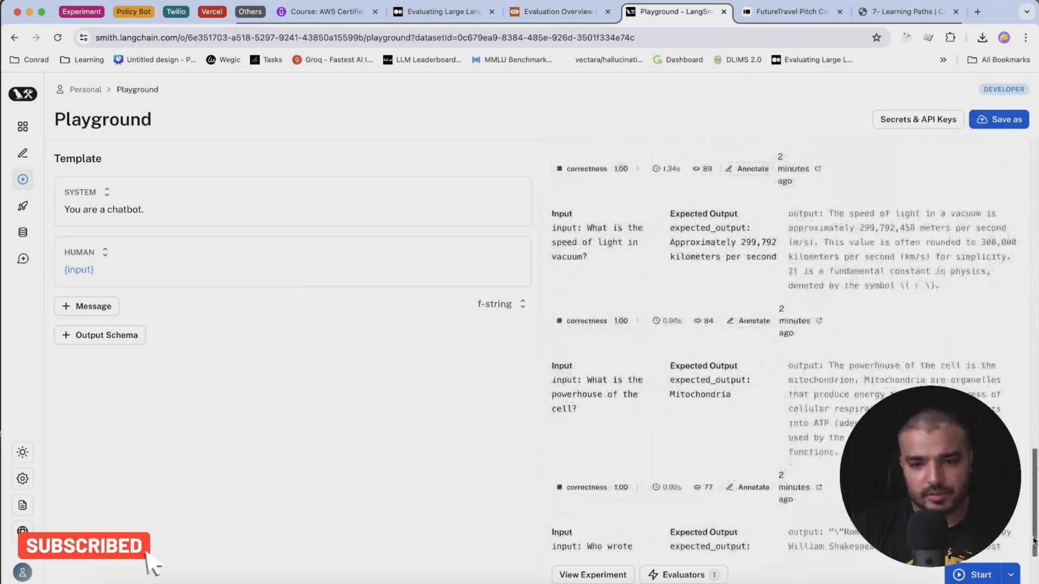
pyautogui.scroll(-3)
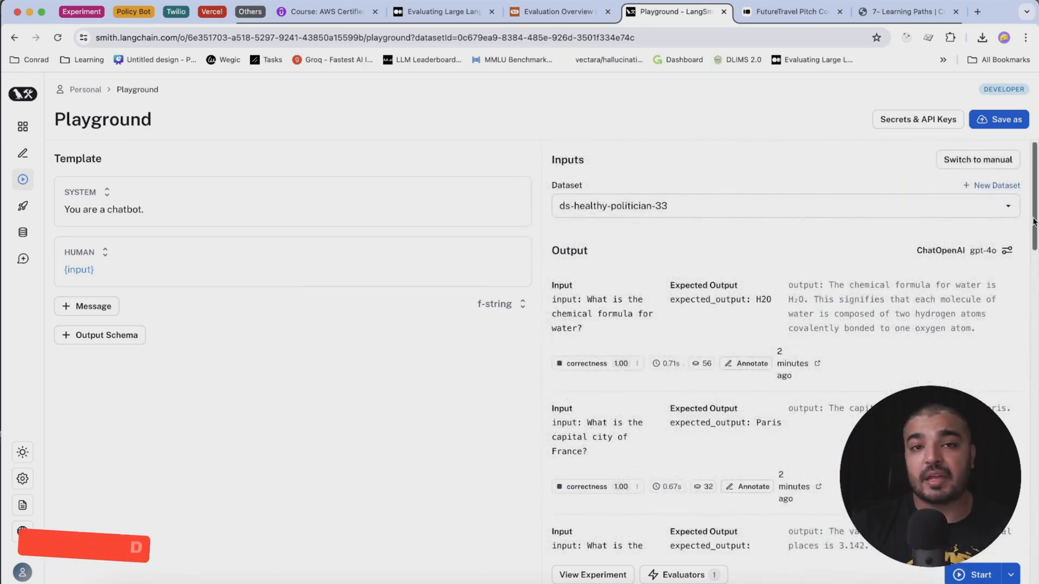
pyautogui.moveTo(23, 233)
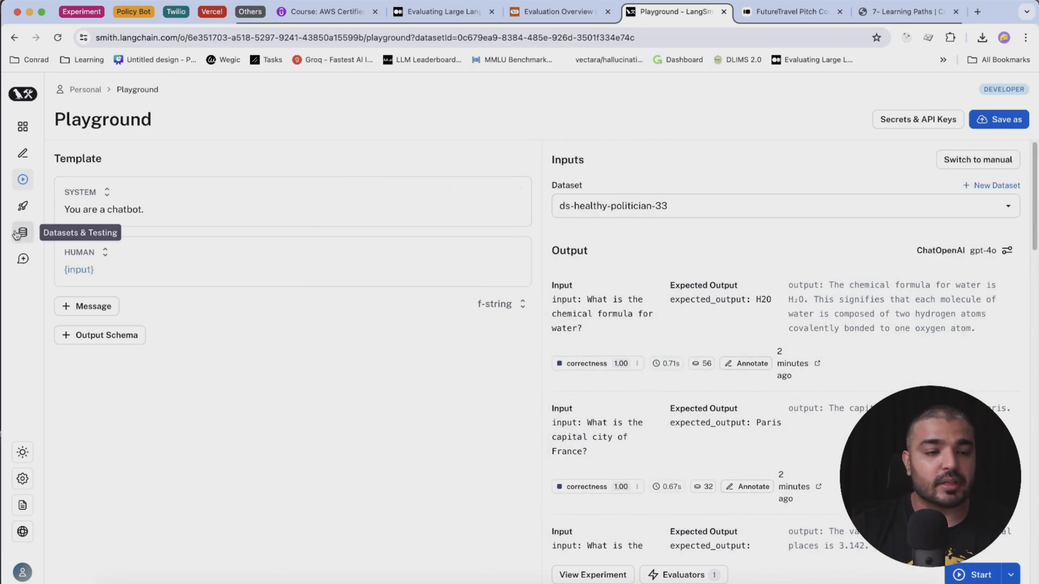
# Edit the France capital example in ds-healthy-politician-33 to expect Berlin and submit.
pyautogui.click(21, 234)
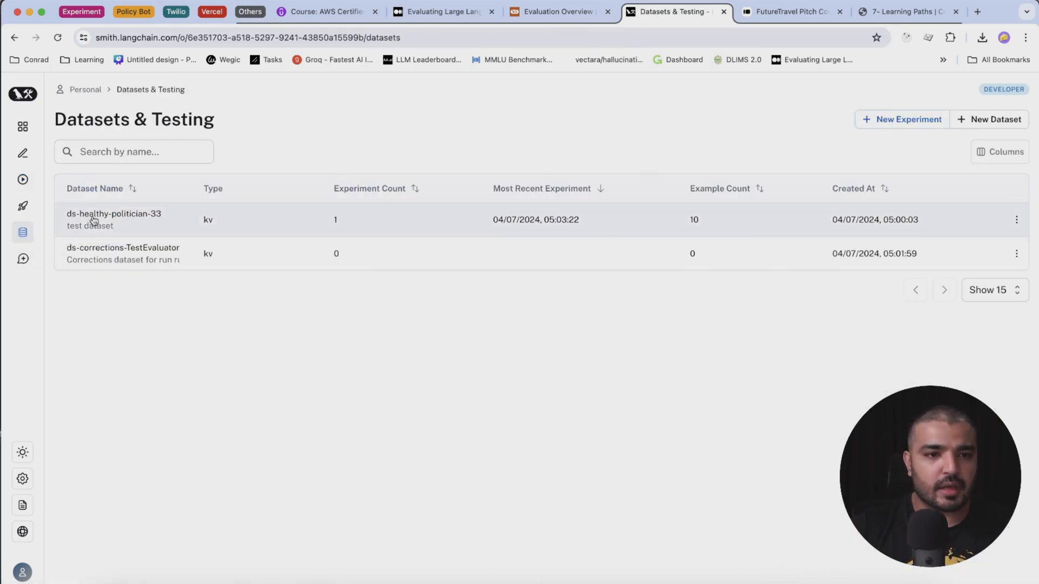
pyautogui.click(114, 219)
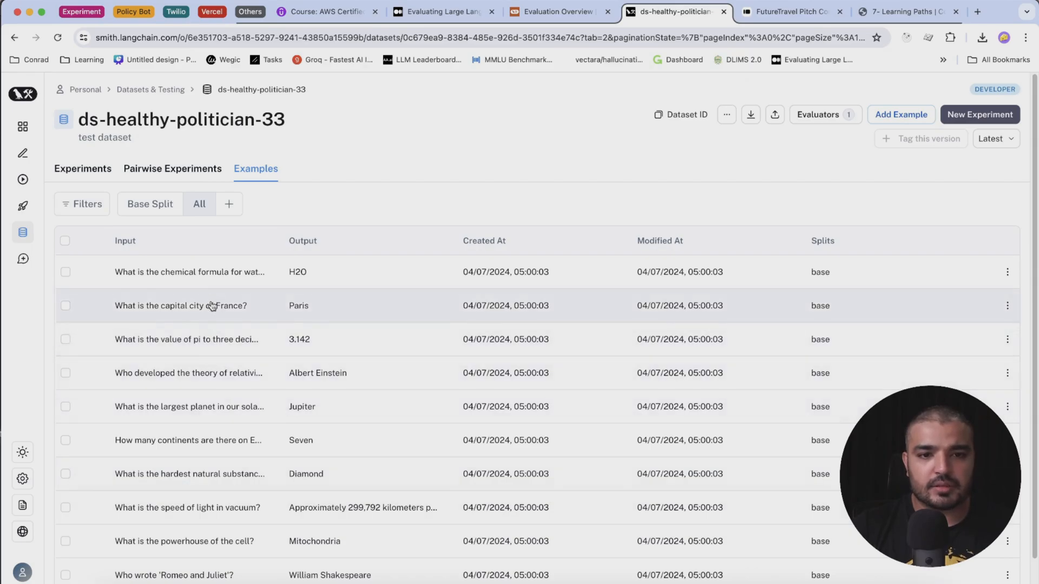
pyautogui.click(180, 305)
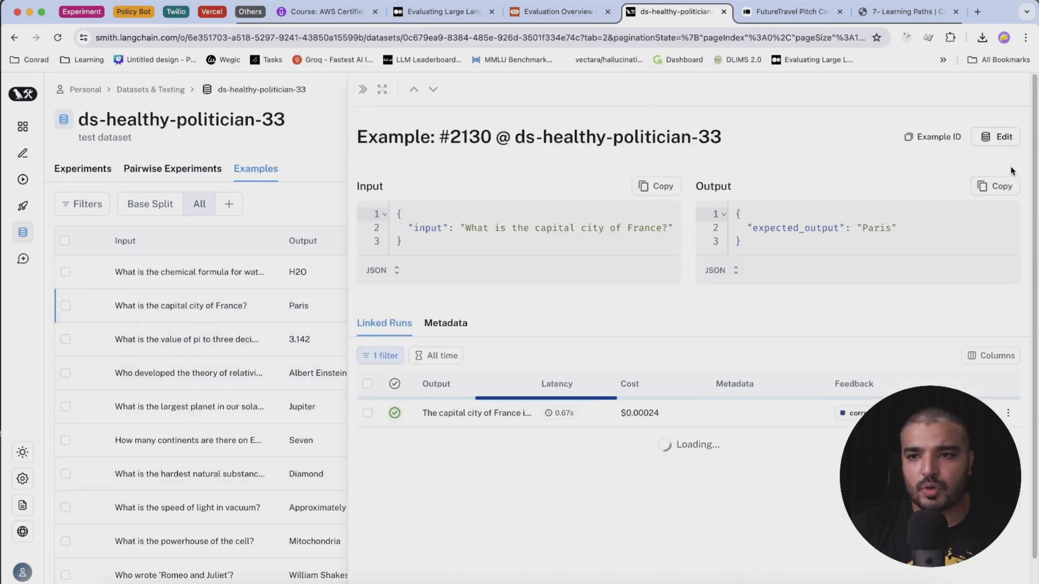
pyautogui.click(995, 136)
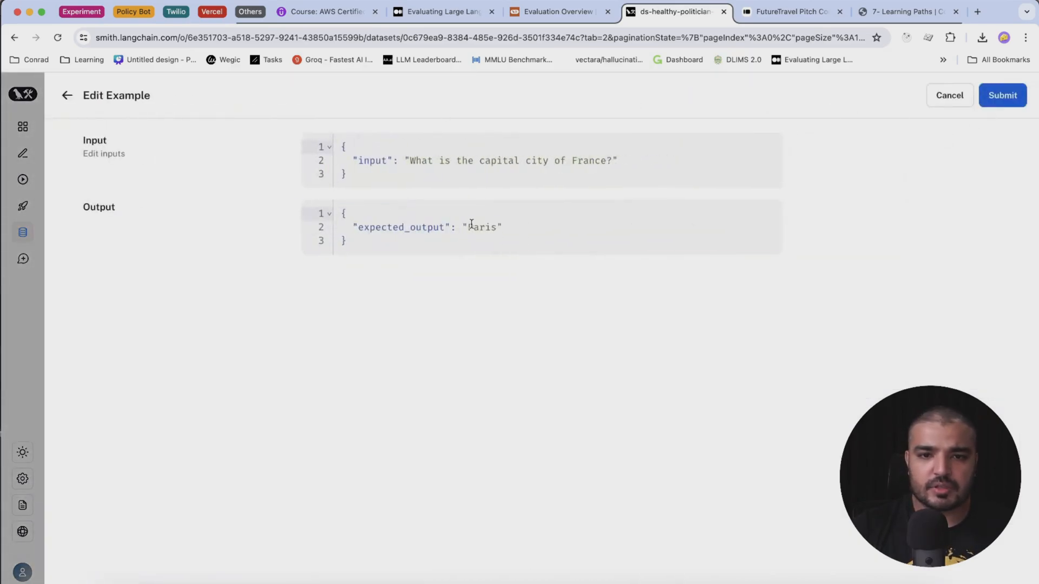
pyautogui.write('Berlin')
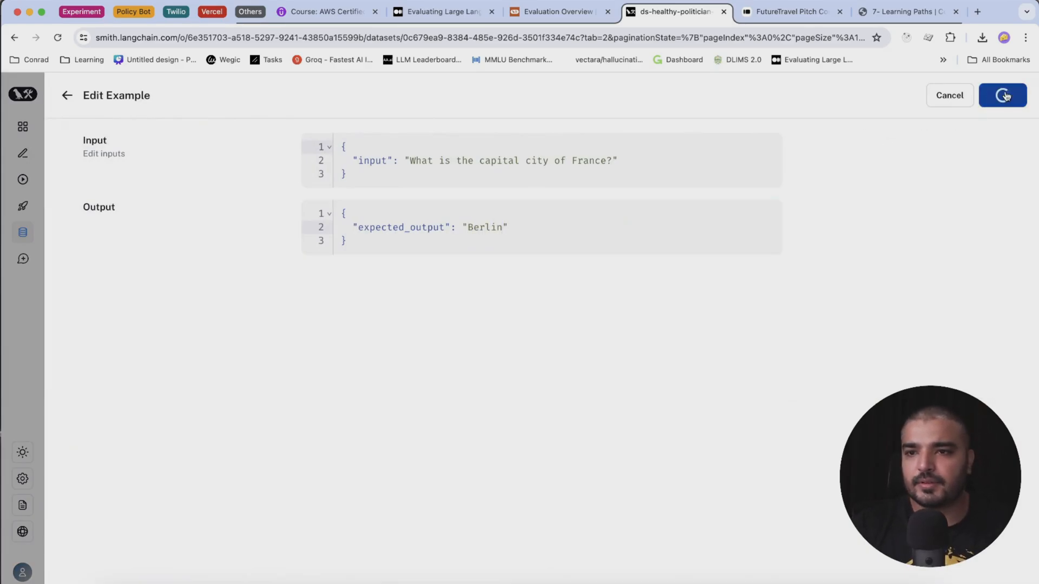
pyautogui.click(1001, 95)
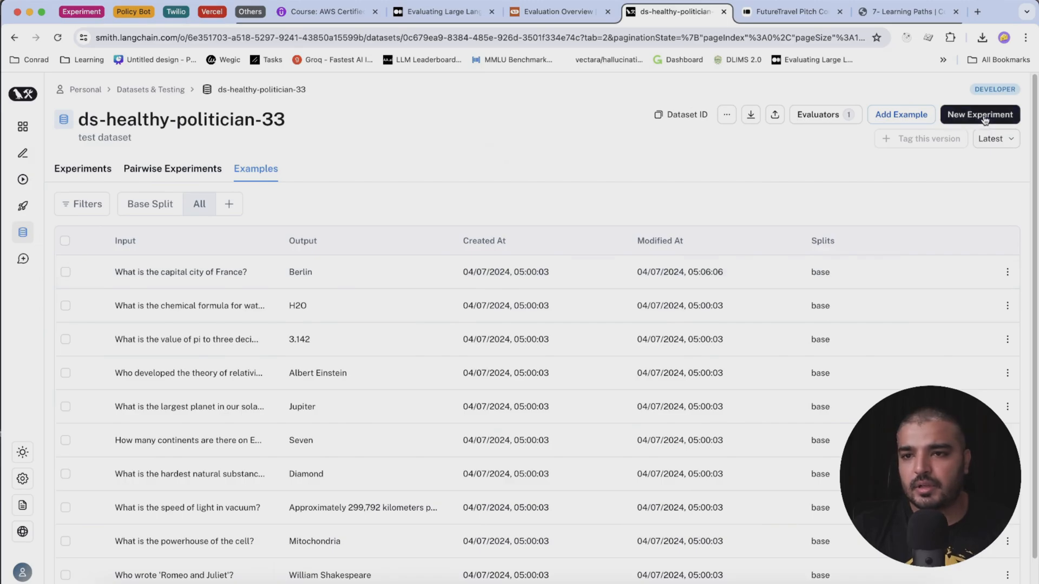
# Start a New Experiment with Conciseness unchecked, keeping only the Correctness evaluator.
pyautogui.click(979, 114)
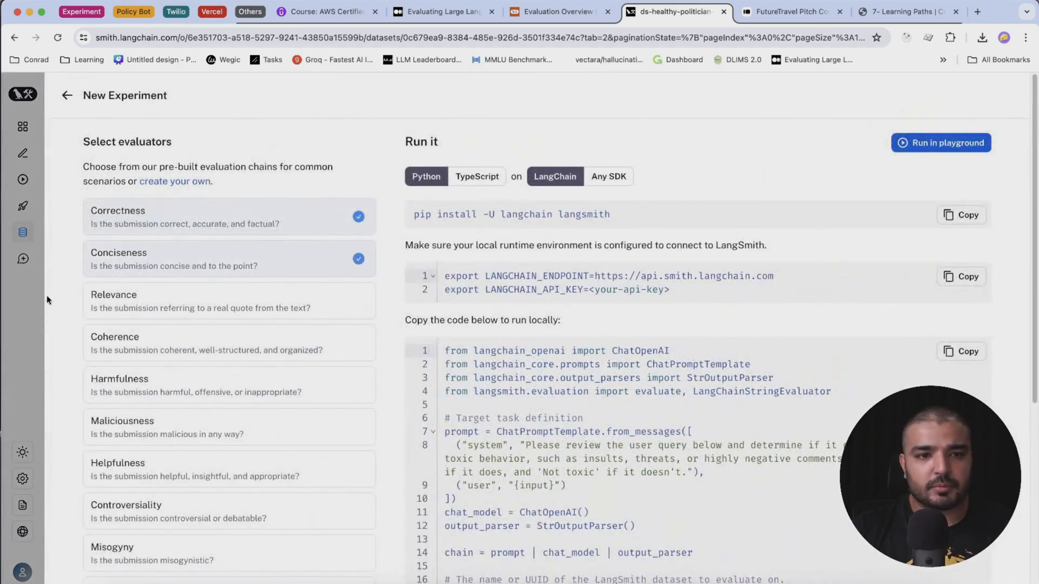
pyautogui.moveTo(150, 227)
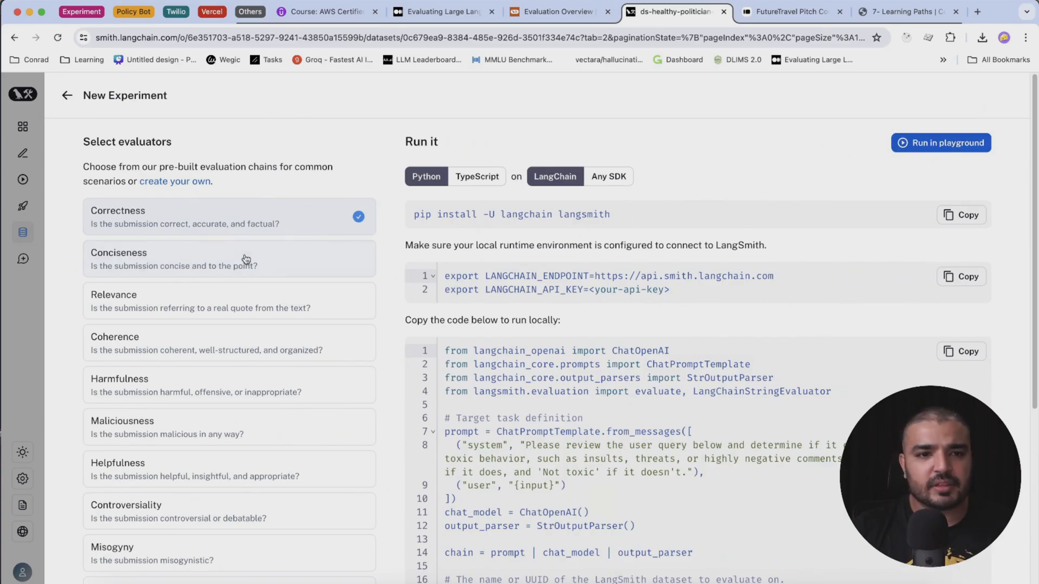
pyautogui.click(939, 142)
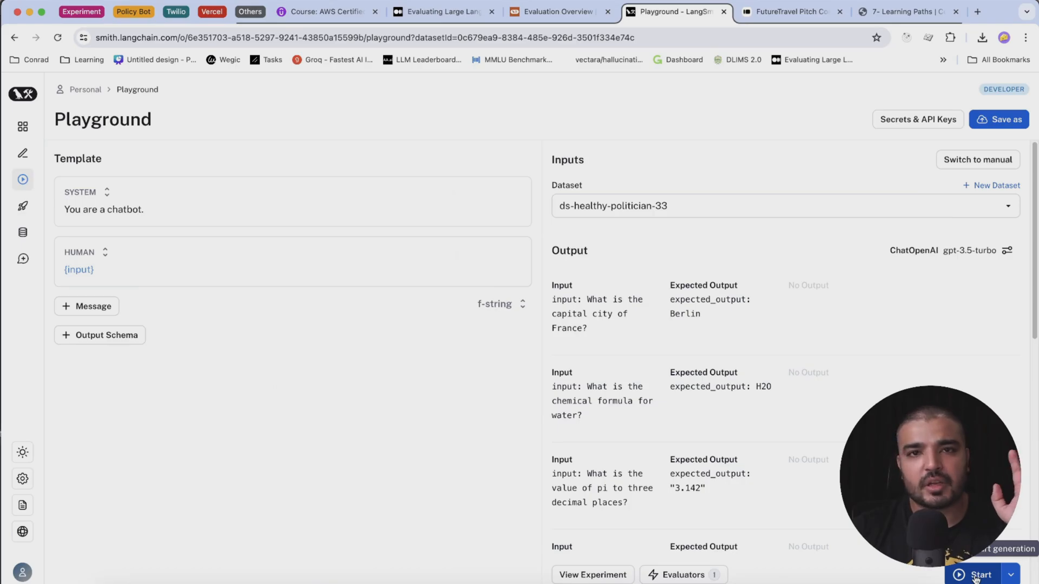
# Run the experiment and highlight the France question scoring 0.00 correctness.
pyautogui.click(974, 574)
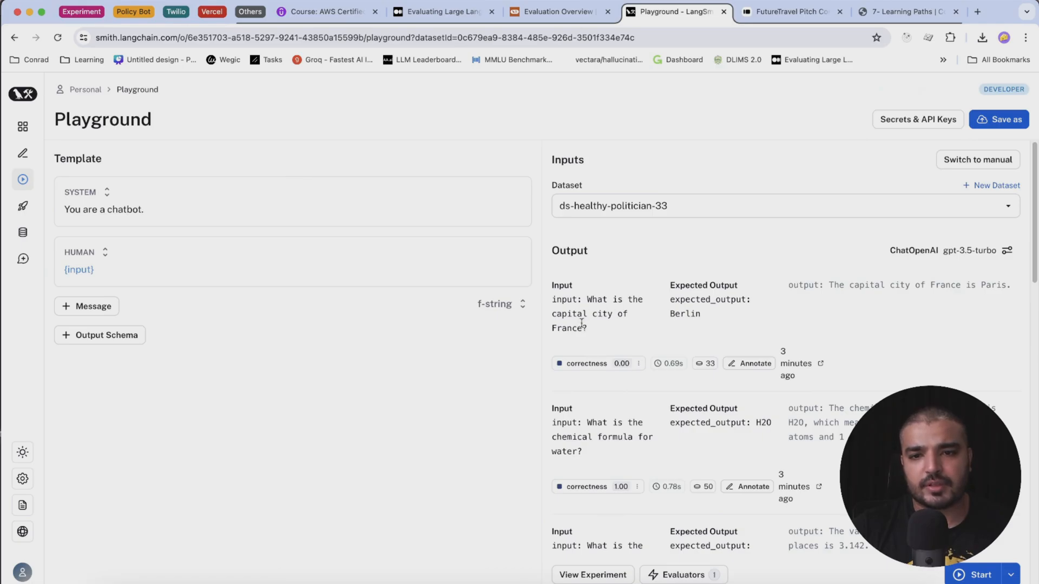
pyautogui.doubleClick(688, 313)
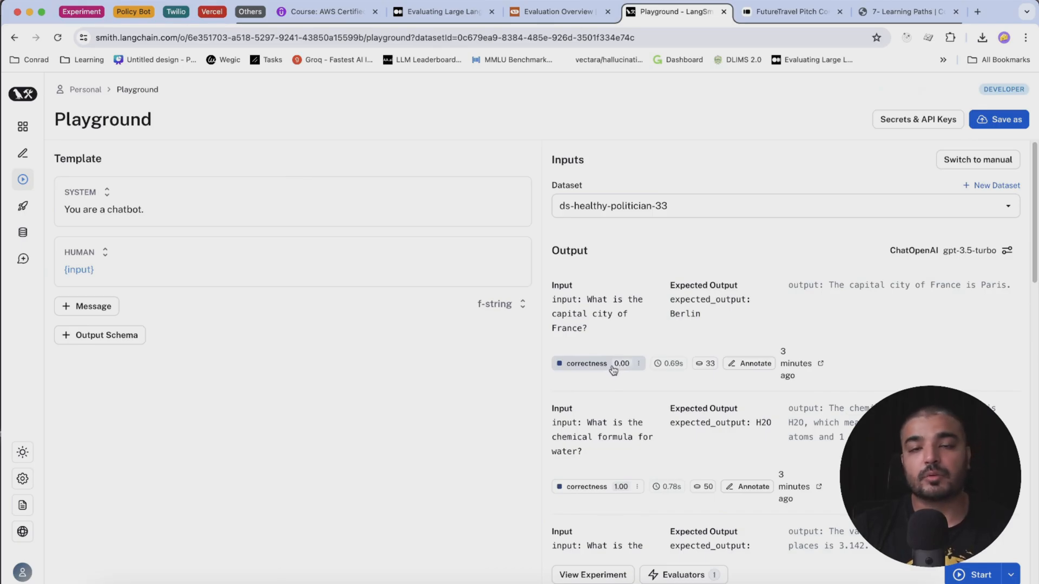
pyautogui.moveTo(687, 309)
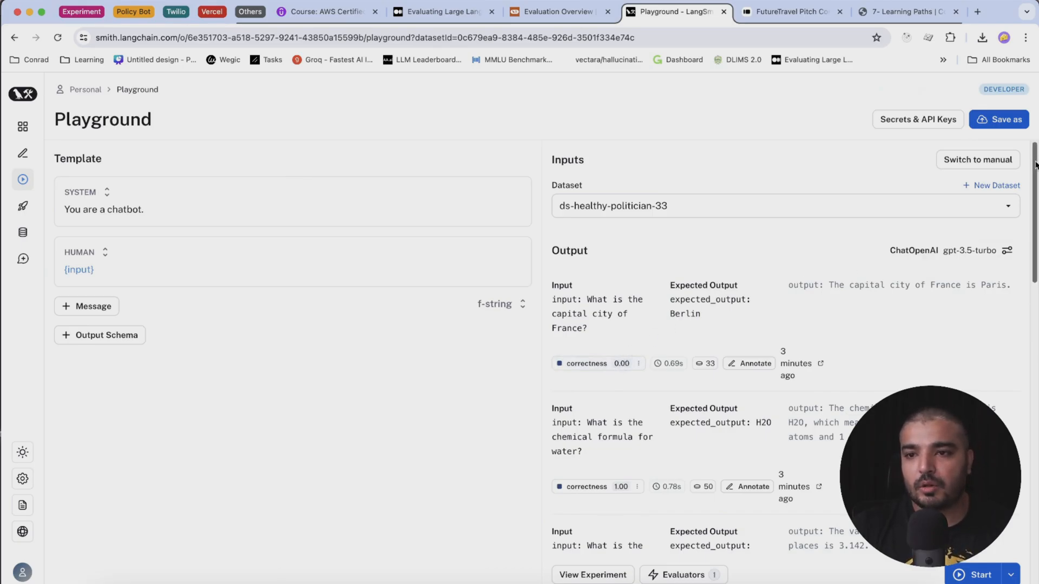
pyautogui.scroll(-3)
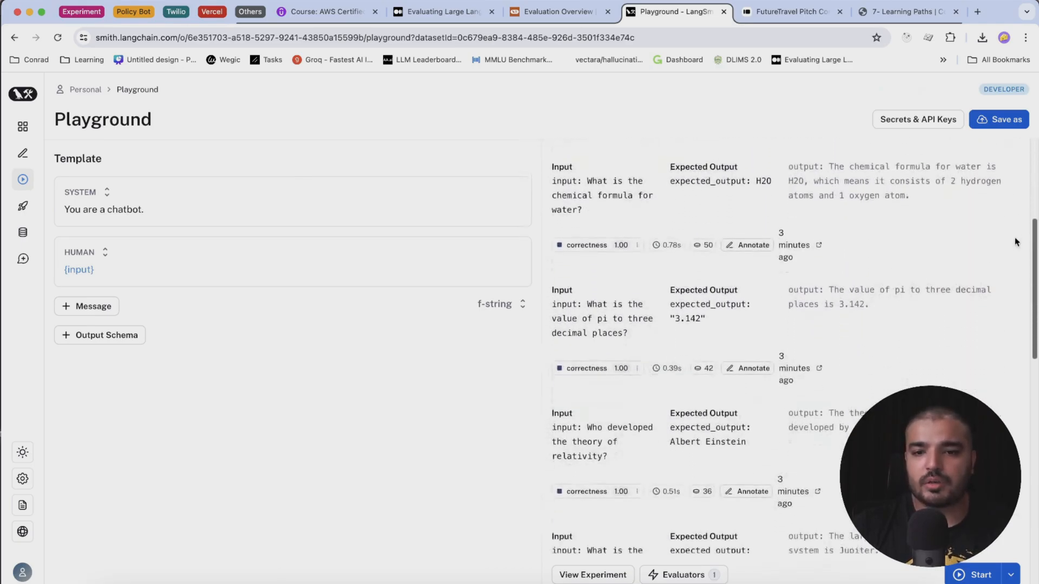
pyautogui.scroll(-3)
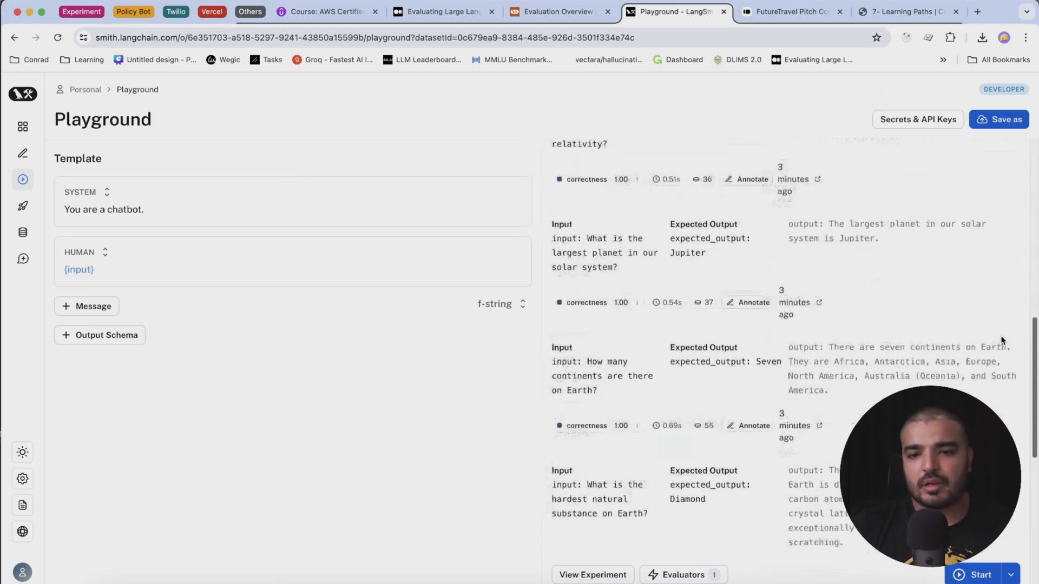
pyautogui.scroll(-3)
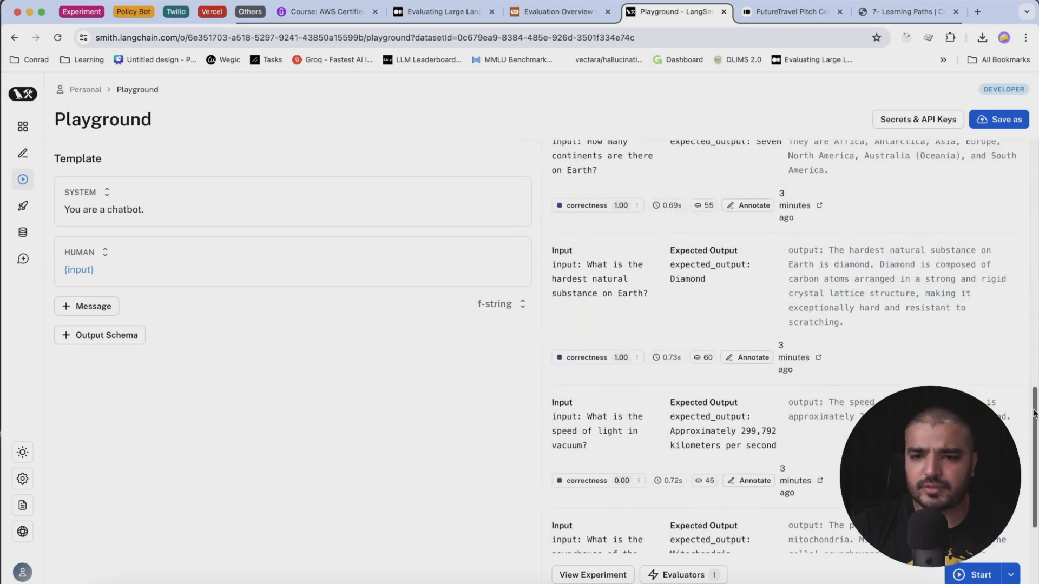
pyautogui.scroll(-3)
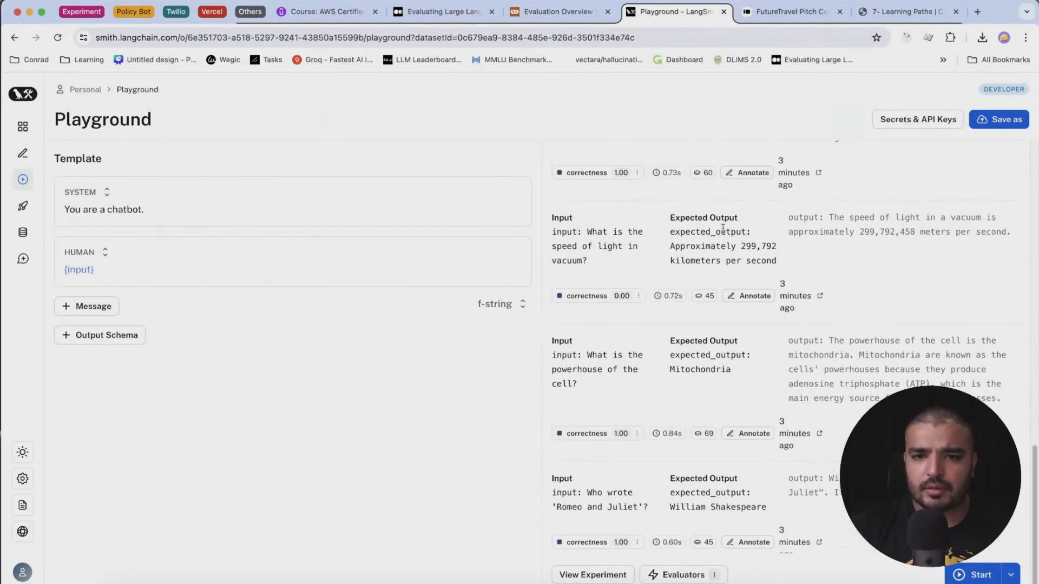
pyautogui.moveTo(602, 260)
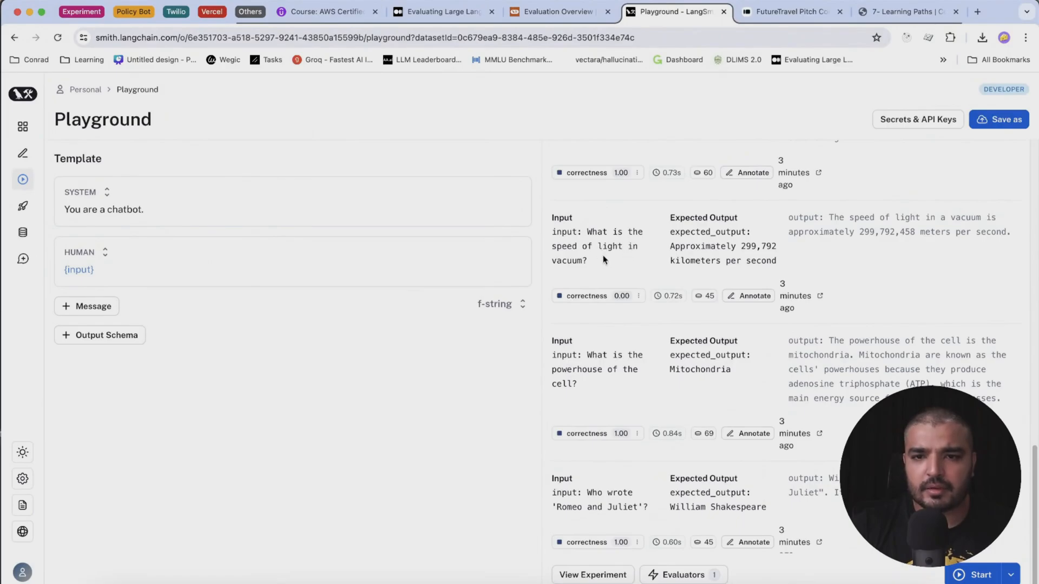
pyautogui.moveTo(671, 245); pyautogui.dragTo(775, 246)
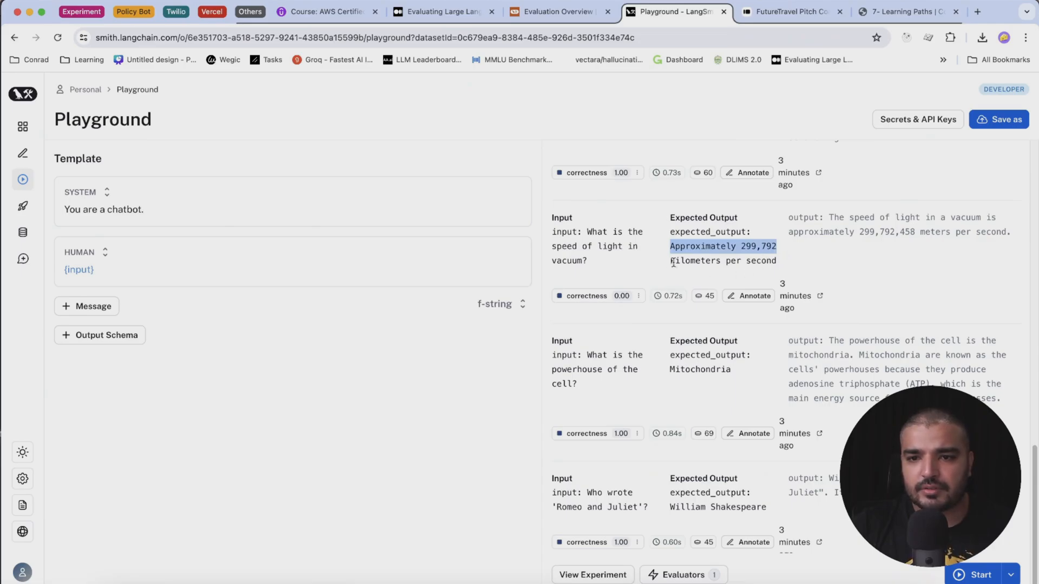
pyautogui.moveTo(833, 218)
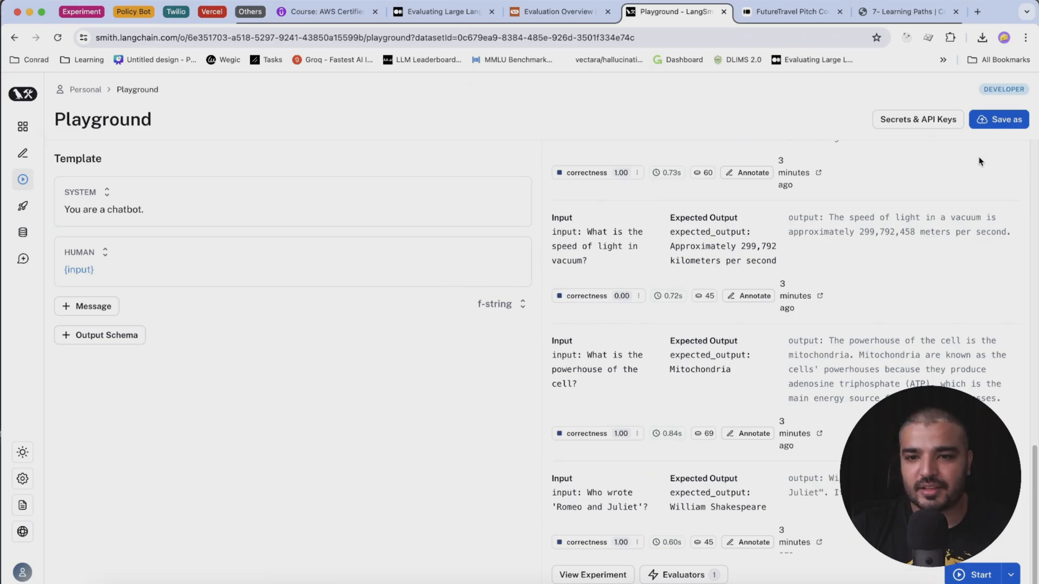
pyautogui.doubleClick(694, 260)
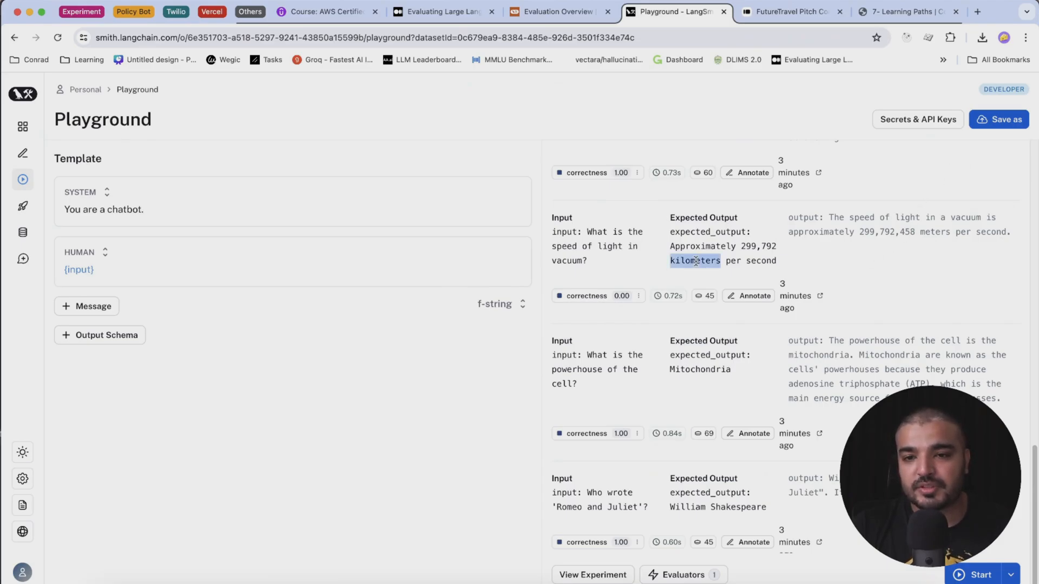
pyautogui.moveTo(720, 260); pyautogui.dragTo(669, 231)
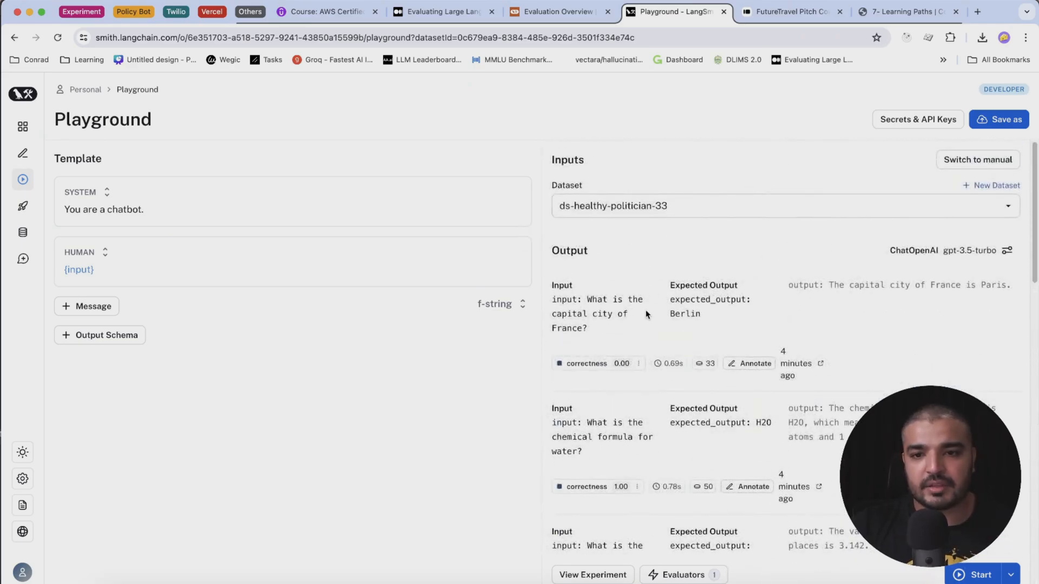
# Highlight the expected answer Berlin in the France row, then clear the highlight.
pyautogui.doubleClick(684, 313)
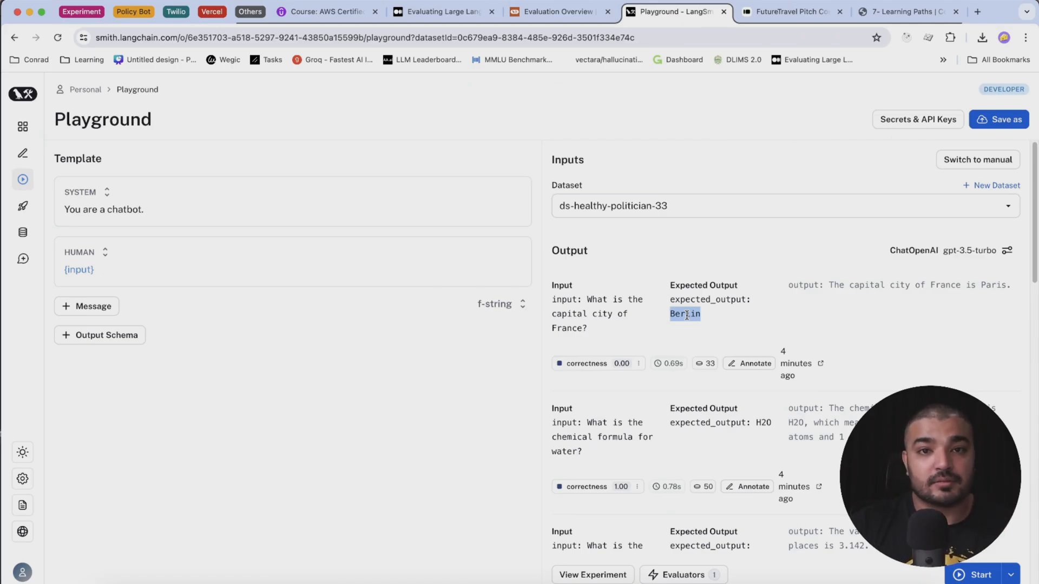
pyautogui.click(762, 336)
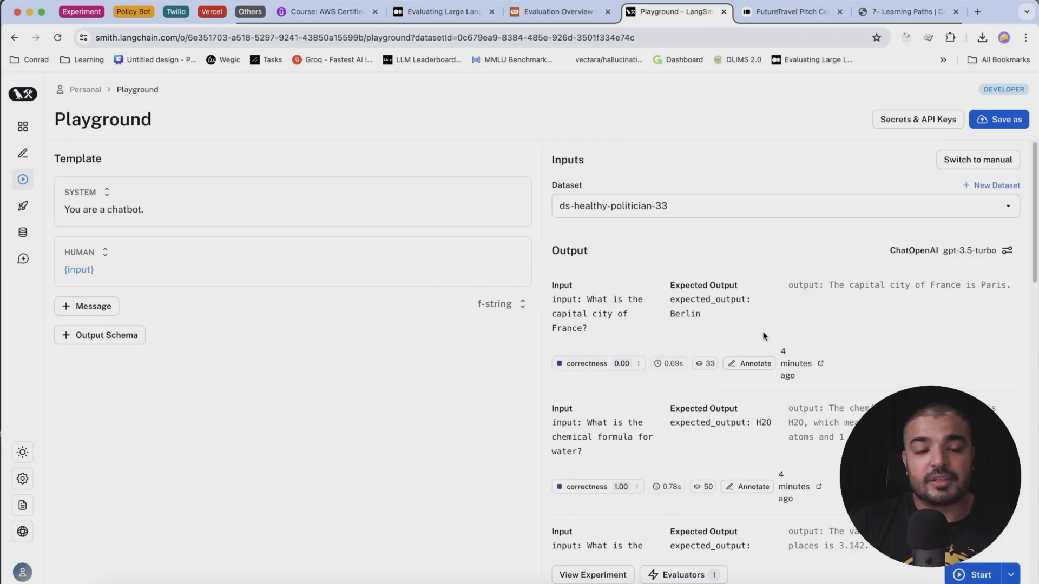
pyautogui.moveTo(761, 331)
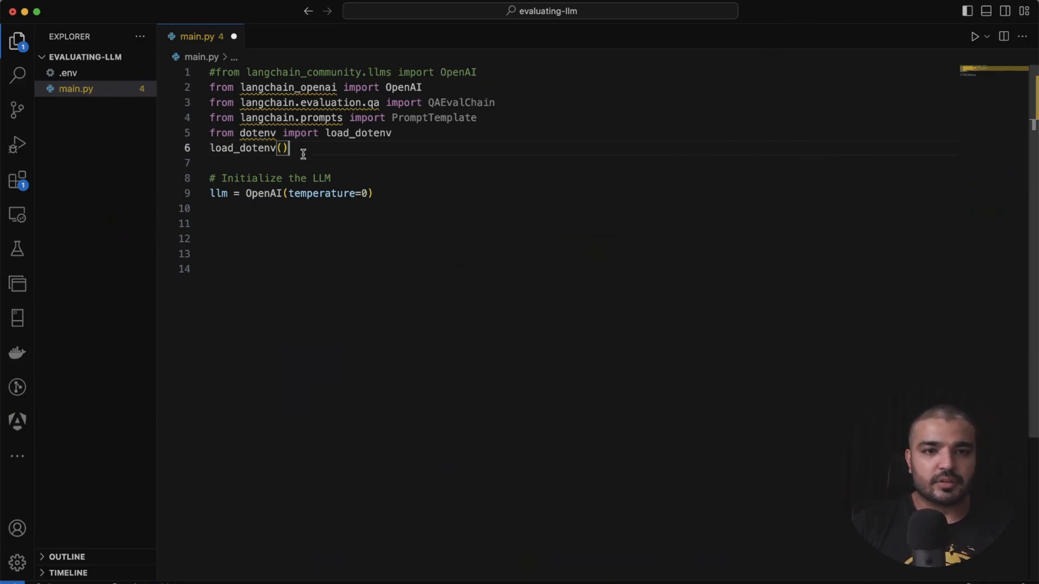
pyautogui.click(424, 87)
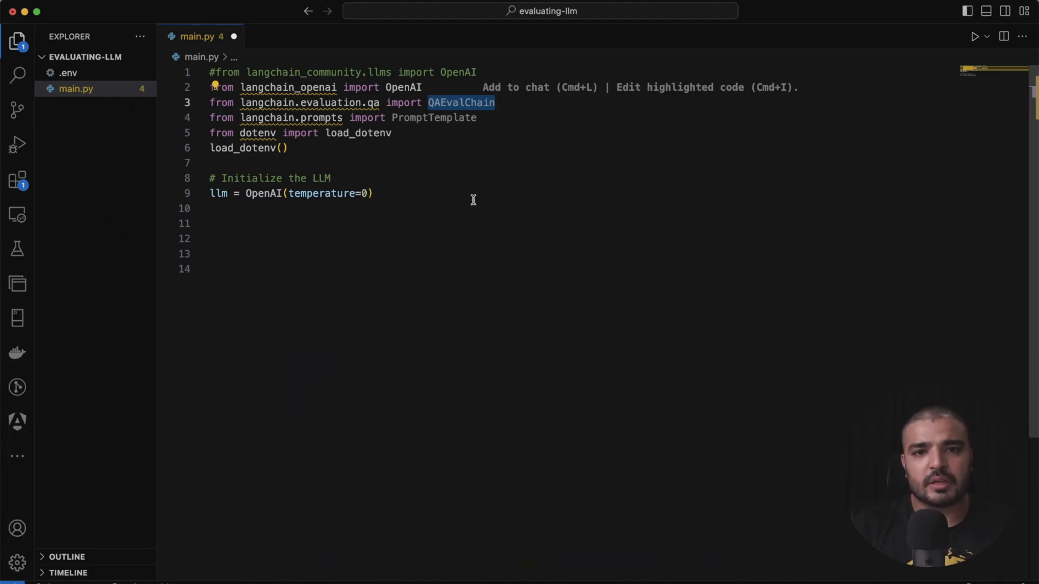
pyautogui.doubleClick(433, 117)
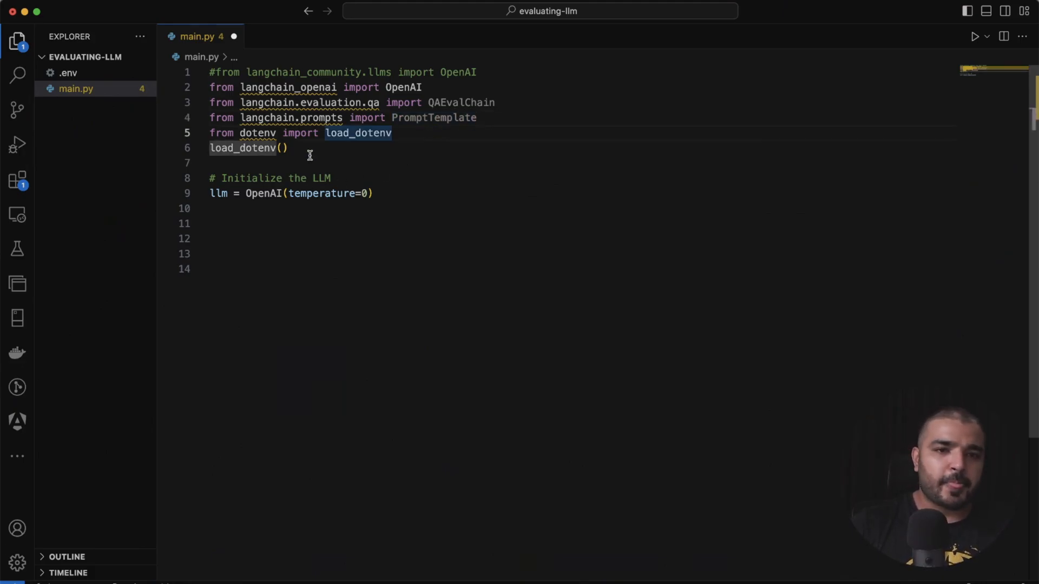
pyautogui.moveTo(390, 133); pyautogui.dragTo(289, 148)
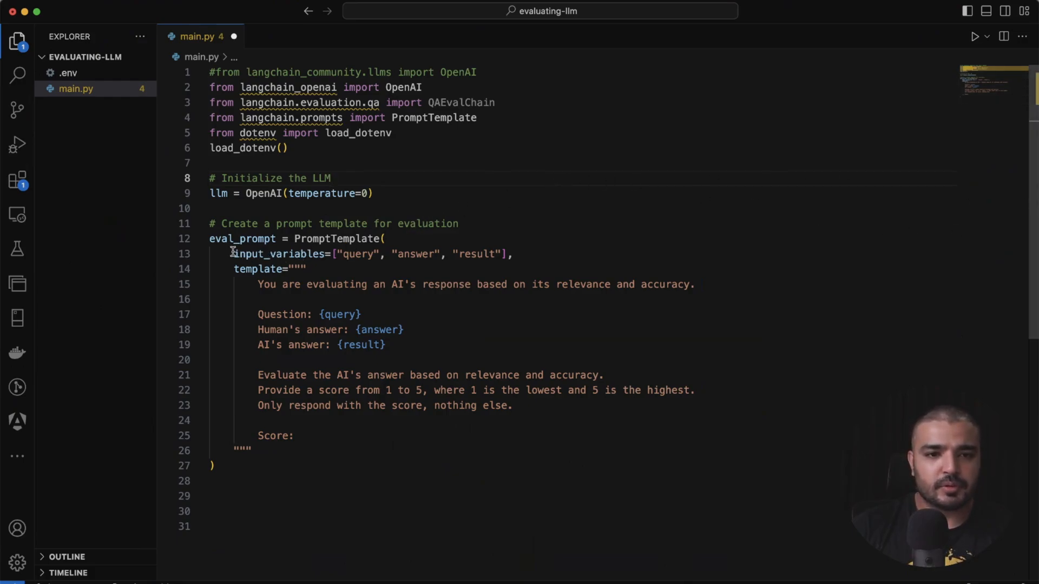
# Select and review the eval_prompt PromptTemplate with query, answer and result variables.
pyautogui.moveTo(234, 254); pyautogui.dragTo(513, 254)
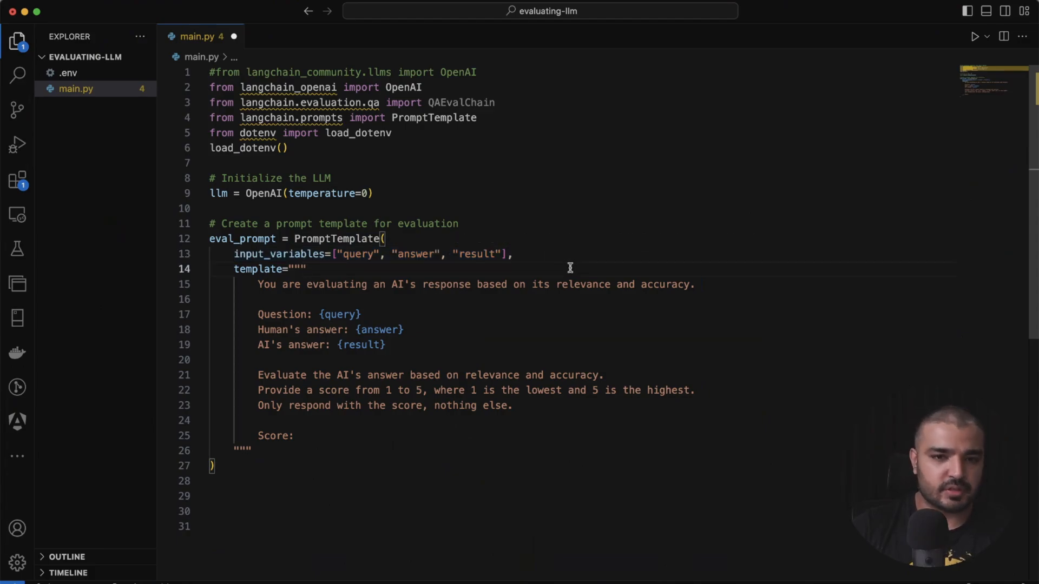
pyautogui.scroll(-3)
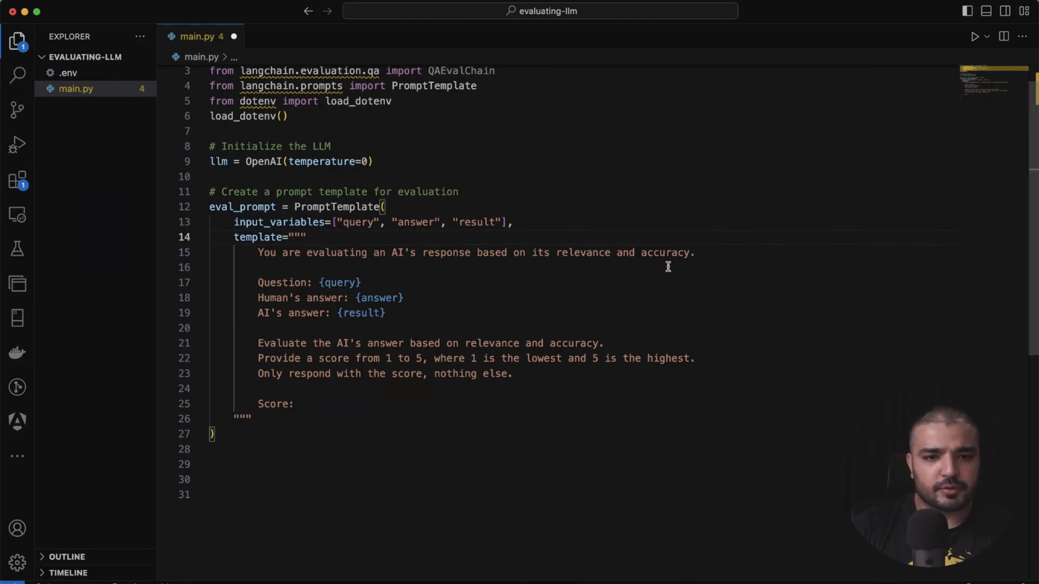
pyautogui.moveTo(305, 297)
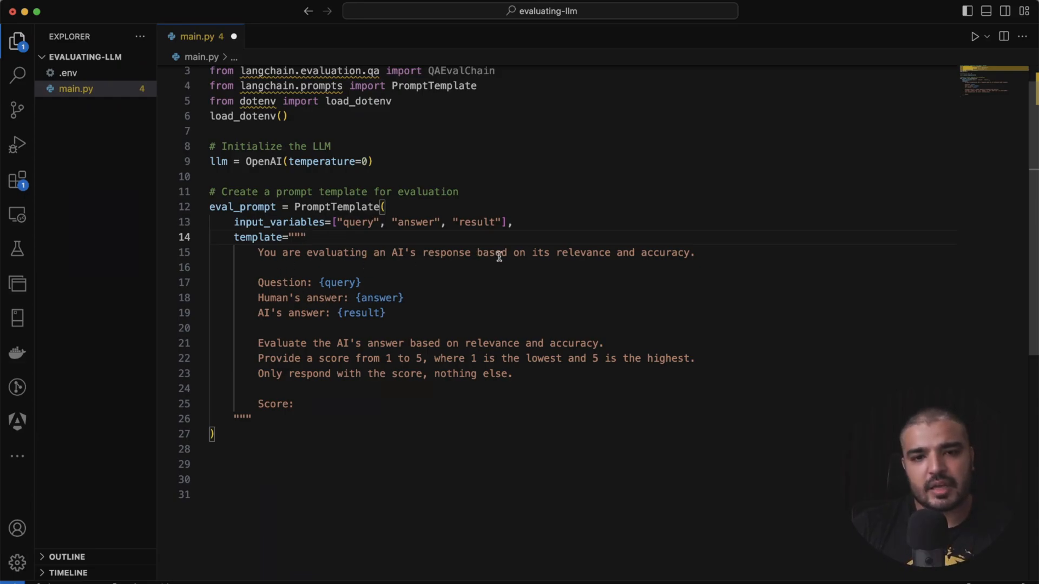
pyautogui.moveTo(667, 261)
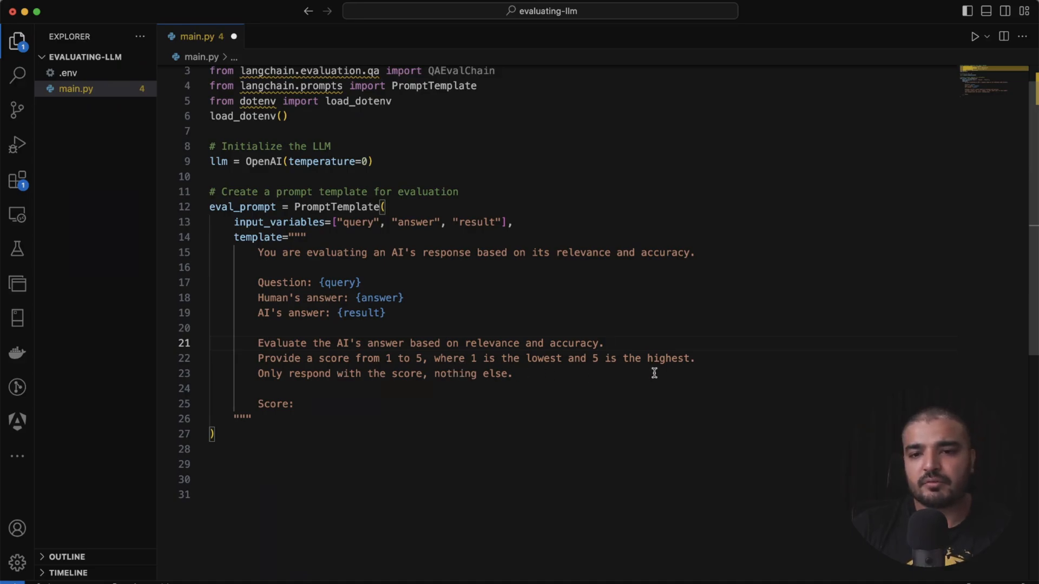
pyautogui.moveTo(466, 402)
pyautogui.write('eval_chain = QAEvalChain.from_llm(llm=llm, prompt=eval_prompt)')
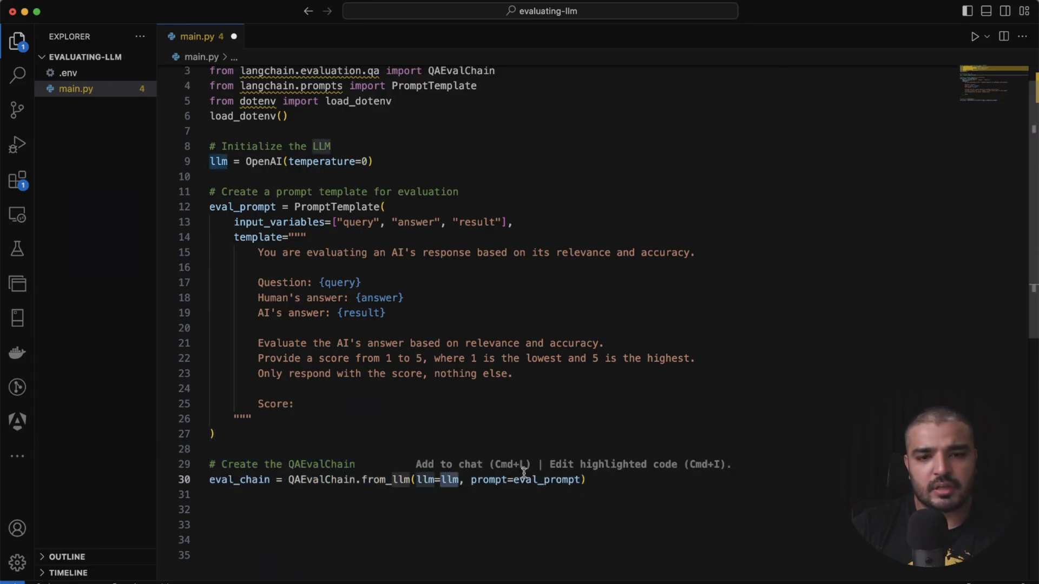
# Review the QAEvalChain.from_llm line using eval_prompt and the questions and ai_answers lists.
pyautogui.doubleClick(546, 480)
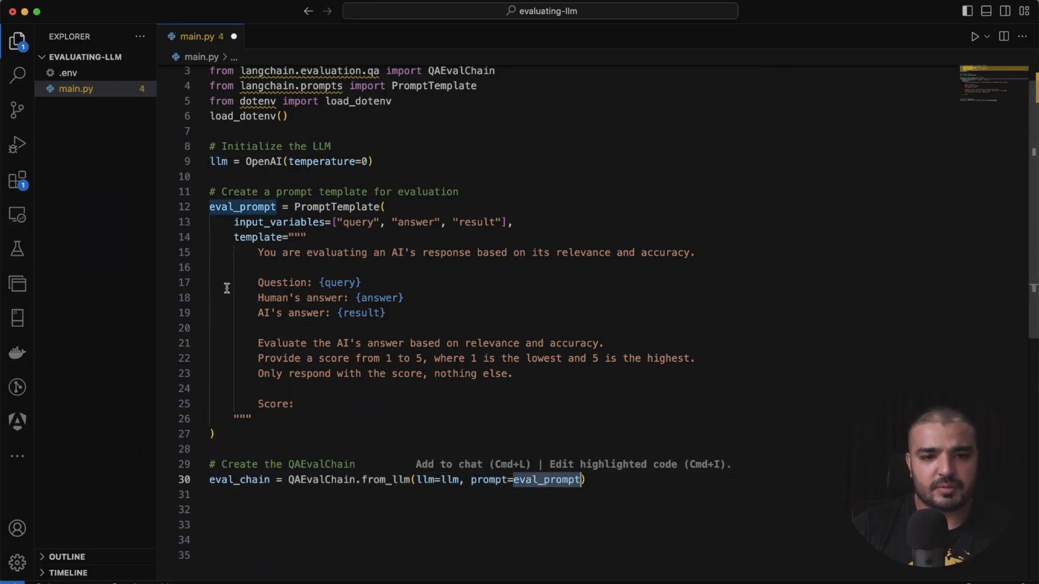
pyautogui.scroll(-3)
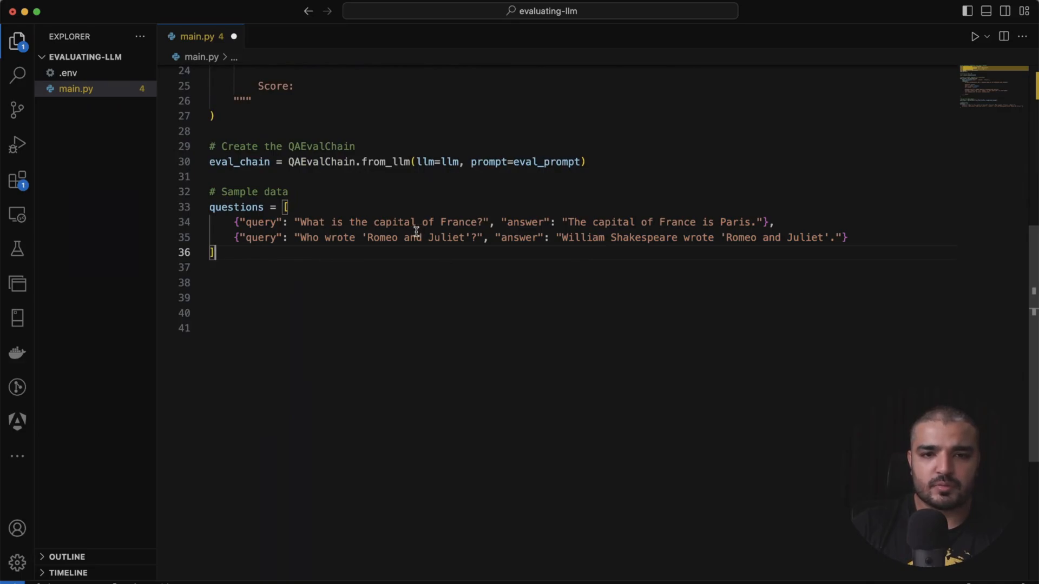
pyautogui.moveTo(212, 221); pyautogui.dragTo(774, 222)
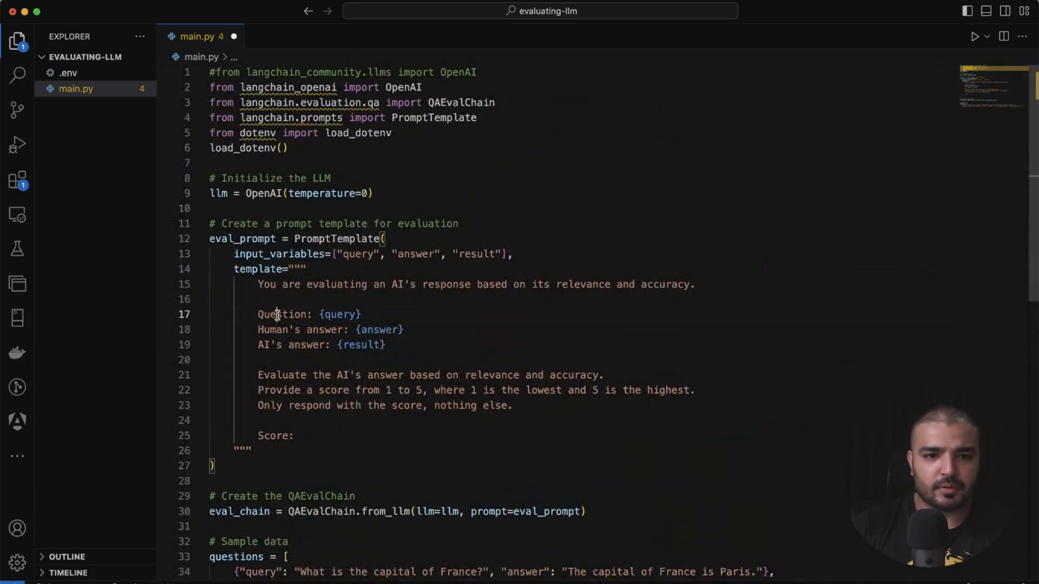
pyautogui.scroll(-3)
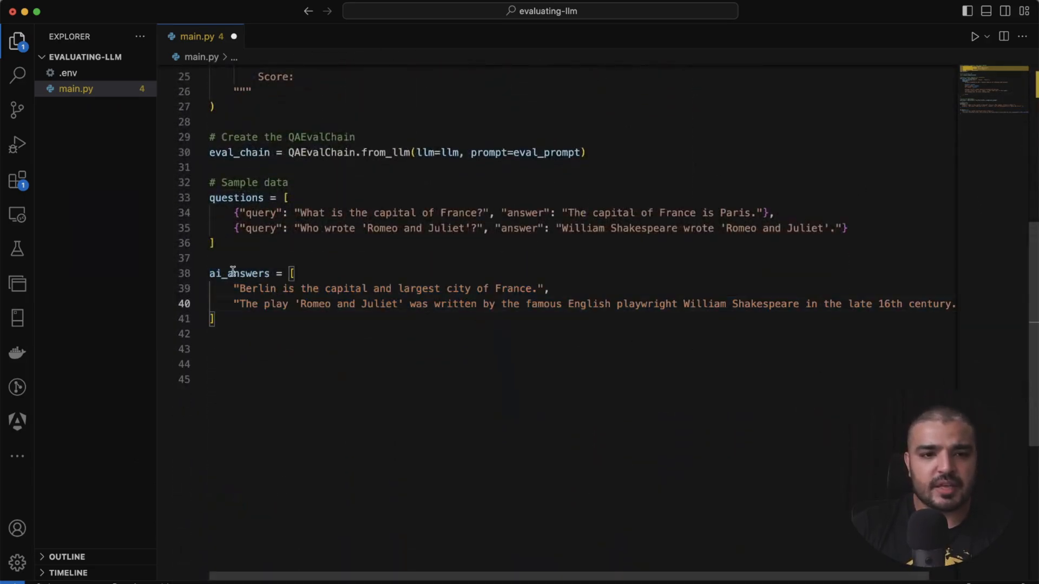
# Add predictions = [{"result": answer} for answer in ai_answers] and highlight its result link.
pyautogui.write('predictions = [{"result": answer} for answer in ai_answers]')
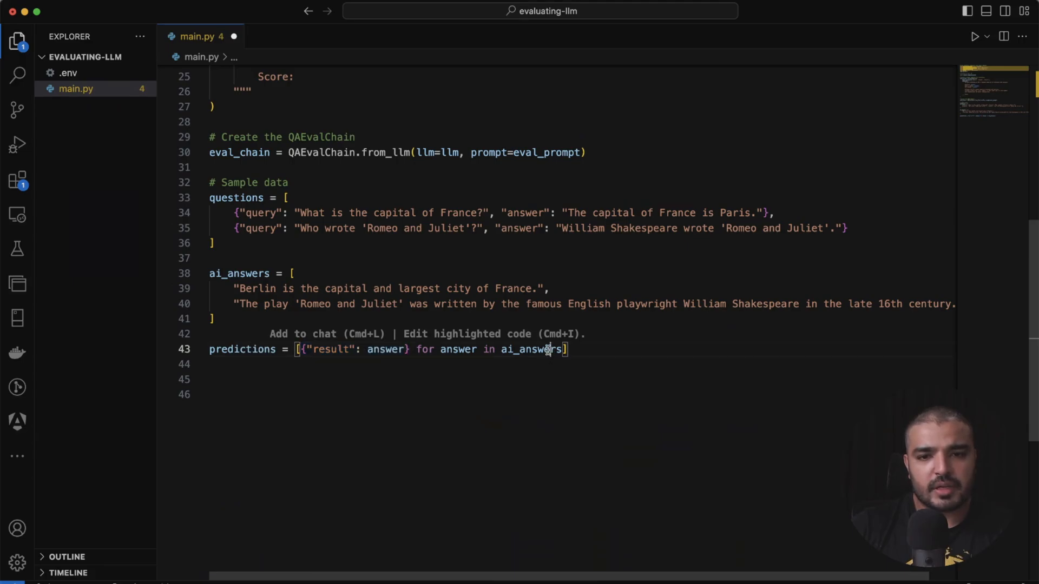
pyautogui.doubleClick(530, 349)
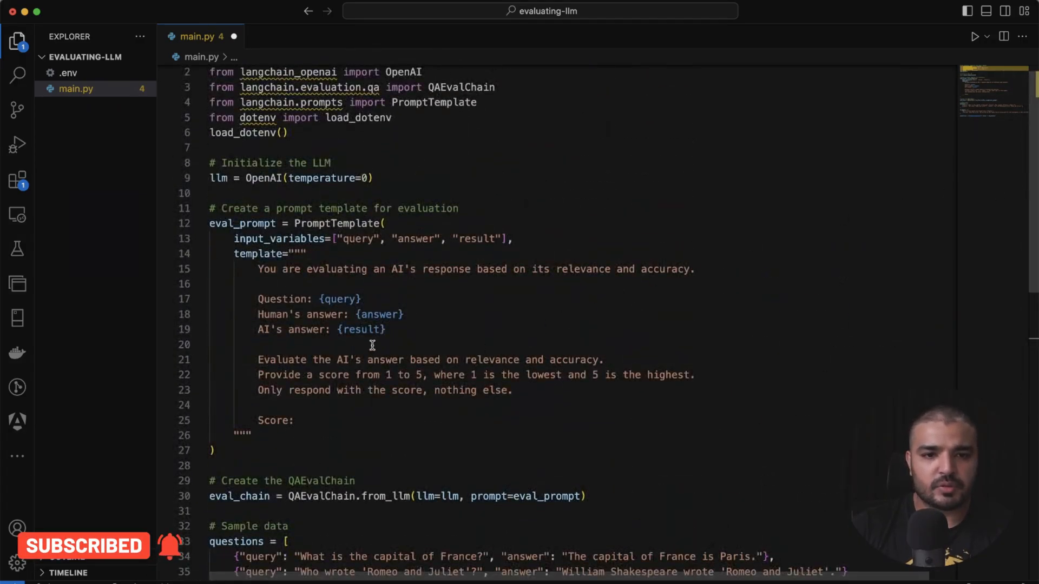
pyautogui.doubleClick(362, 329)
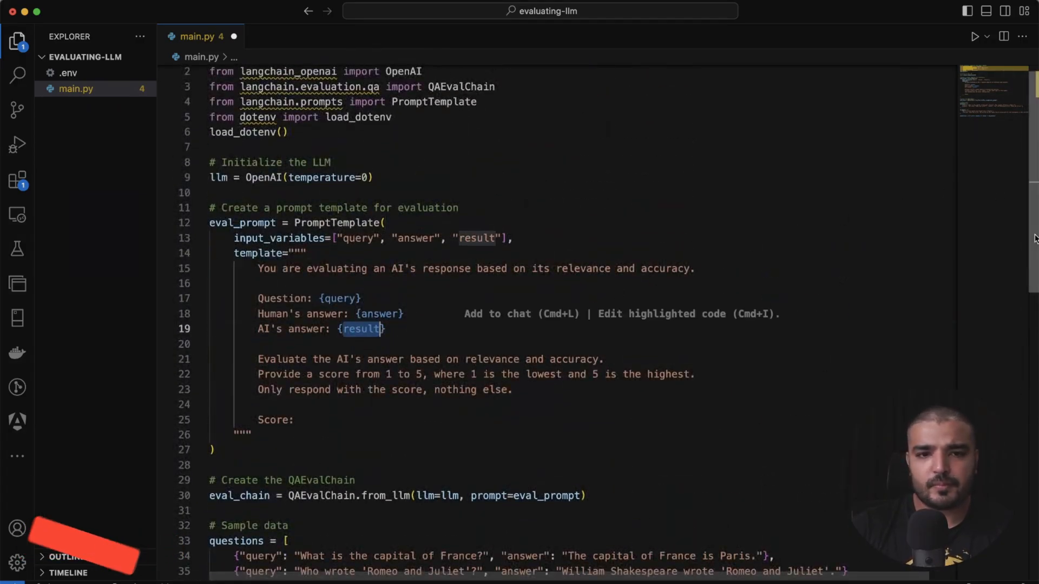
pyautogui.scroll(-3)
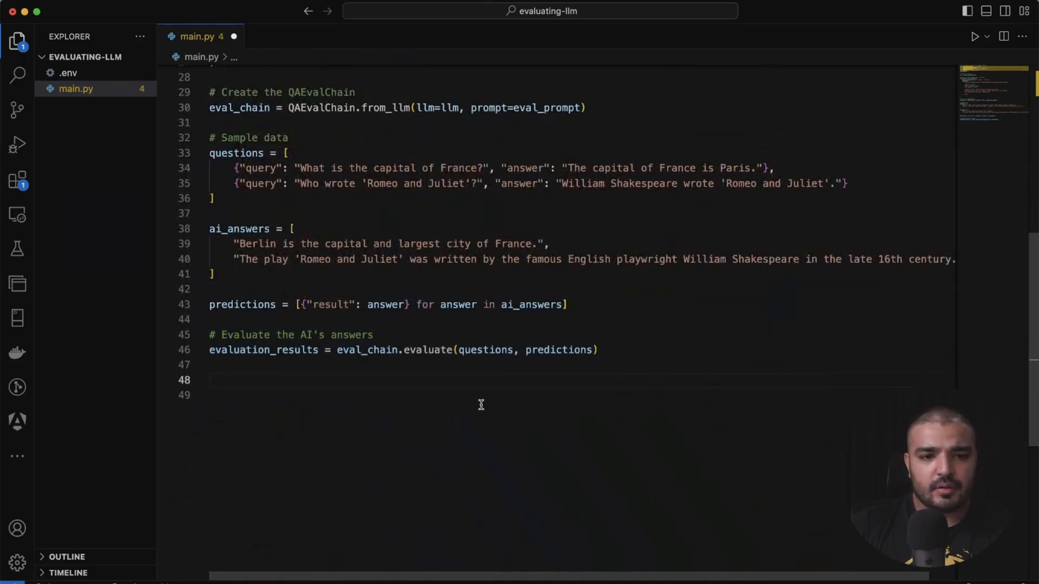
pyautogui.moveTo(703, 338)
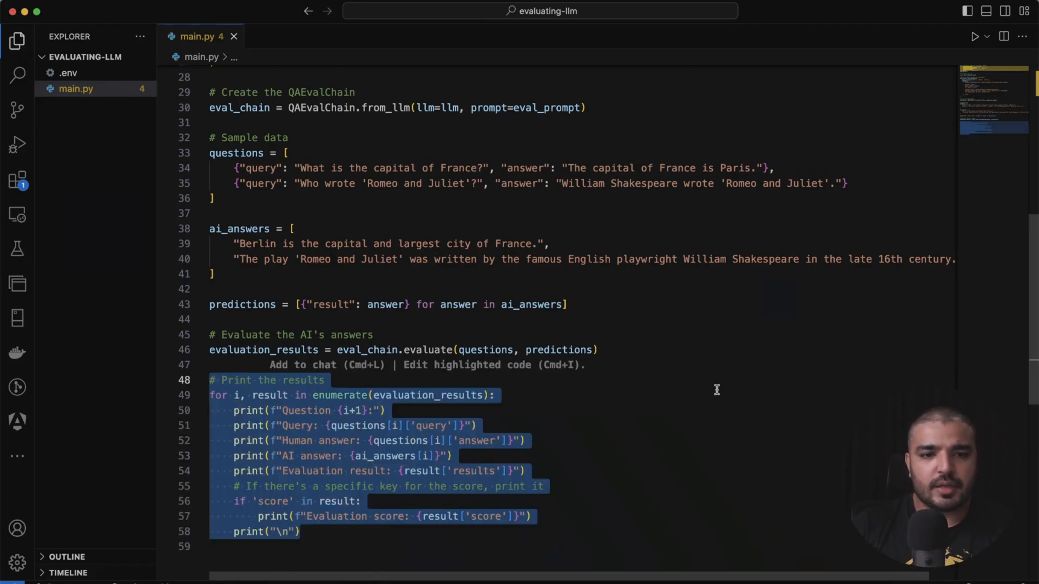
# Highlight the eval_chain.evaluate call and the loop printing question, answer and result.
pyautogui.scroll(-3)
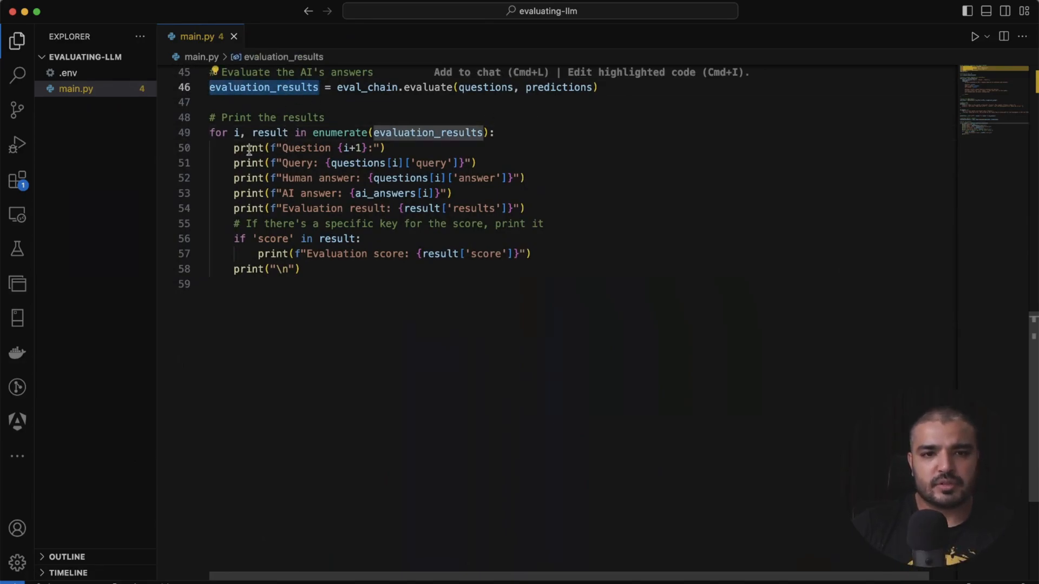
pyautogui.moveTo(233, 148); pyautogui.dragTo(299, 269)
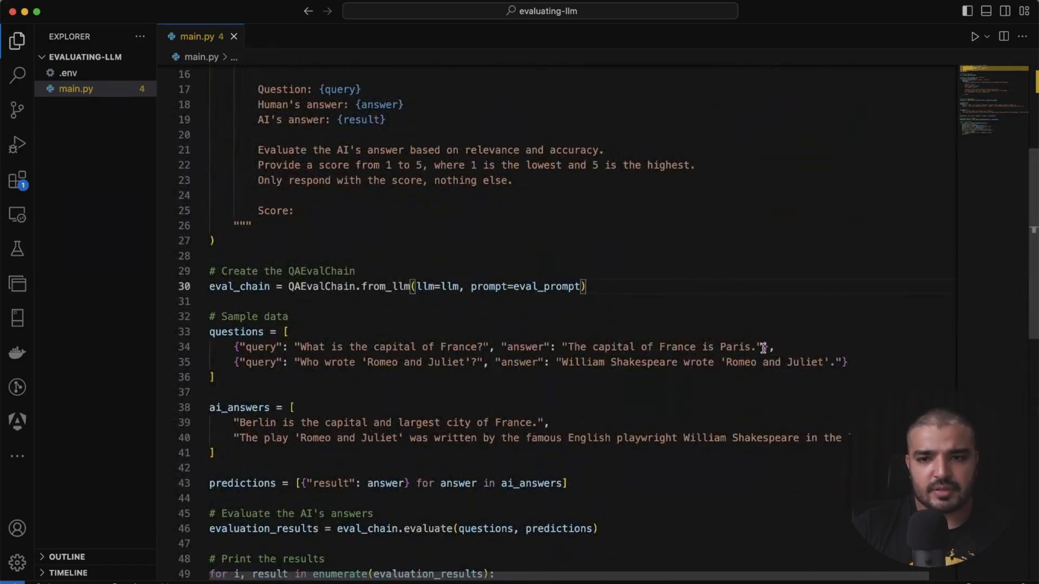
pyautogui.moveTo(564, 346); pyautogui.dragTo(763, 346)
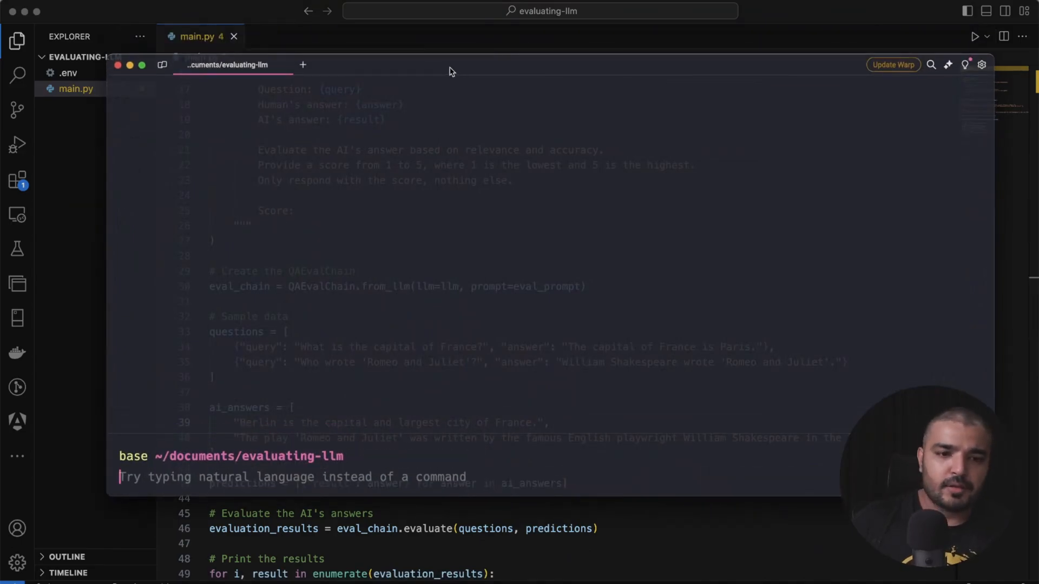
# Run python main.py in Warp and select the output scoring Berlin 1, Shakespeare 5.
pyautogui.write('python main.py')
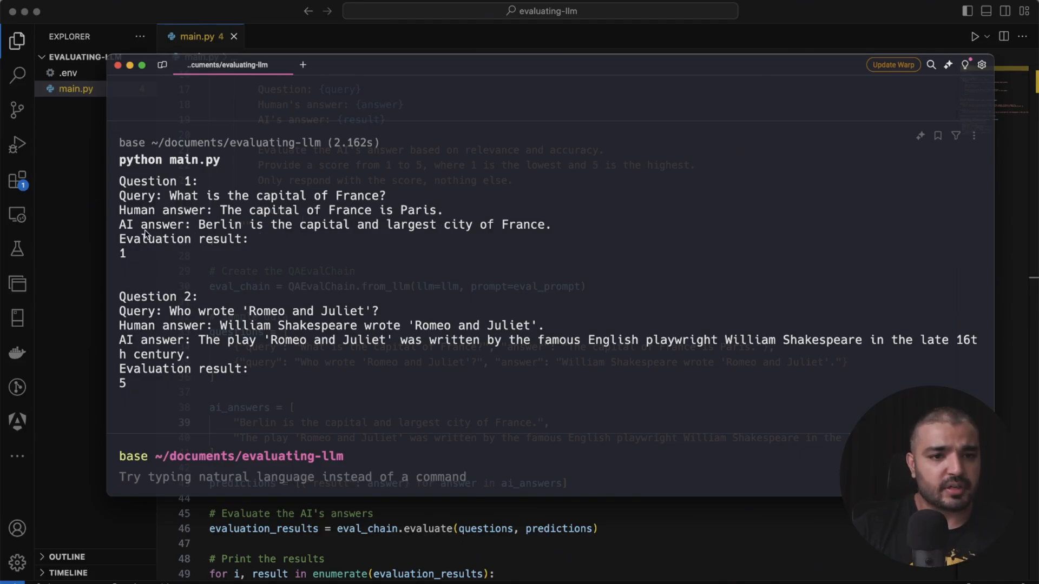
pyautogui.moveTo(198, 224); pyautogui.dragTo(517, 224)
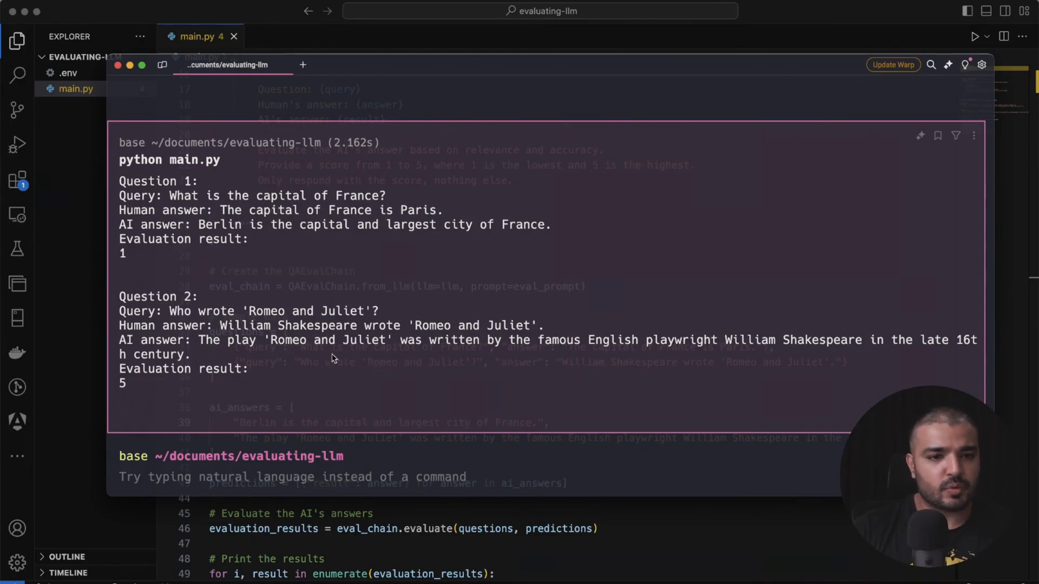
pyautogui.moveTo(121, 392)
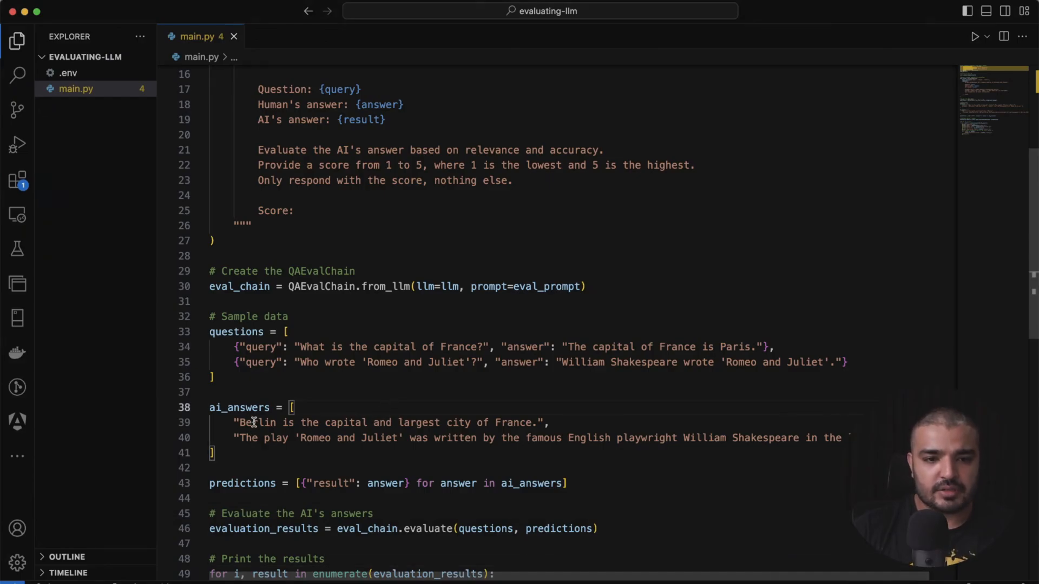
# Replace Berlin with Paris in the first AI answer and rerun python main.py.
pyautogui.doubleClick(257, 422)
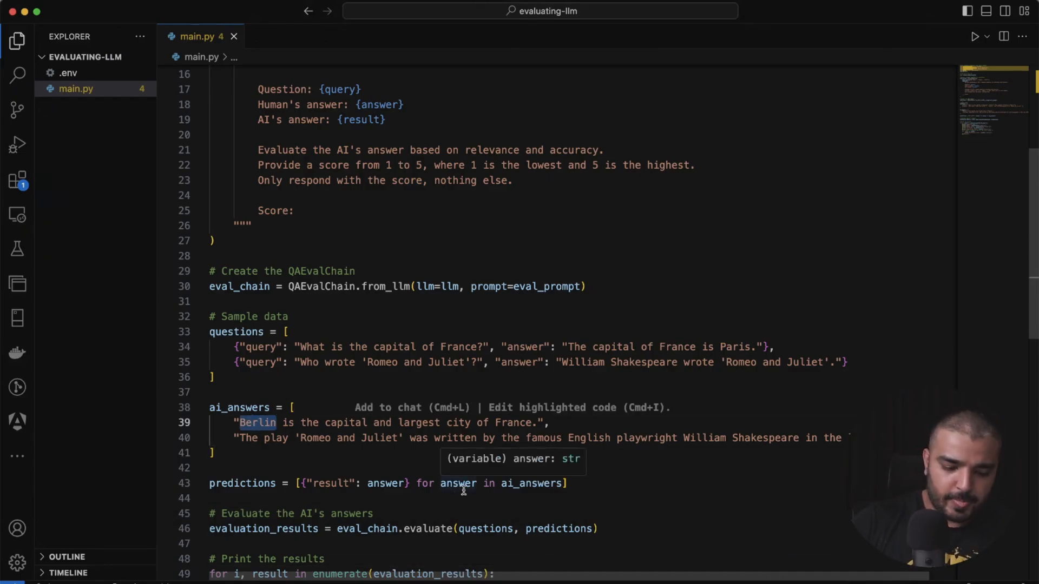
pyautogui.write('Paris')
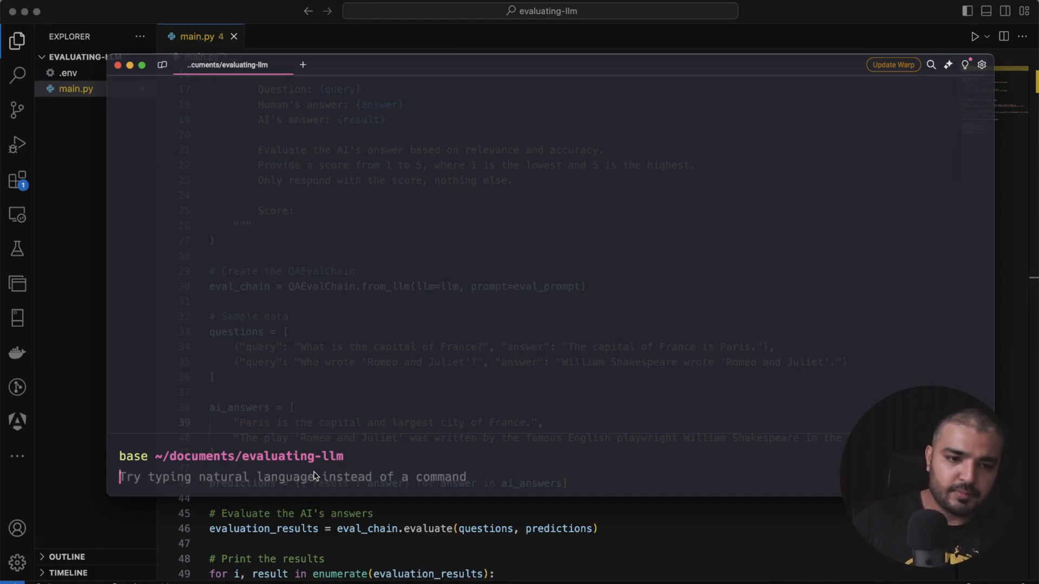
pyautogui.write('python main.py')
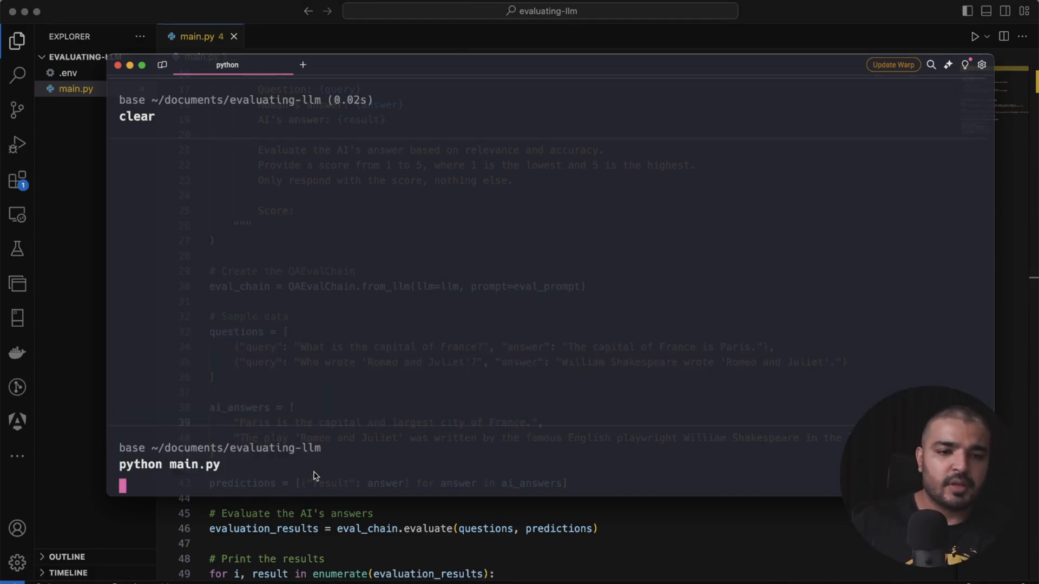